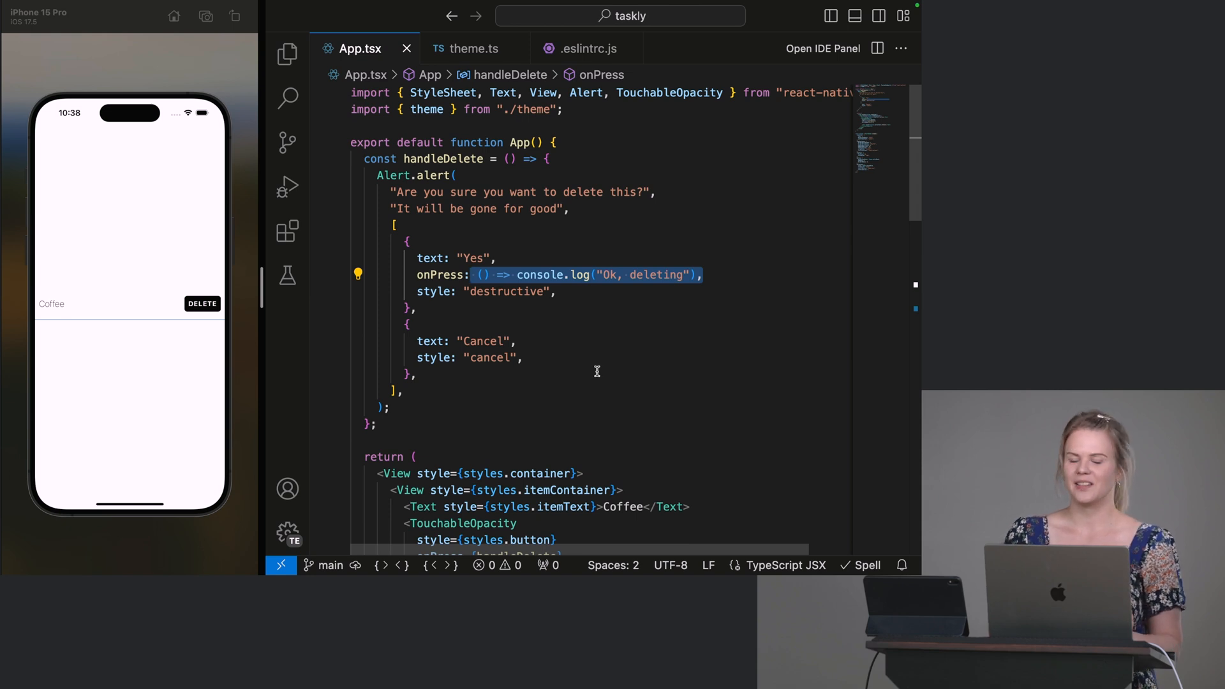
Step: Scroll through the handleDelete alert code in App.tsx, then show the Explorer file tree
scroll("down", 3)
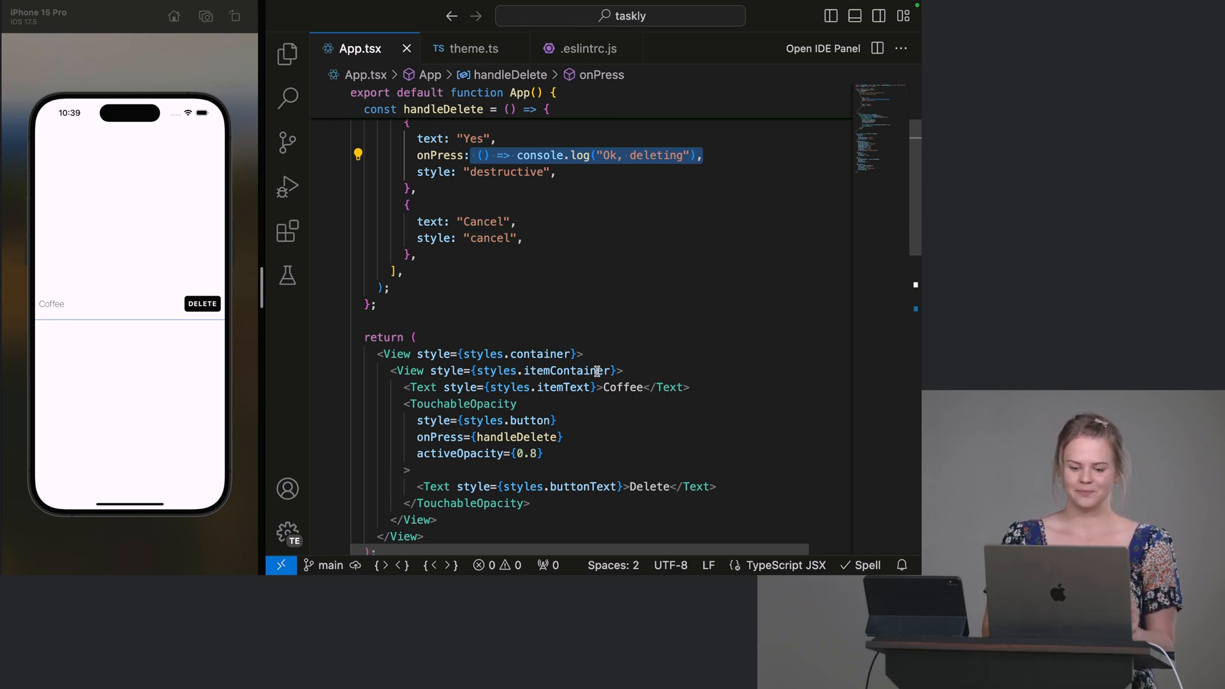
left_click(286, 55)
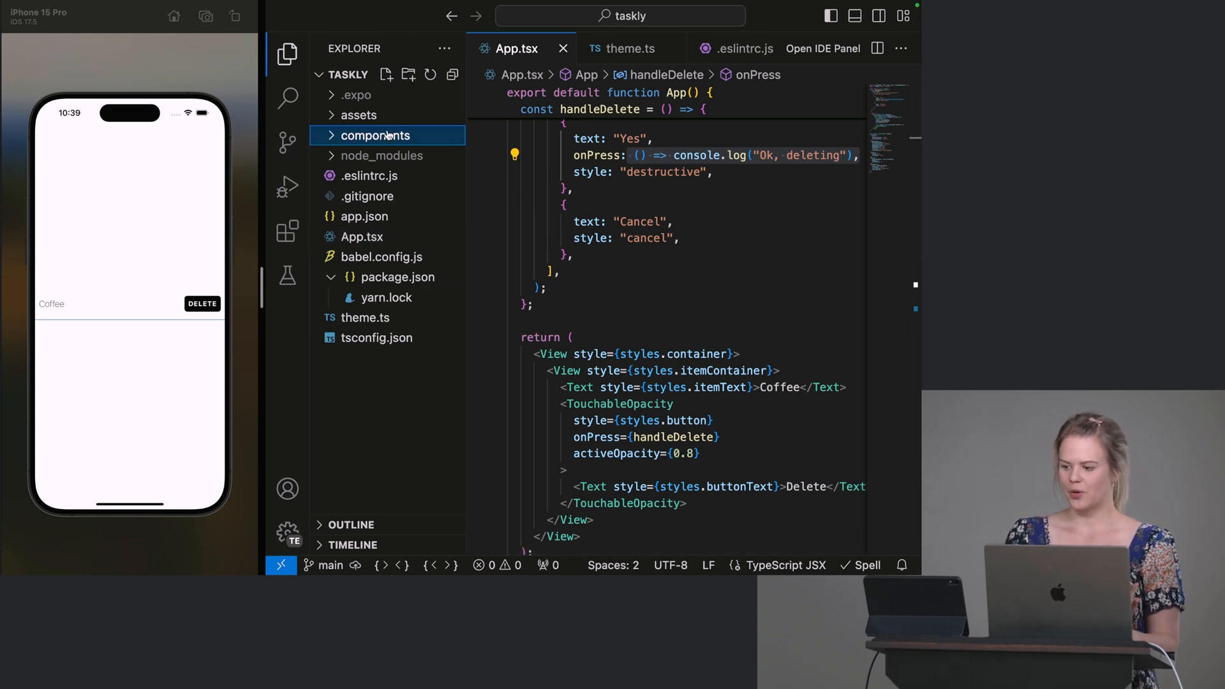
mouse_move(388, 135)
type("ShoppingList")
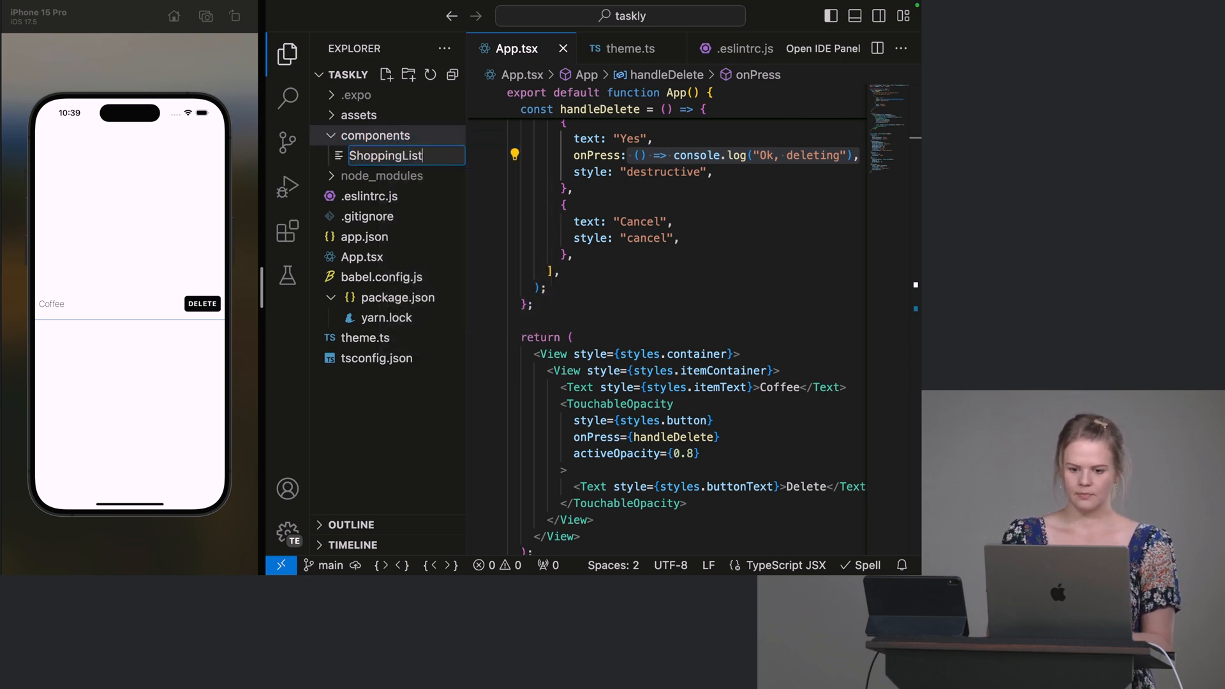
Step: Add components/ShoppingListItem.tsx containing export function ShoppingListItem() { return null; }
type("Item.t")
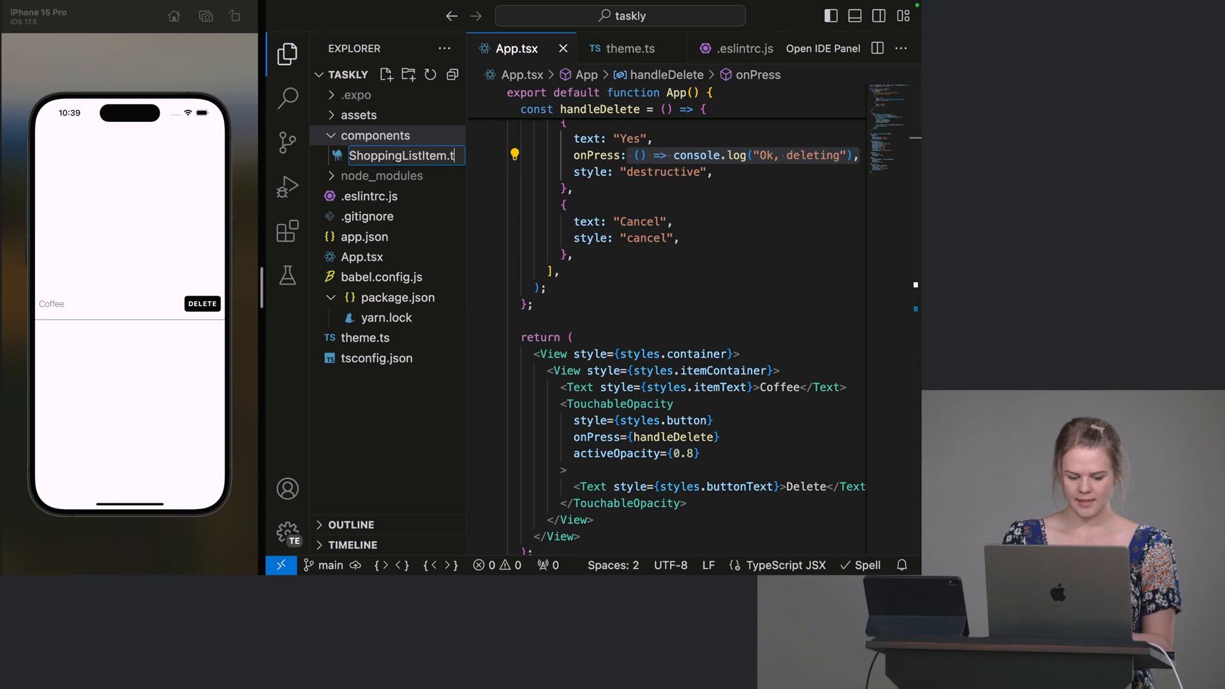
key("Enter")
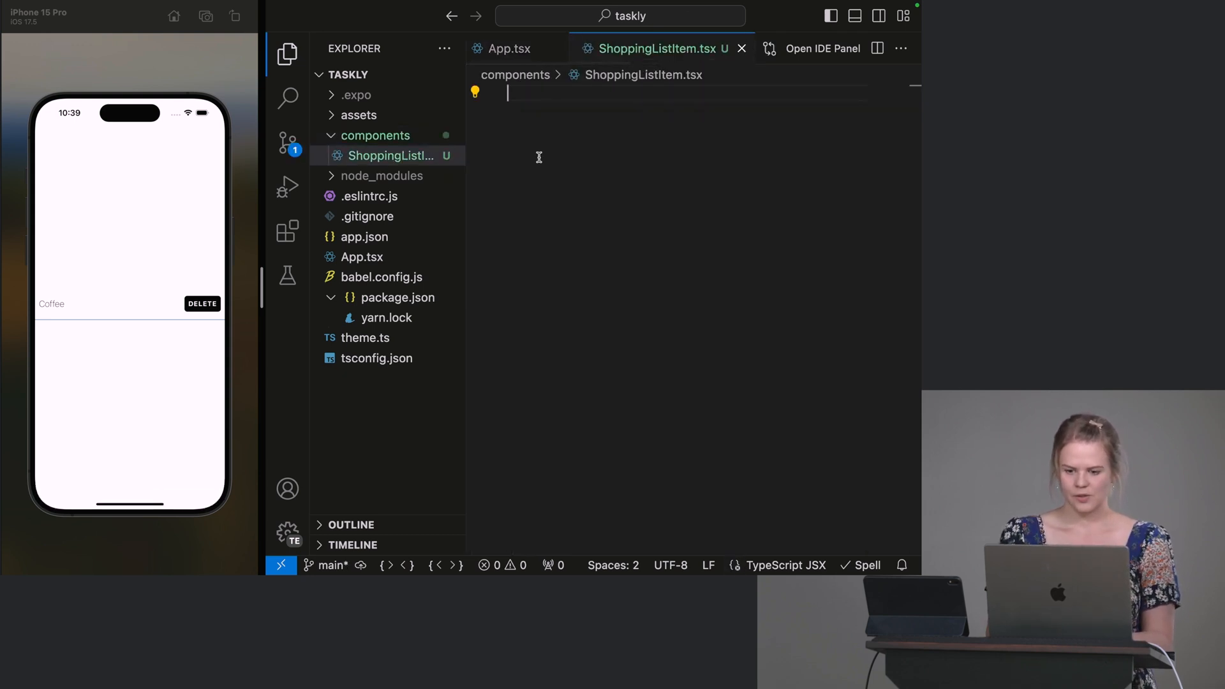
type("ex")
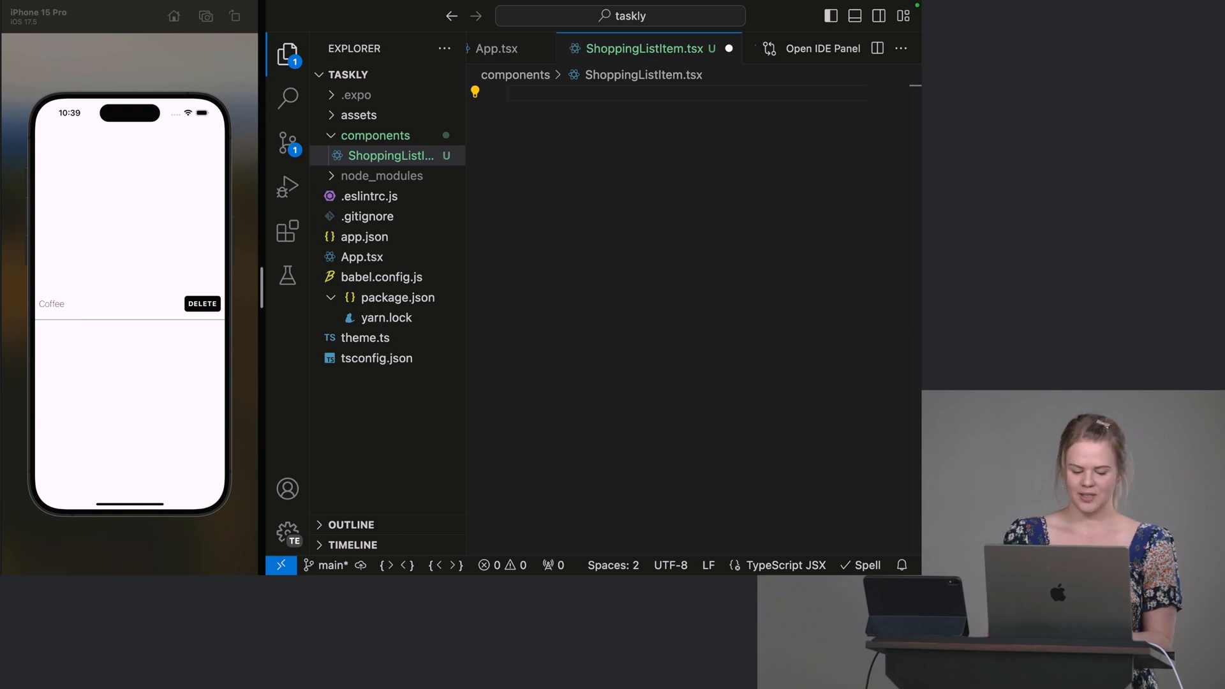
type("export")
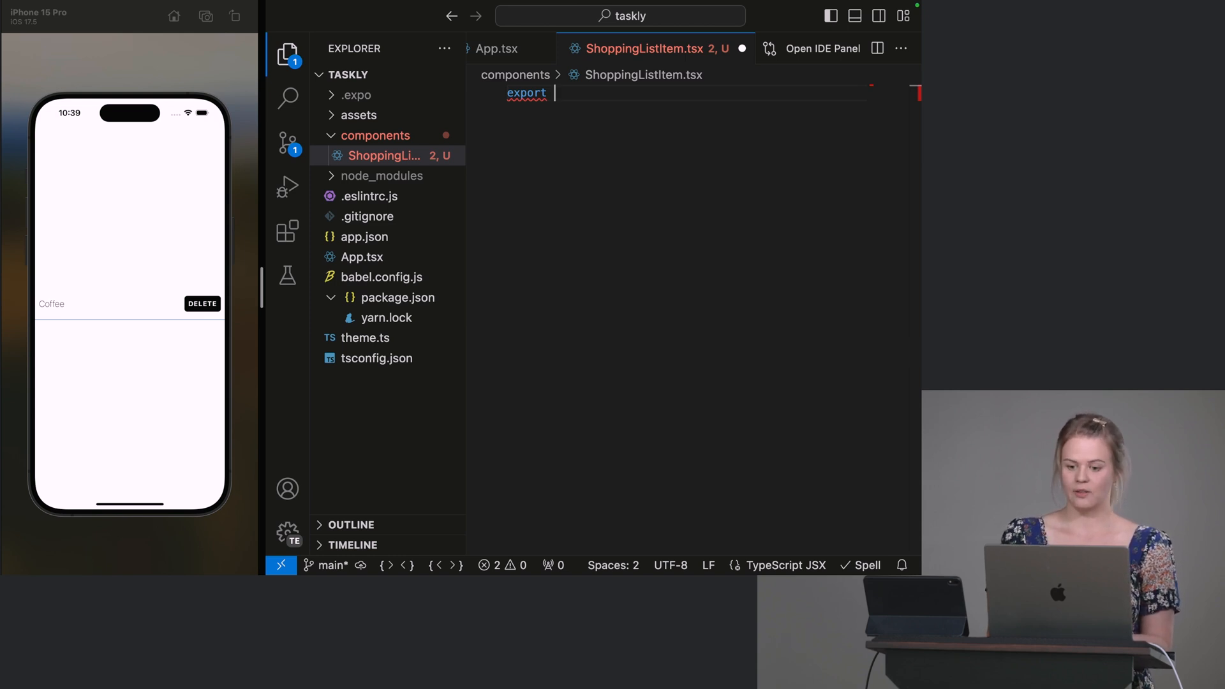
type("function Sh")
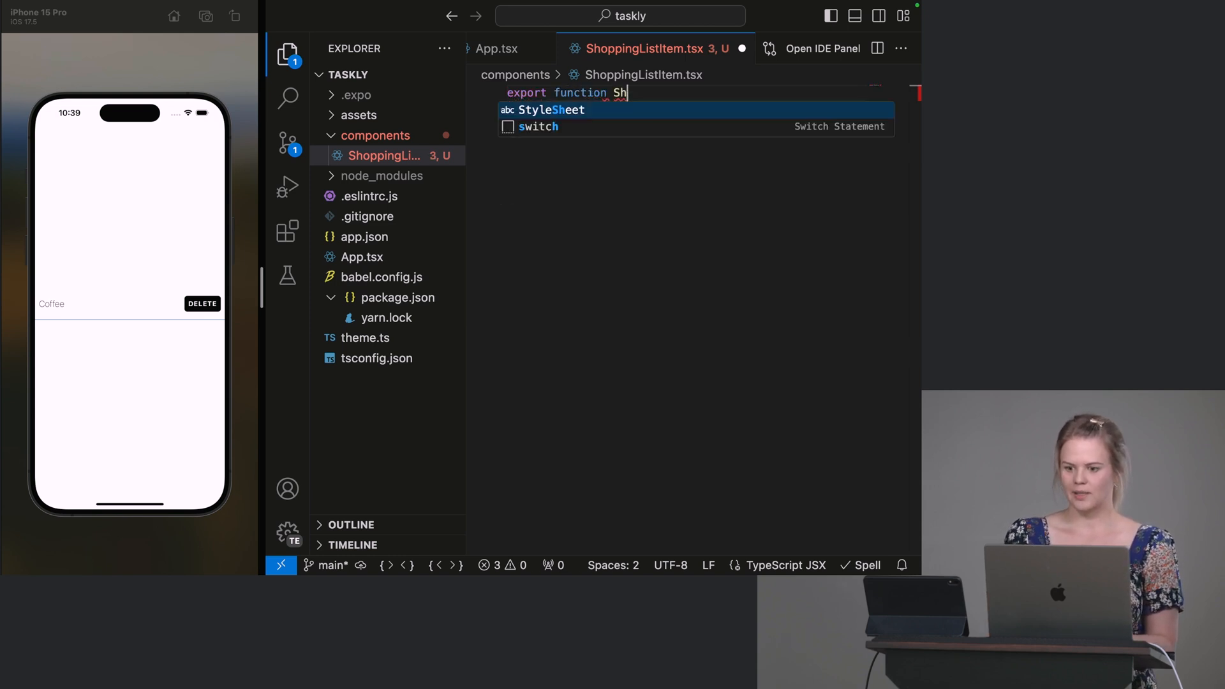
type("oppingList")
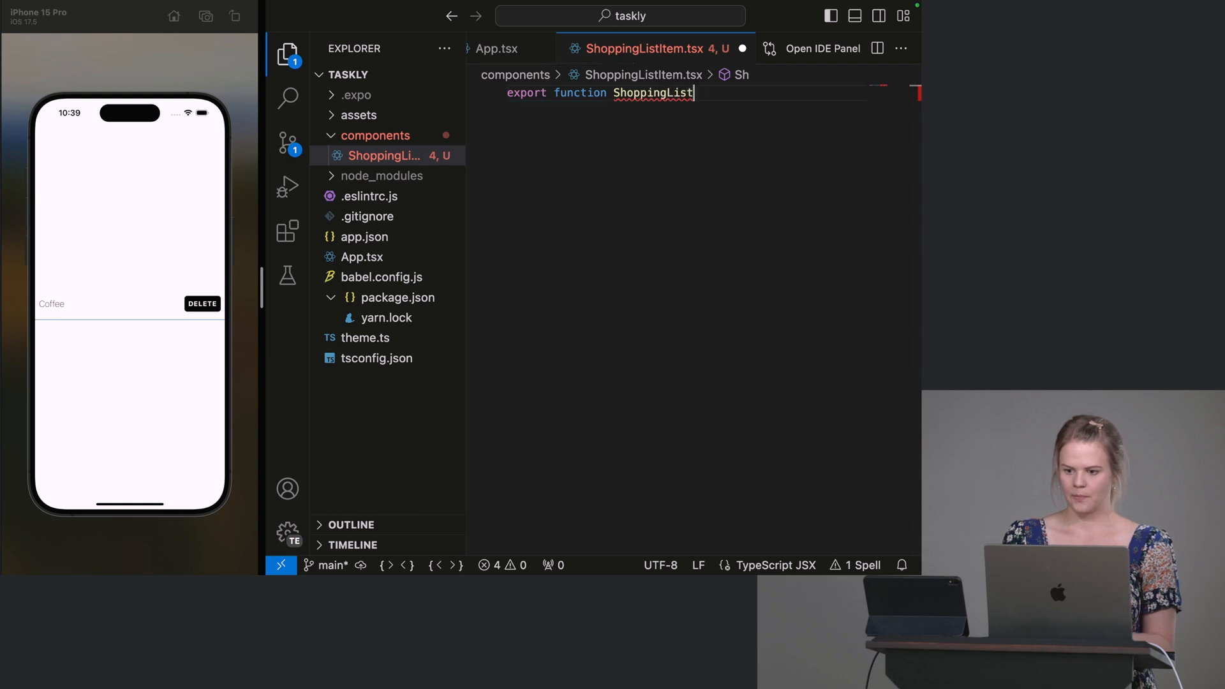
type("Item")
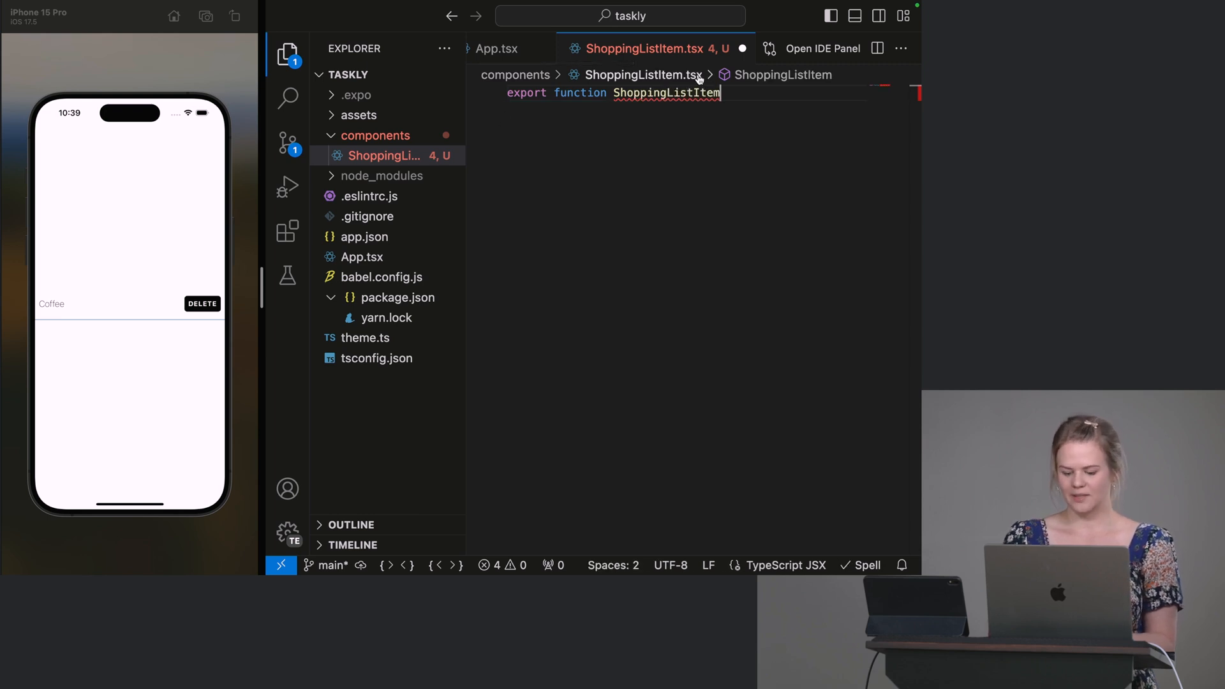
type("() {")
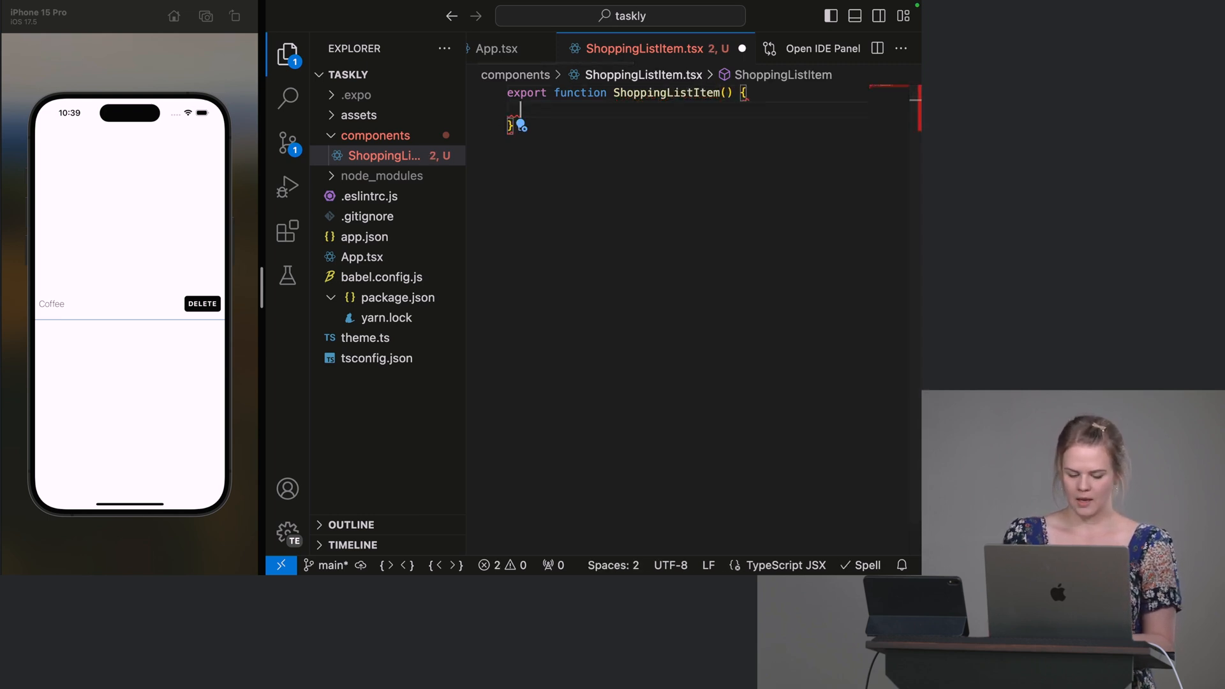
type("return null;")
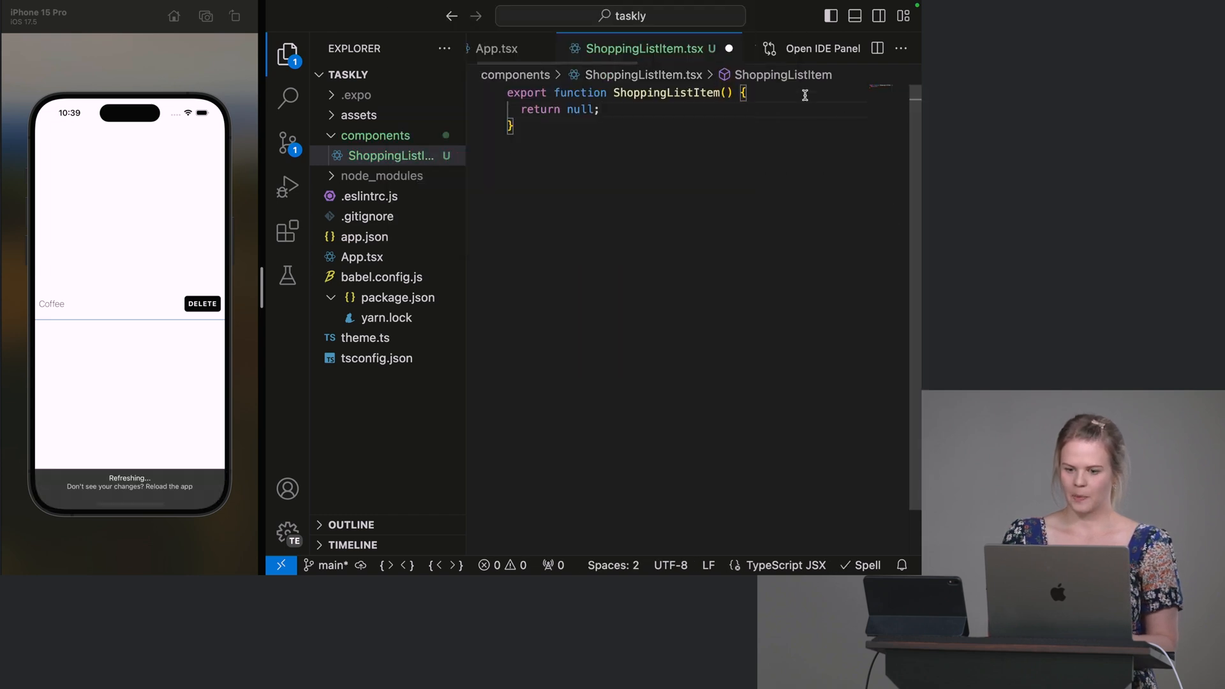
Step: Copy the Coffee item View markup and StyleSheet from App.tsx into ShoppingListItem.tsx
left_click(498, 48)
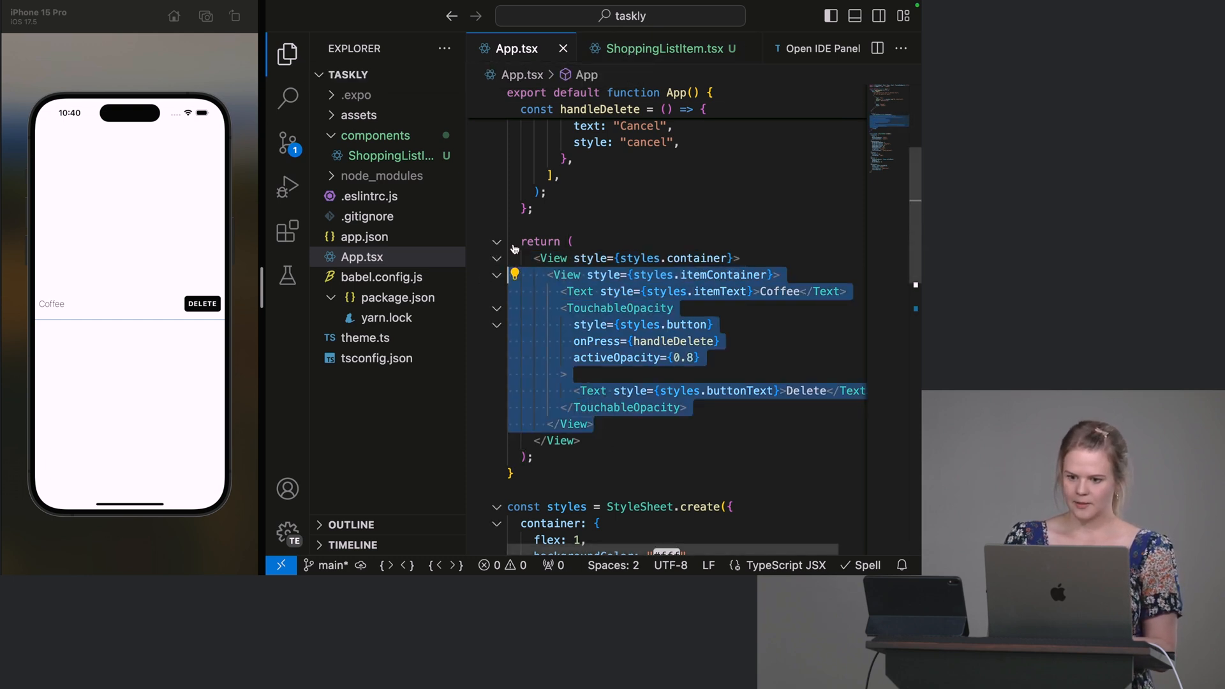
left_click(662, 49)
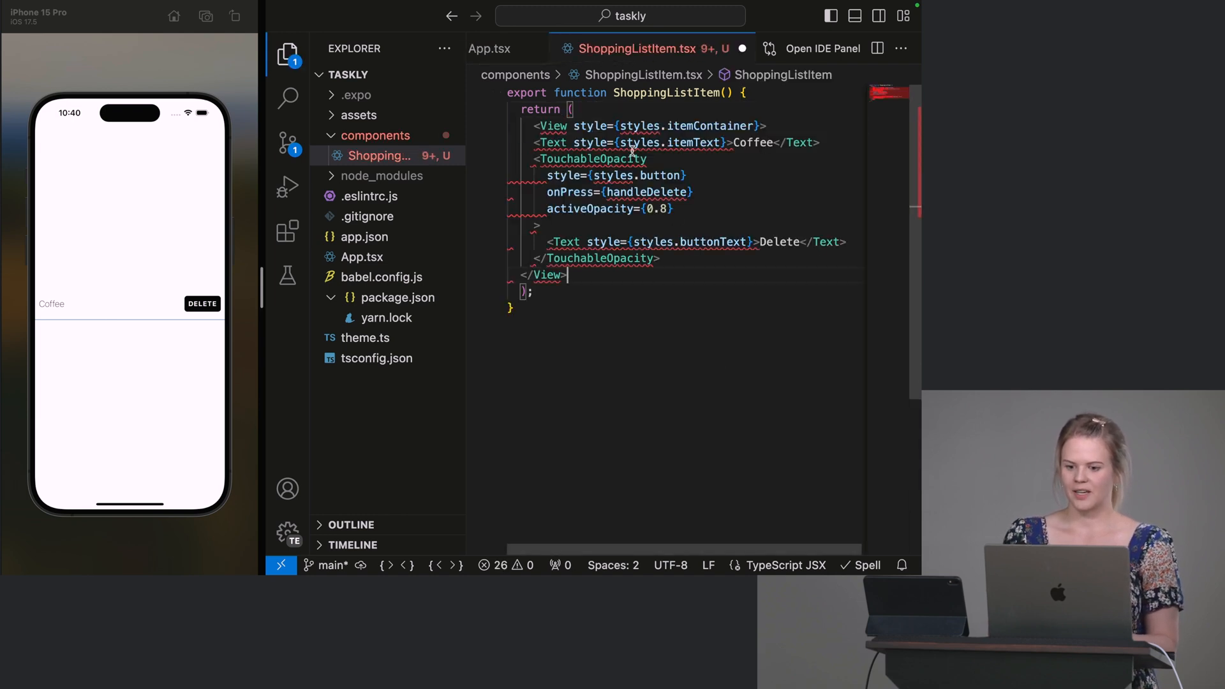
mouse_move(630, 142)
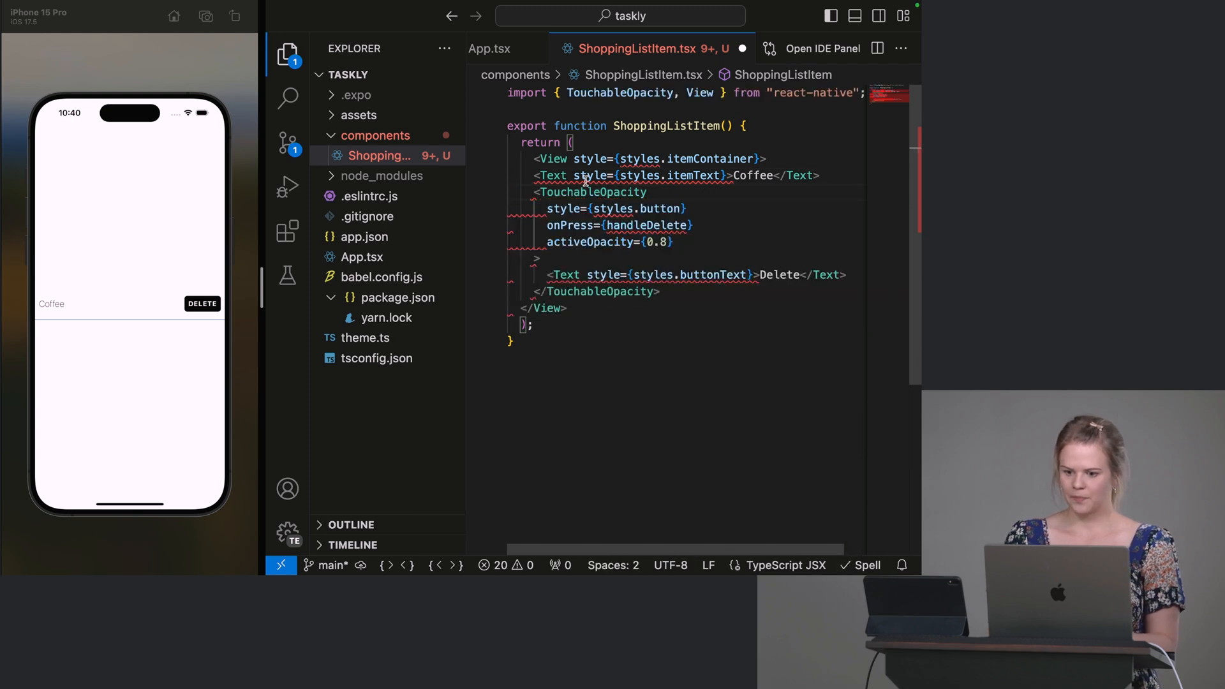
left_click(553, 176)
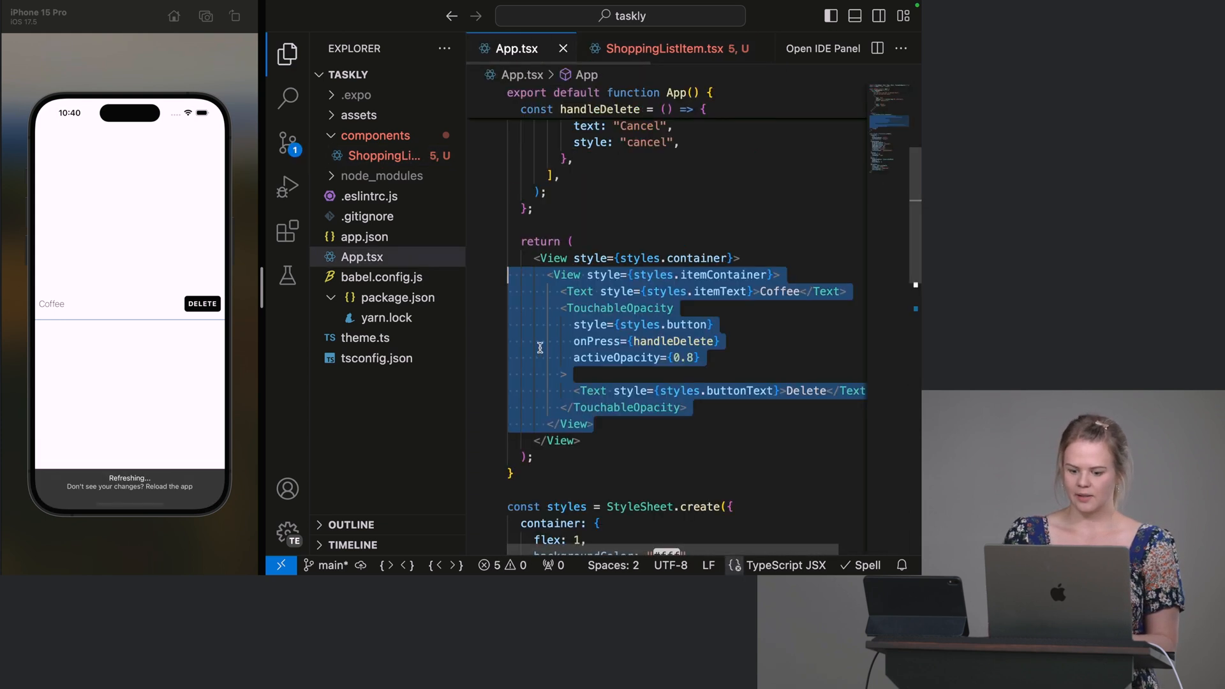
scroll("down", 3)
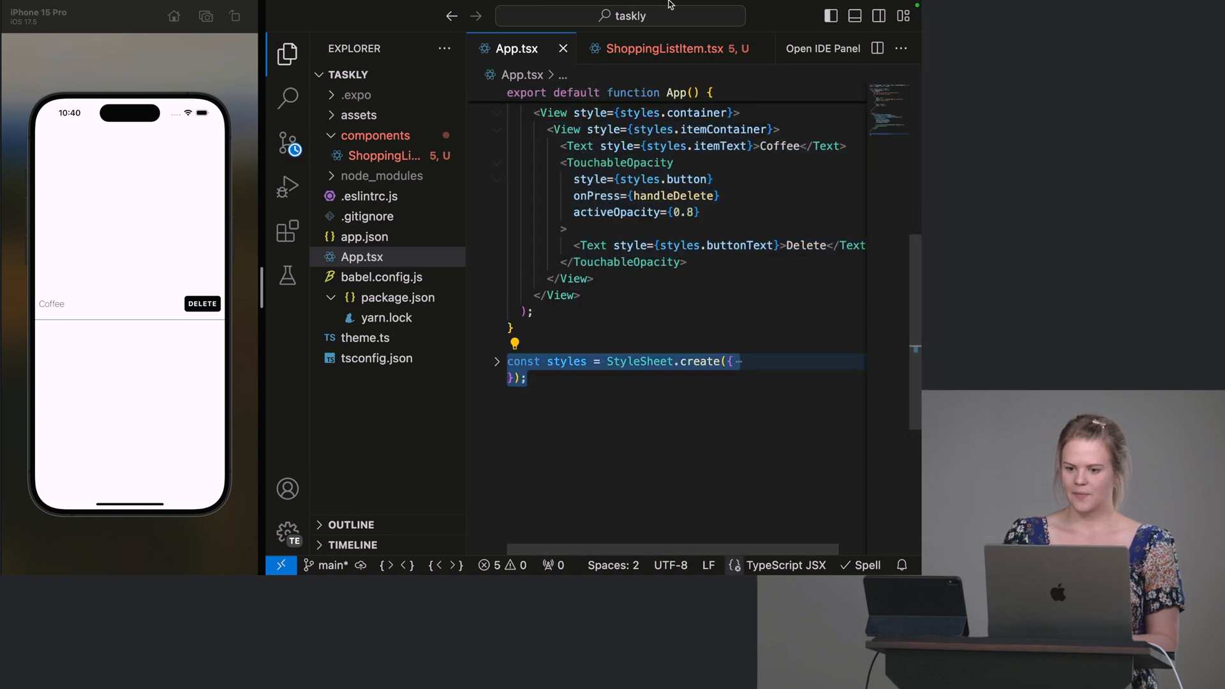
left_click(667, 49)
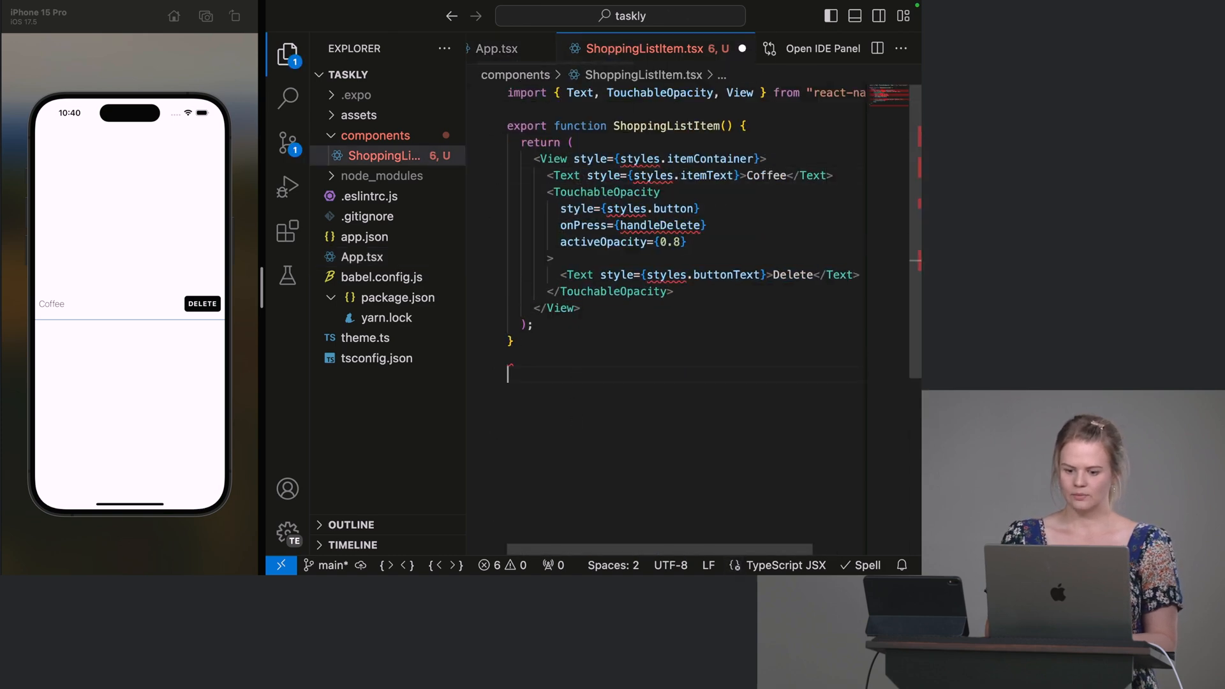
scroll("down", 3)
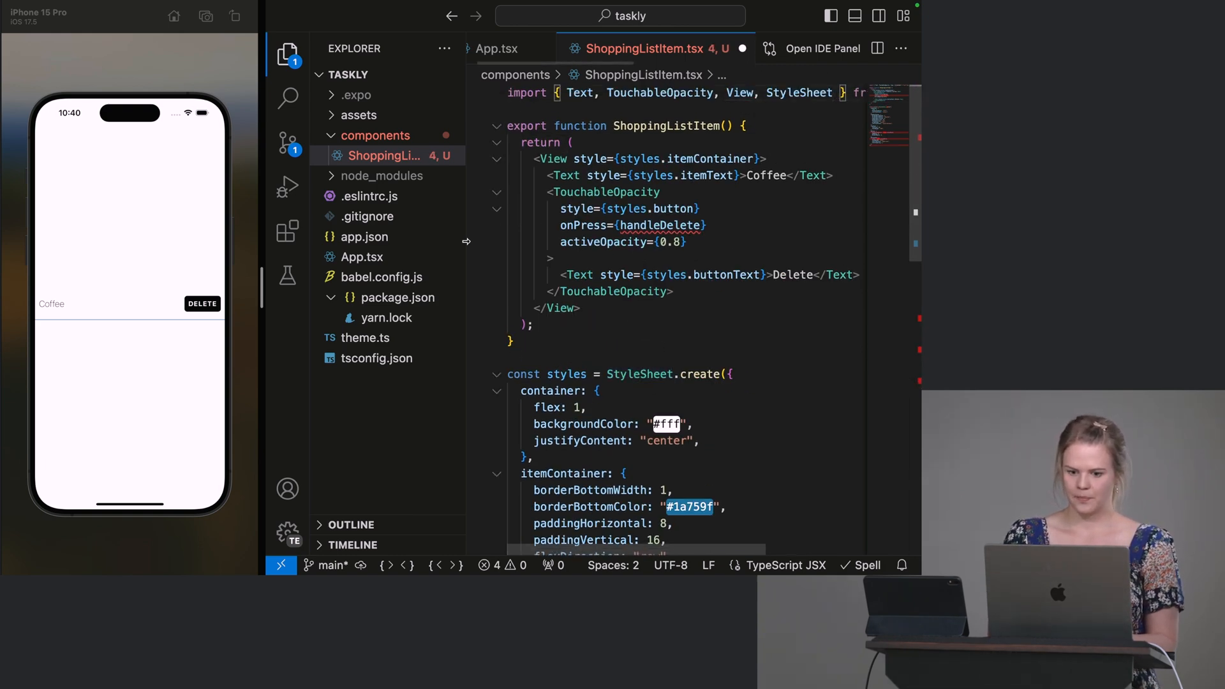
mouse_move(500, 286)
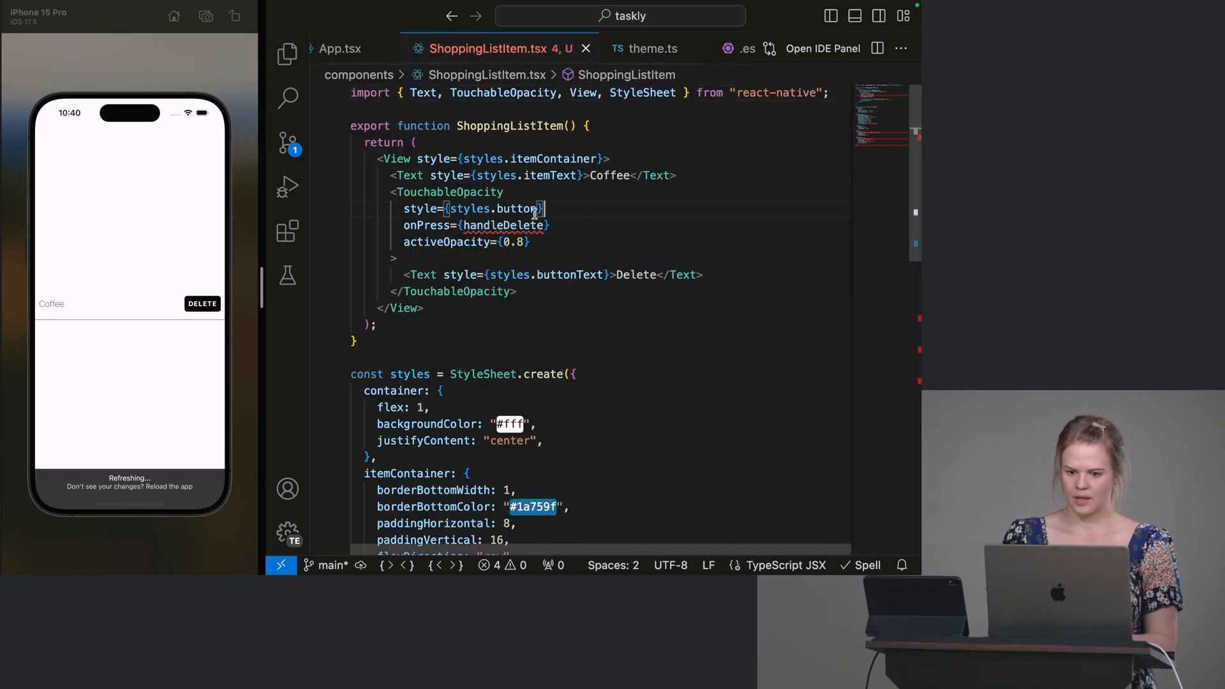
left_click(340, 48)
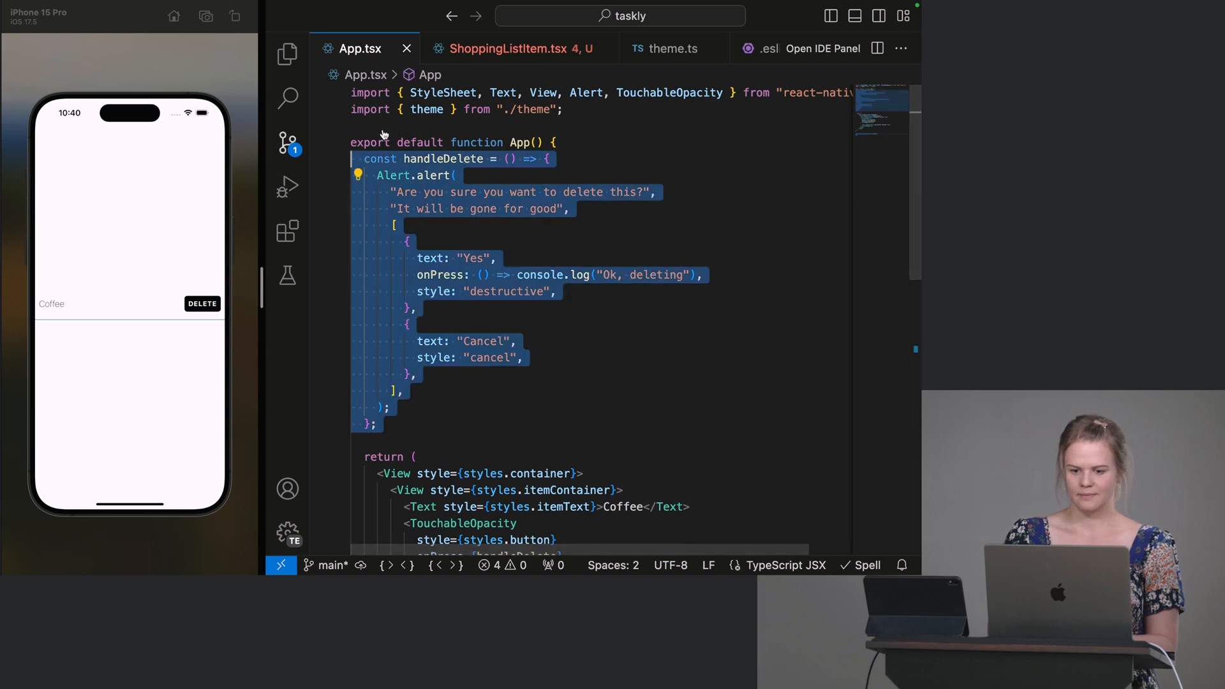
Step: Paste handleDelete into ShoppingListItem.tsx and remove the duplicated item code from App.tsx
left_click(512, 49)
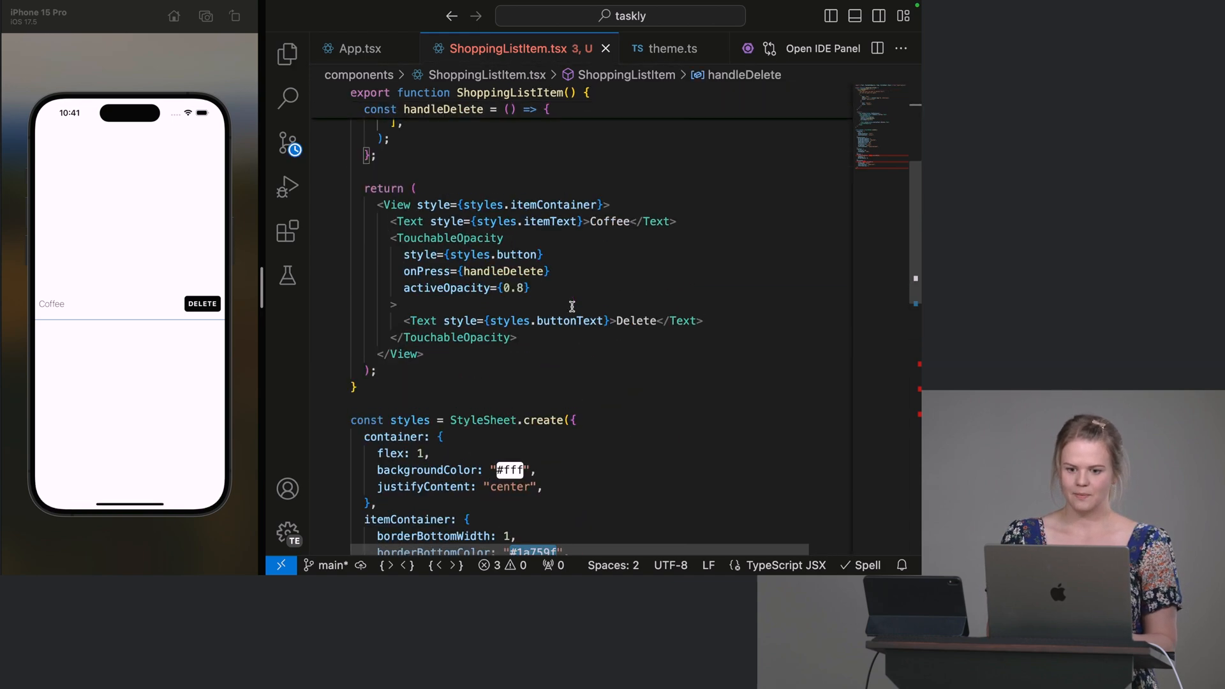
left_click(359, 49)
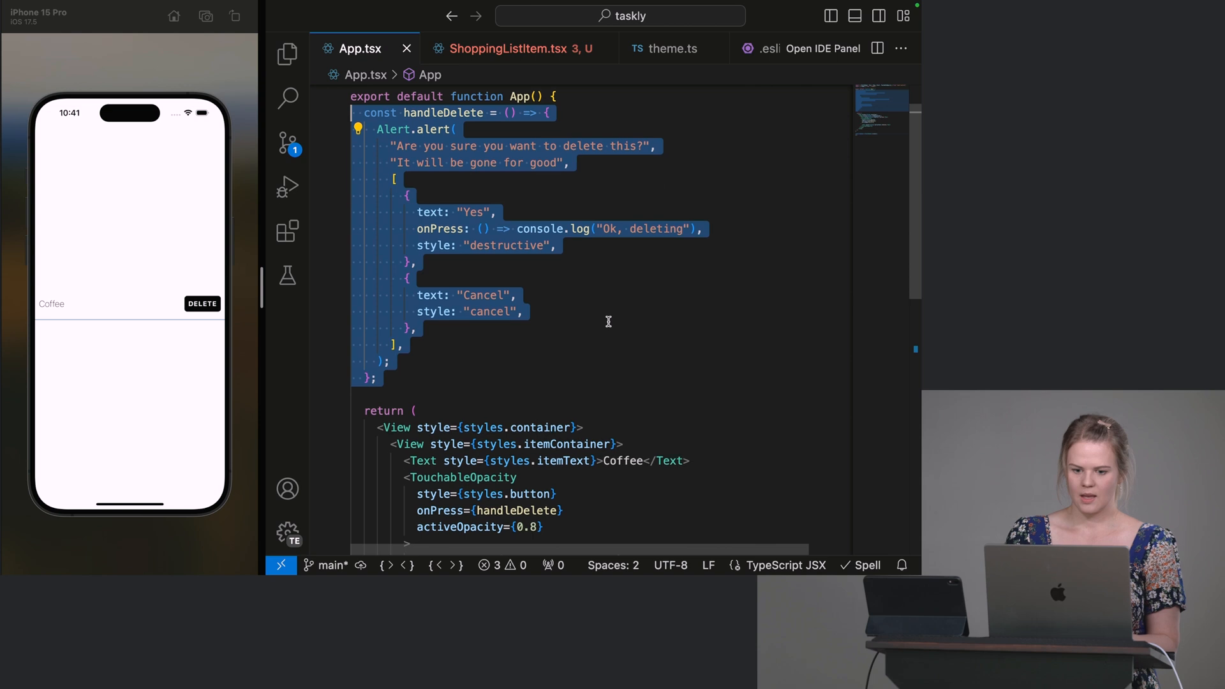
scroll("down", 3)
type("<")
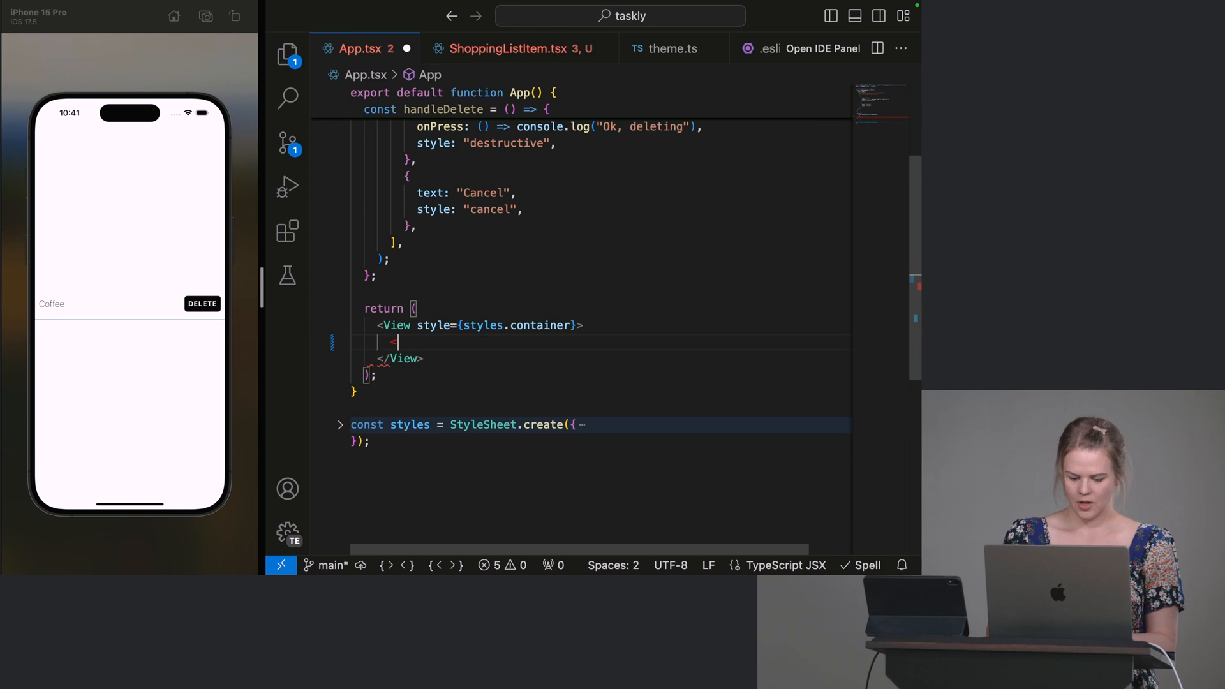
key("Backspace")
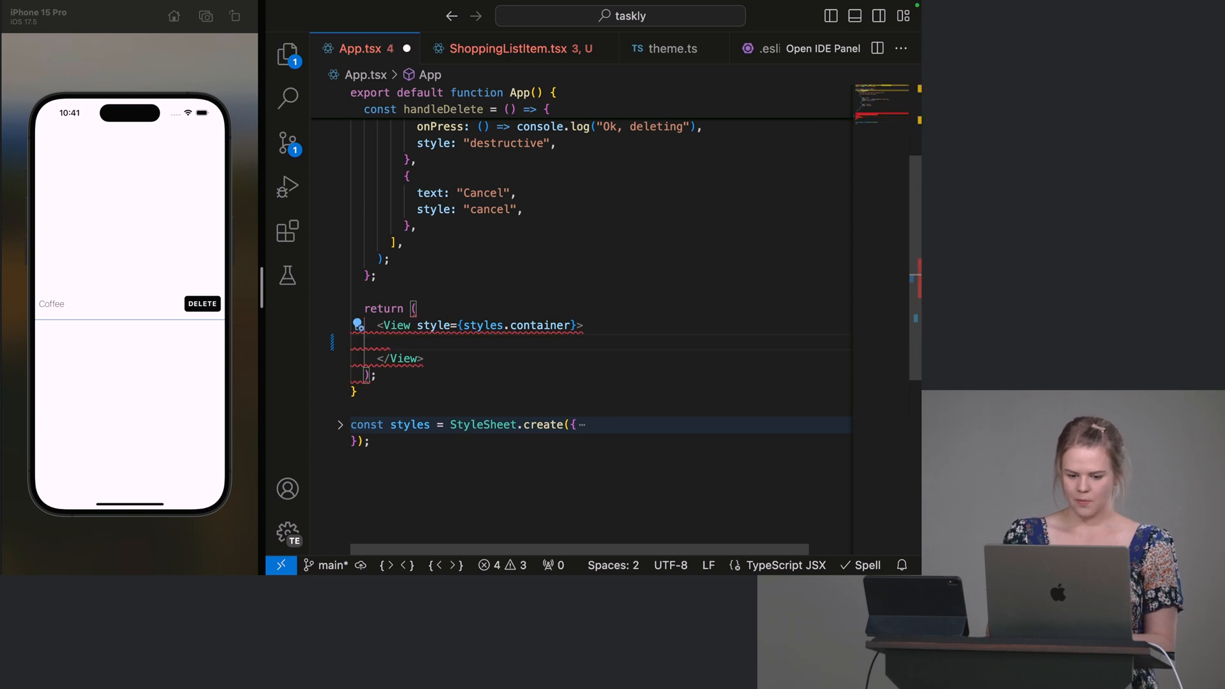
Step: Render <ShoppingListItem /> in App.tsx, adding its import through autocomplete
type("<Sh")
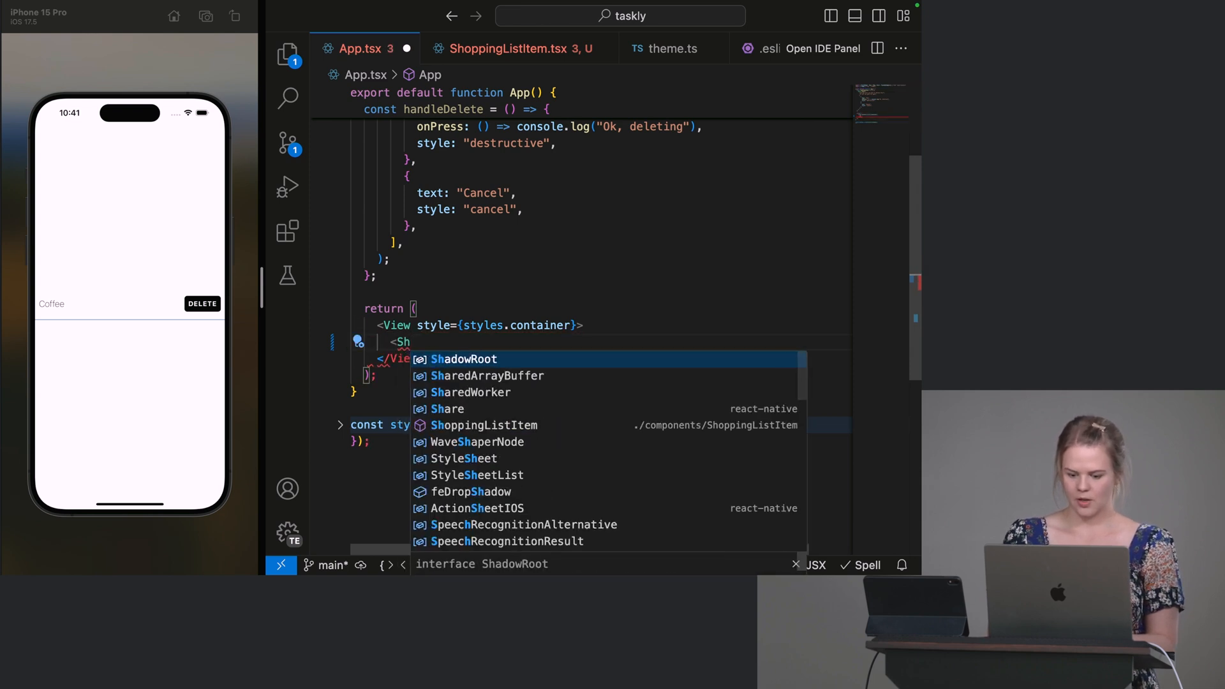
type("o")
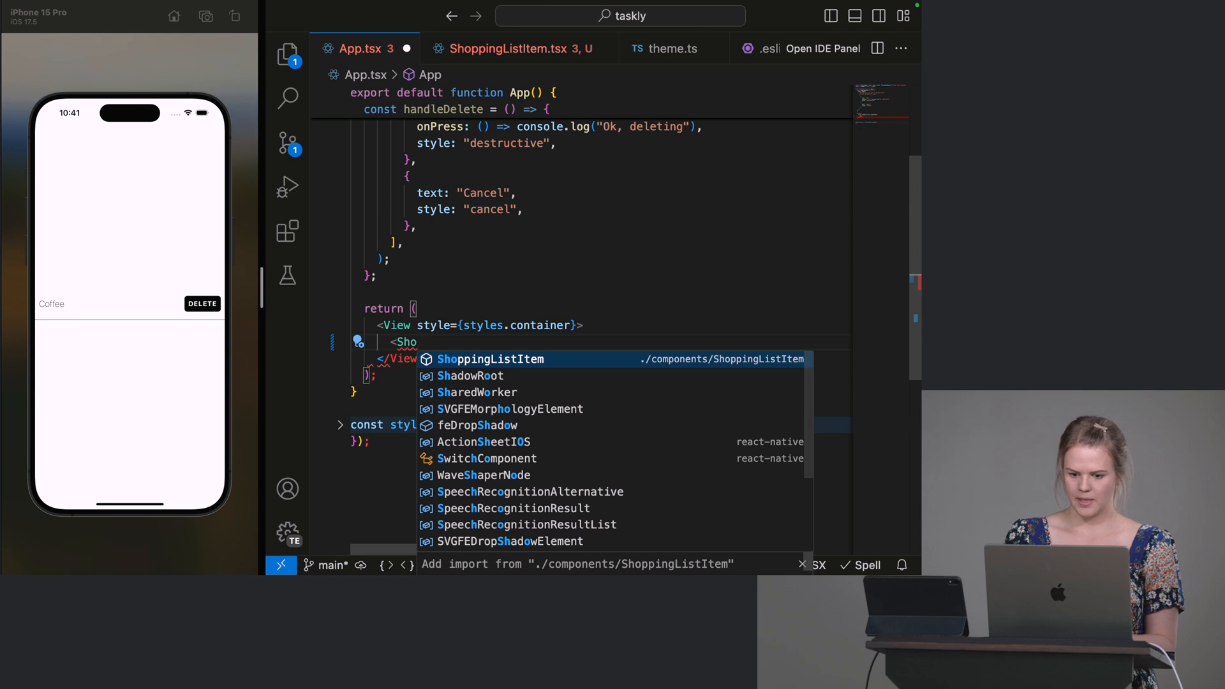
left_click(489, 359)
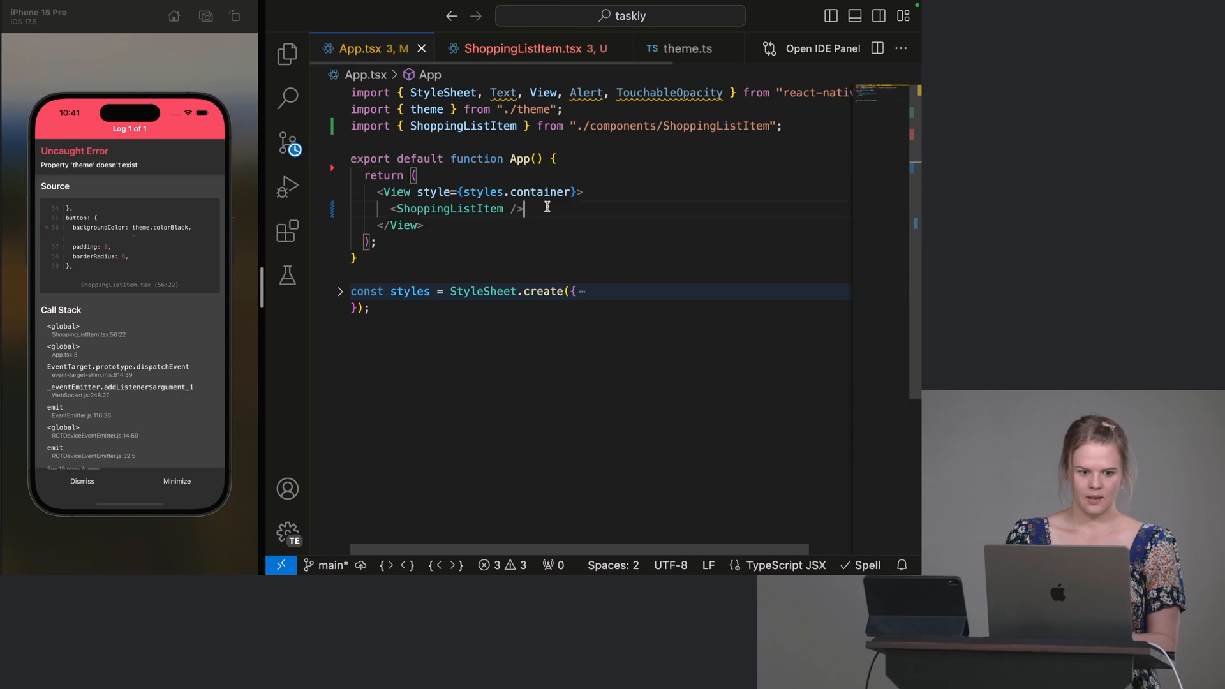
Step: Add import { theme } from "../theme" to ShoppingListItem.tsx, then go back to App.tsx
left_click(527, 49)
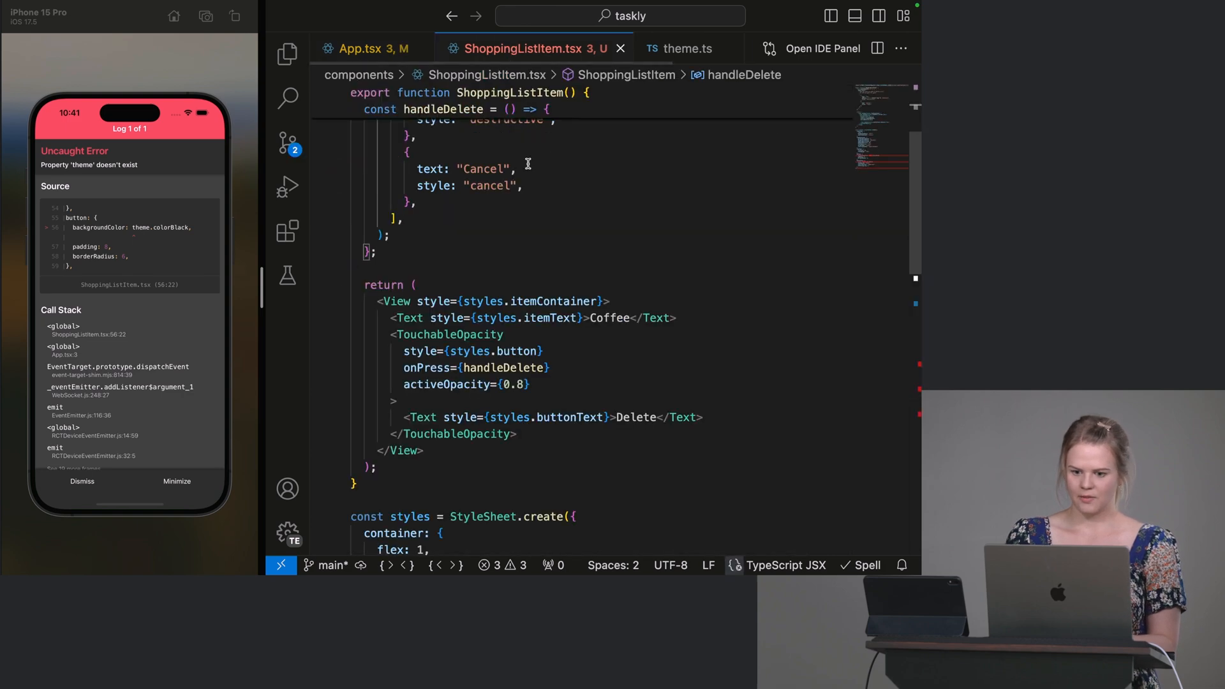
scroll("down", 3)
type("import { theme } from \"../theme\";")
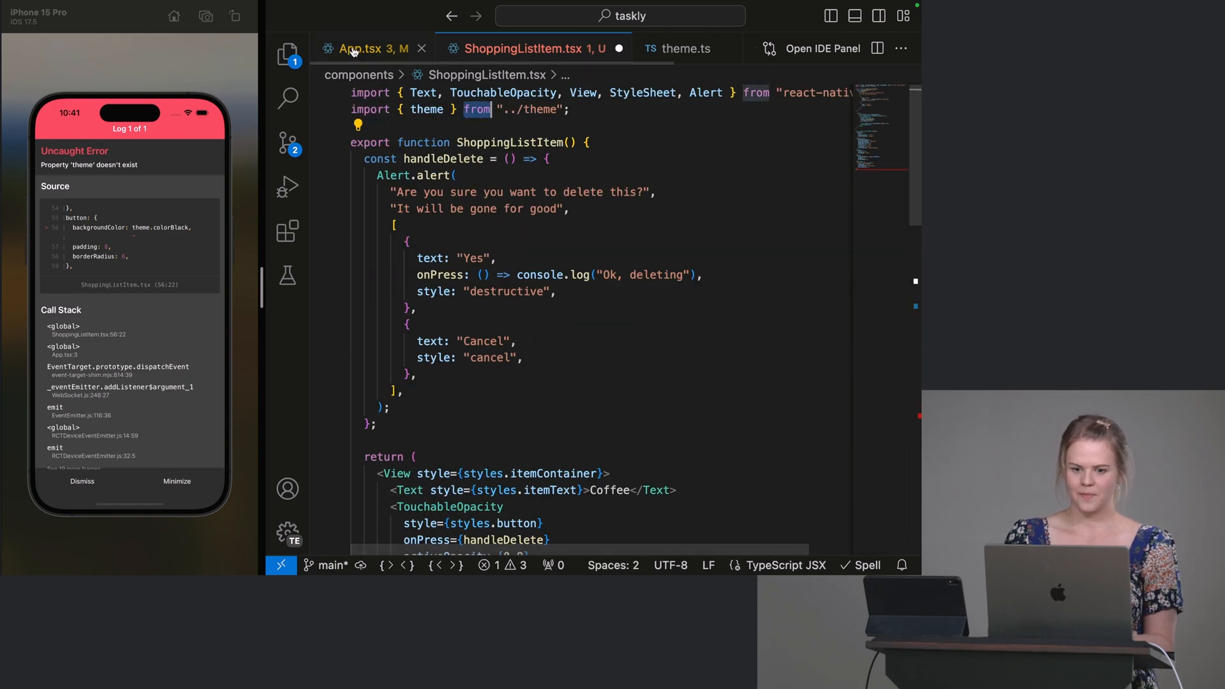
left_click(369, 48)
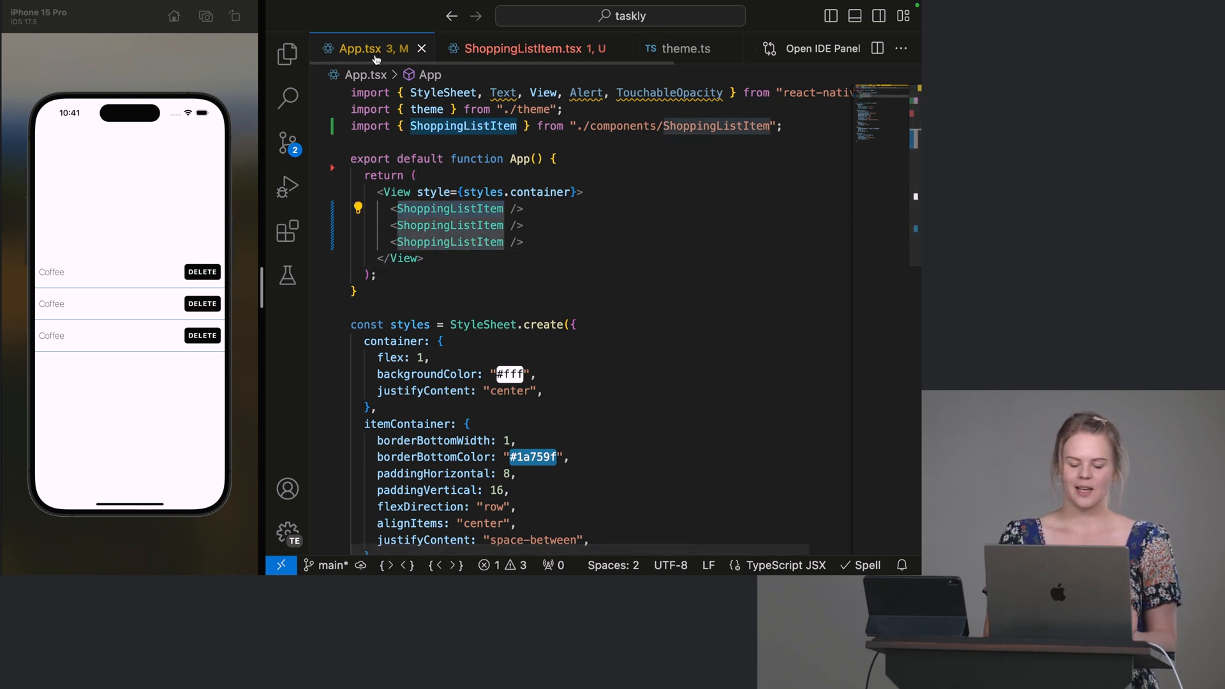
mouse_move(472, 192)
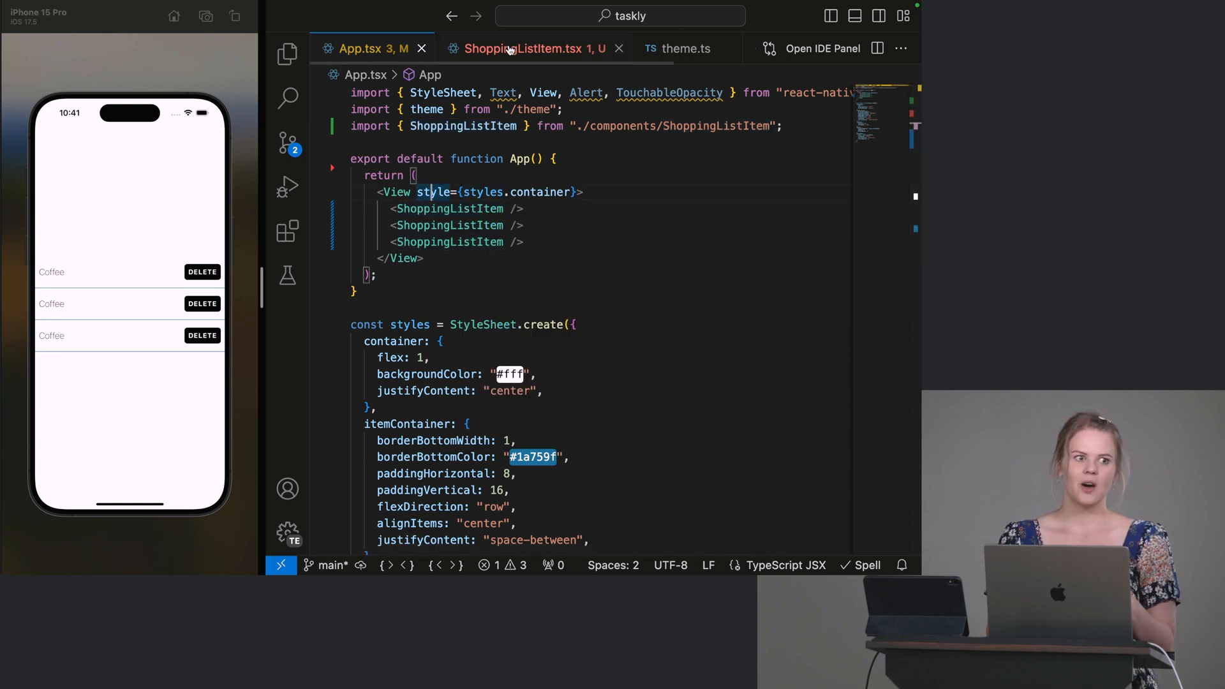
Step: Pass name="Coffee", name="Tea" and name="Sugar" to the three ShoppingListItem elements
left_click(514, 49)
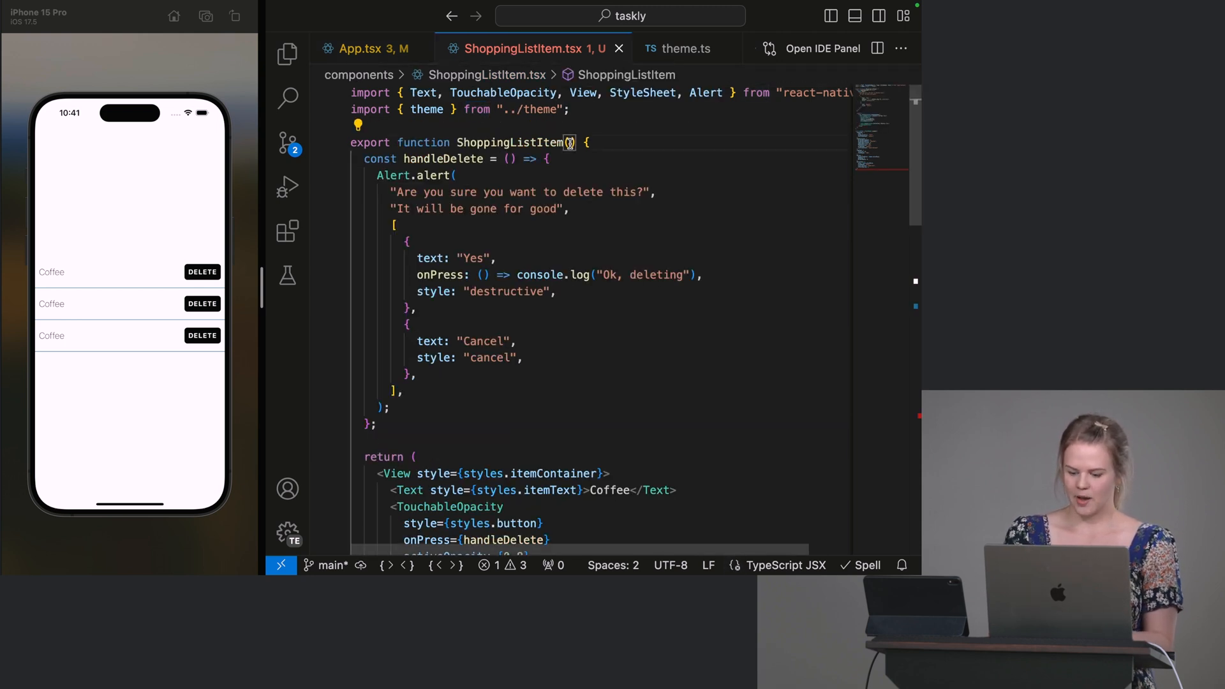
left_click(367, 49)
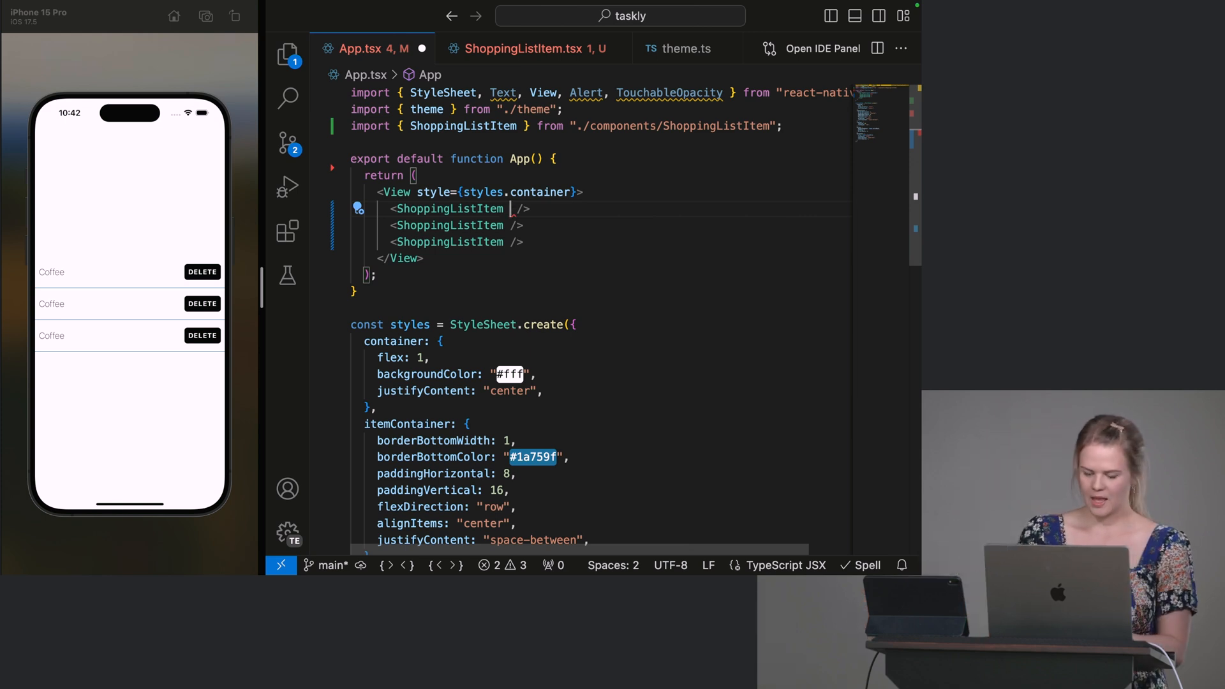
type("name=")
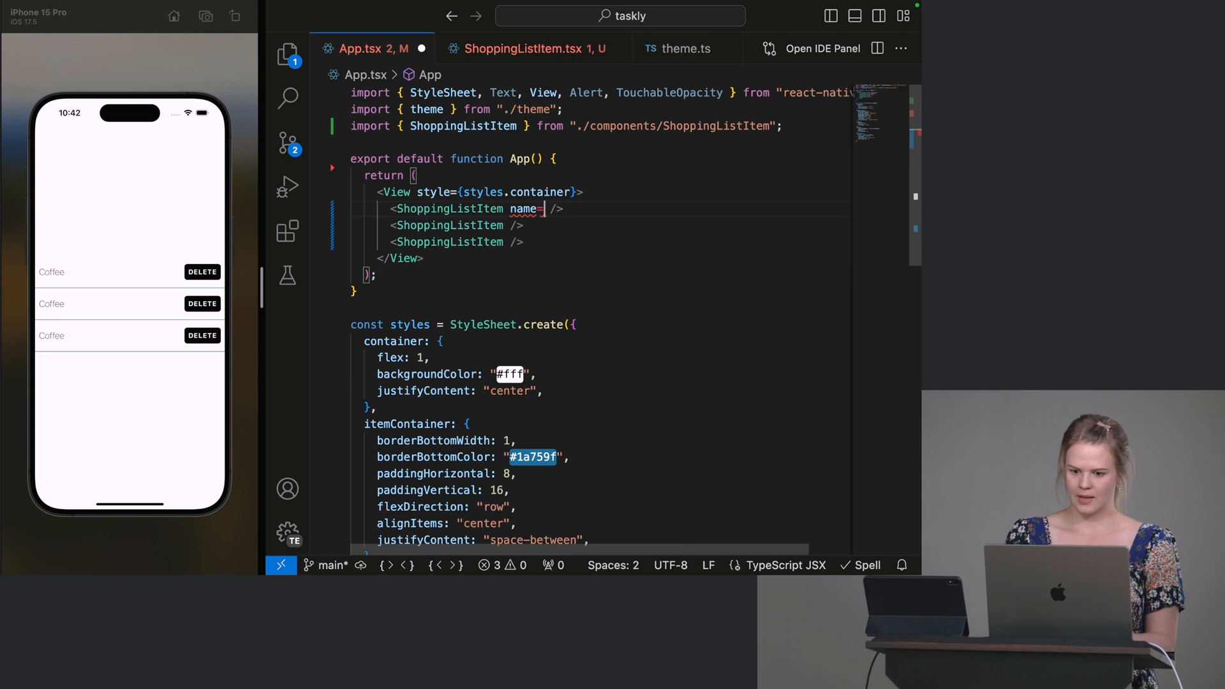
type("\"Coffee\"")
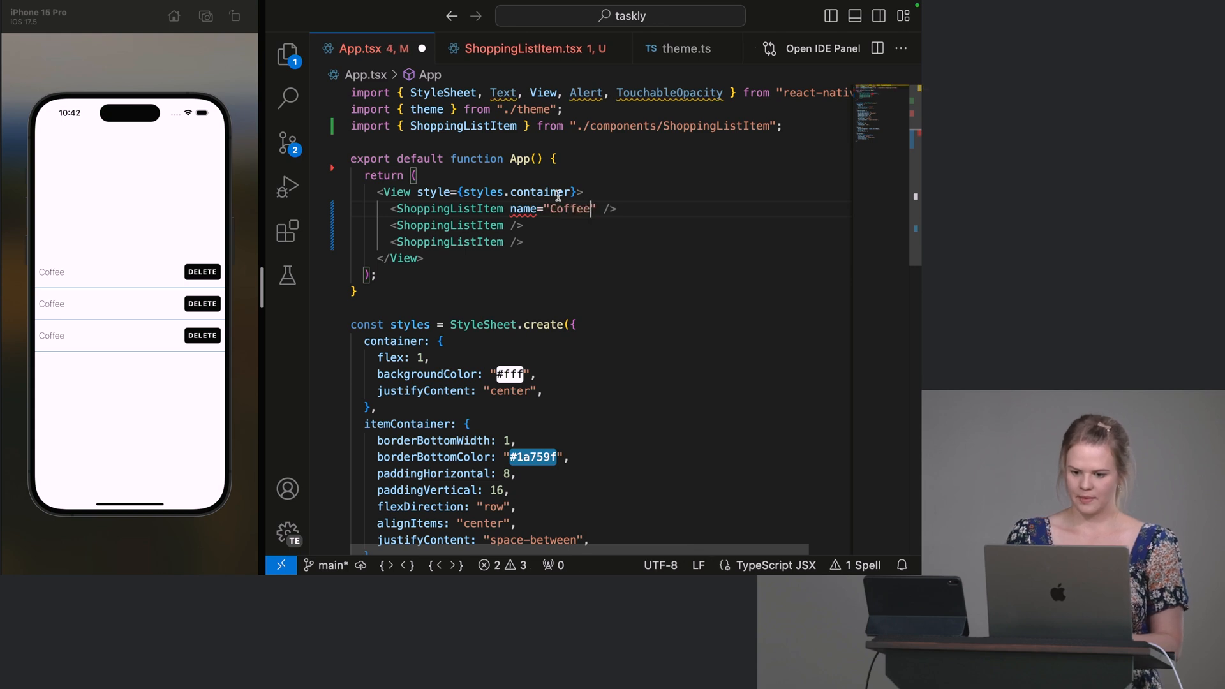
type("name")
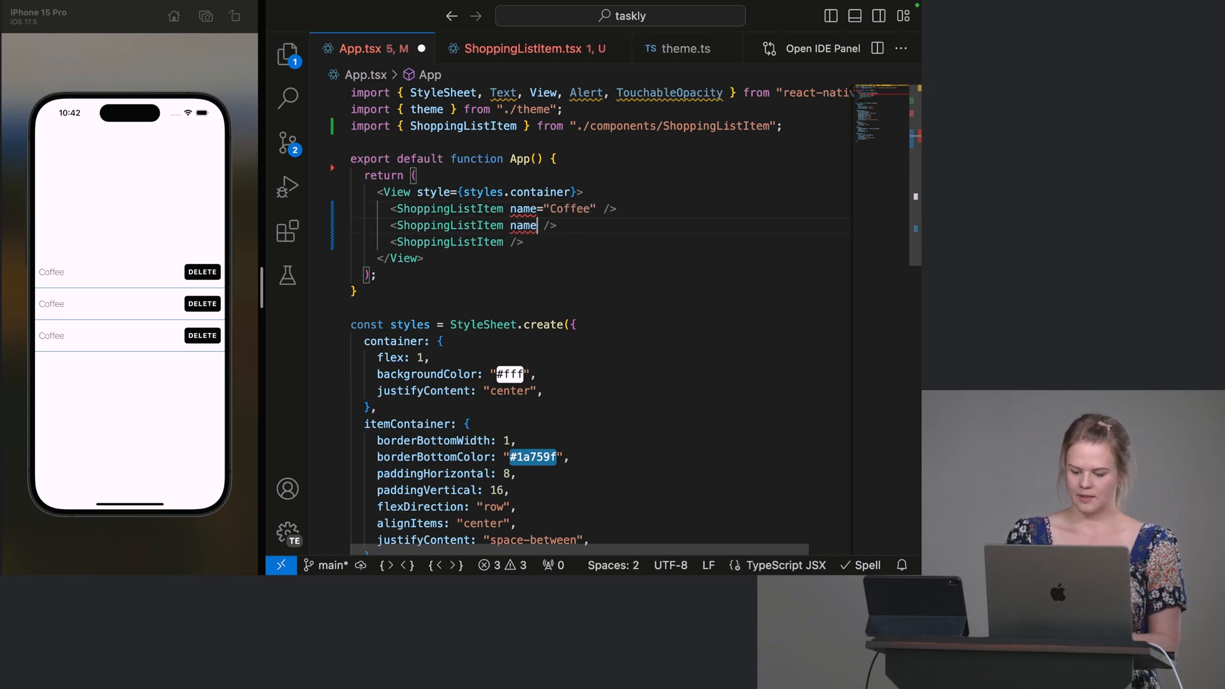
type("=\"Te\"")
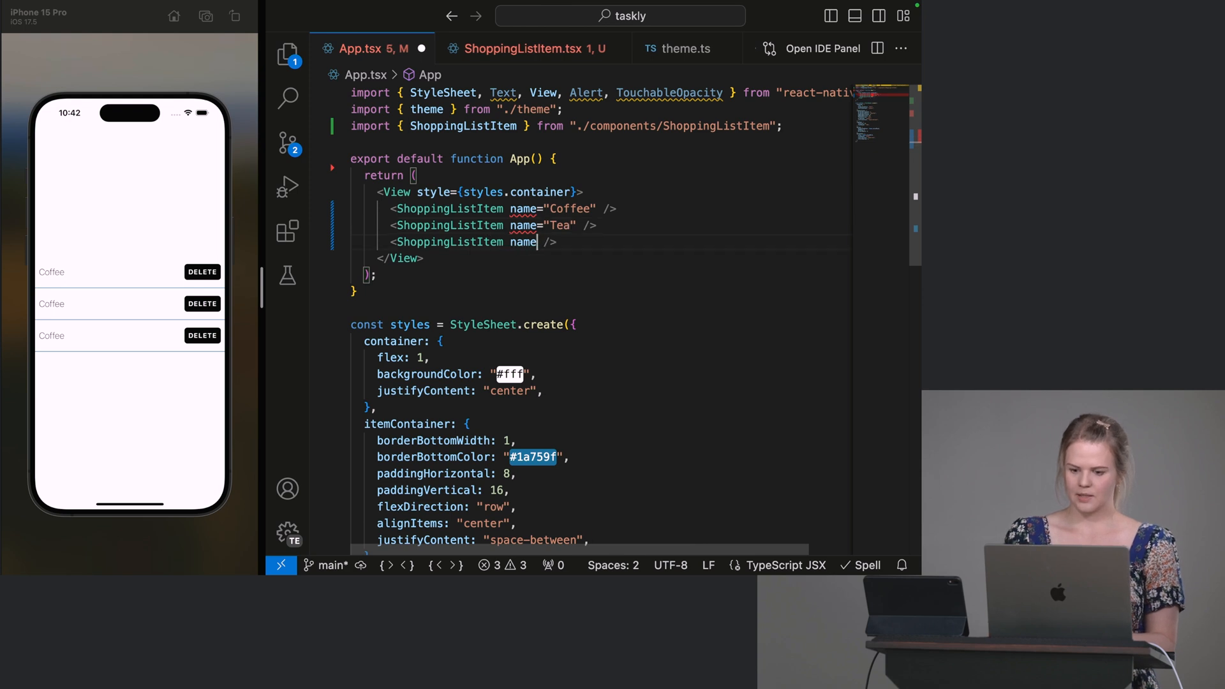
type("=\"Sugar\"")
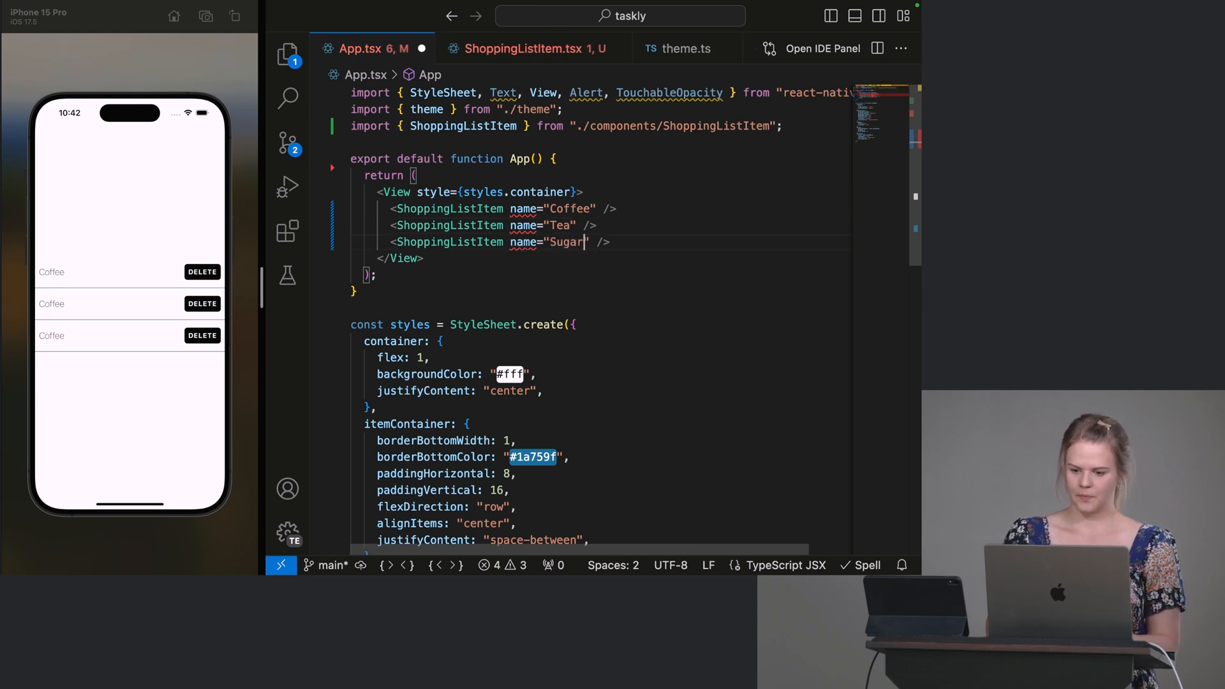
mouse_move(523, 209)
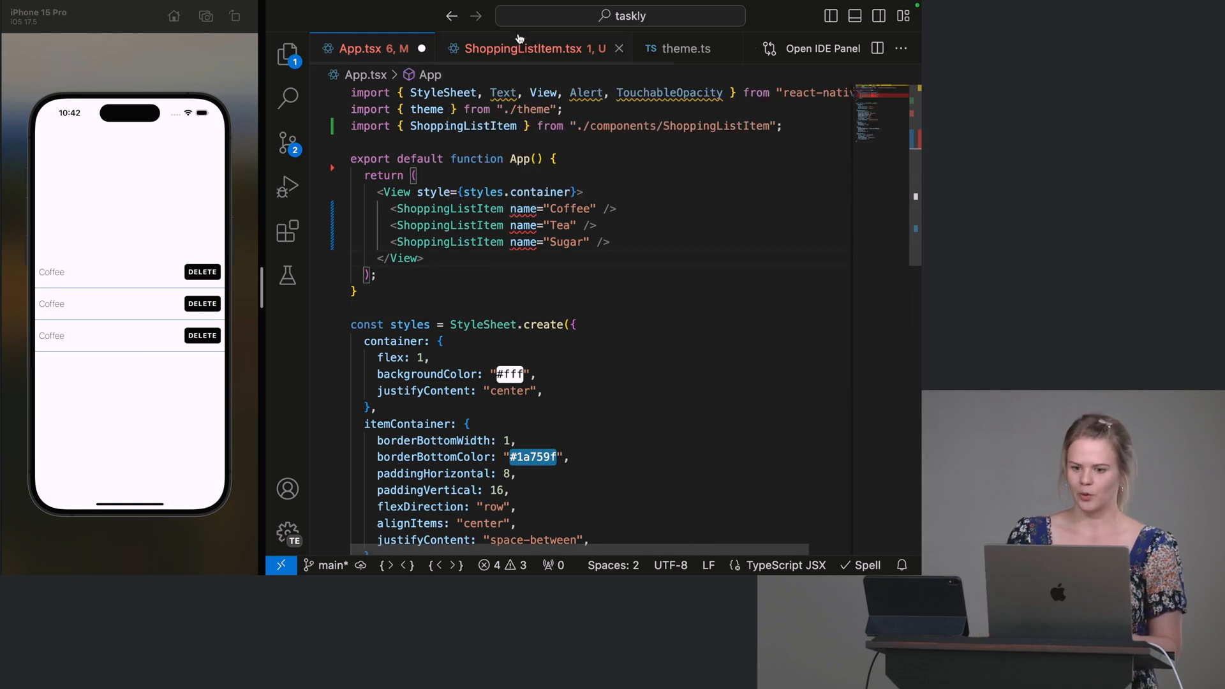
Step: Change the ShoppingListItem signature to accept ({ name }: Props)
left_click(524, 49)
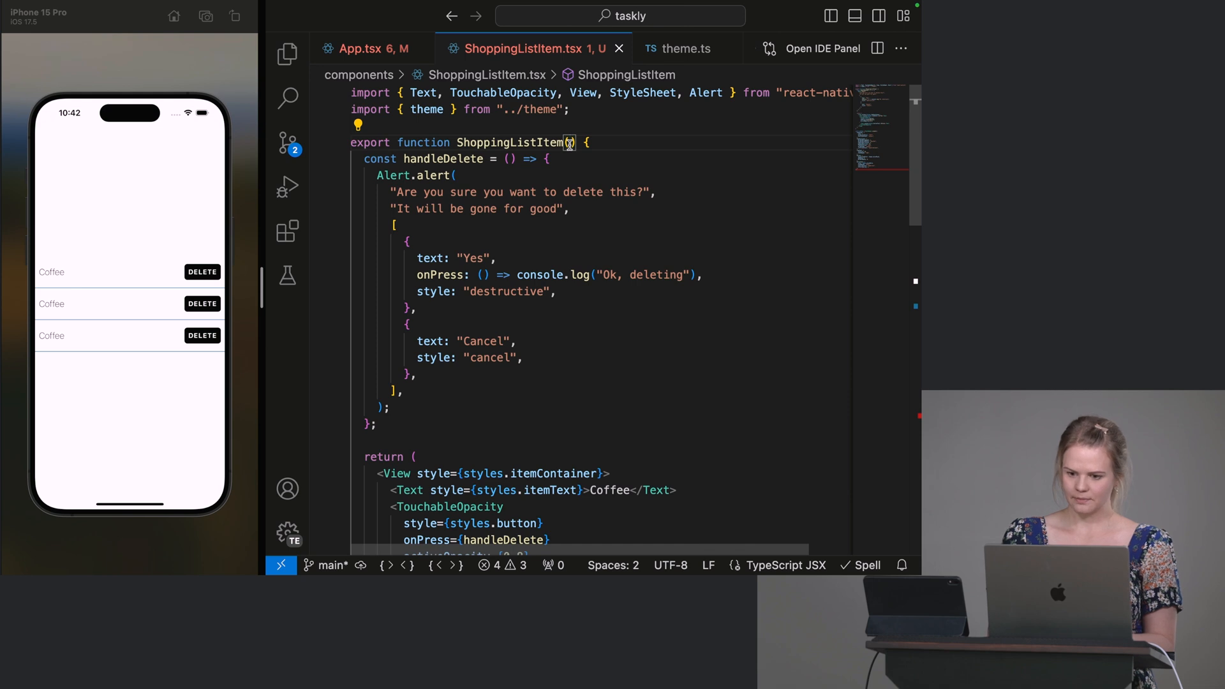
type("{}")
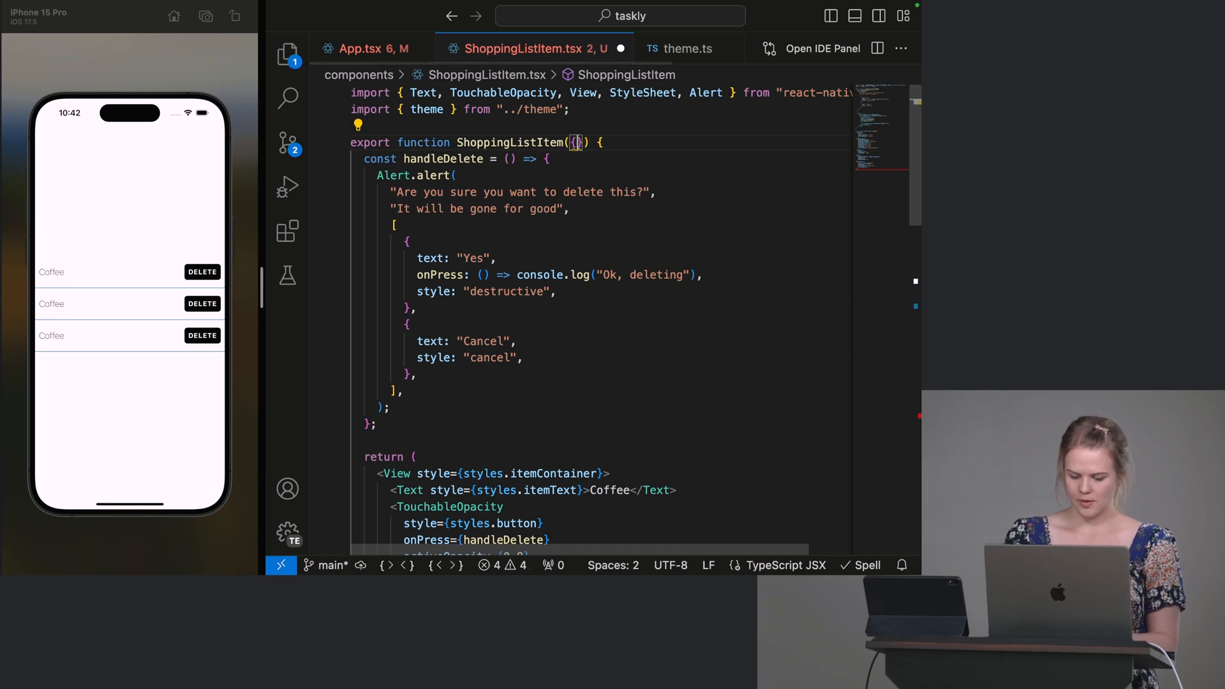
type("name")
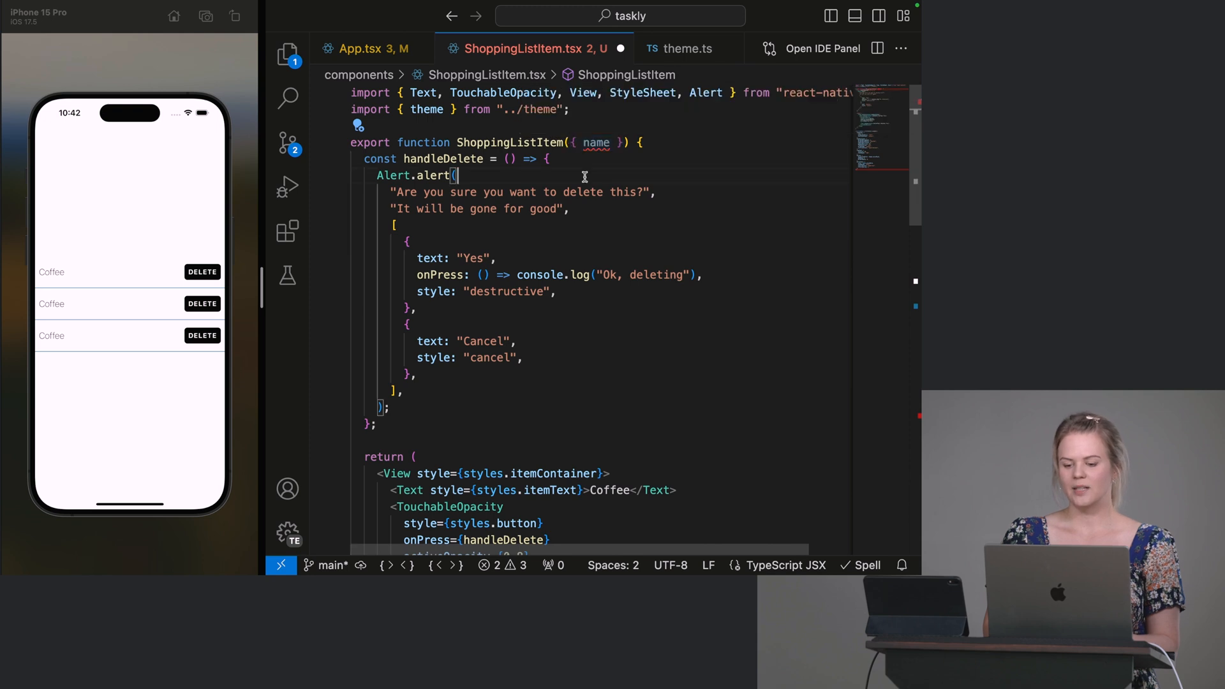
mouse_move(597, 142)
type(": ")
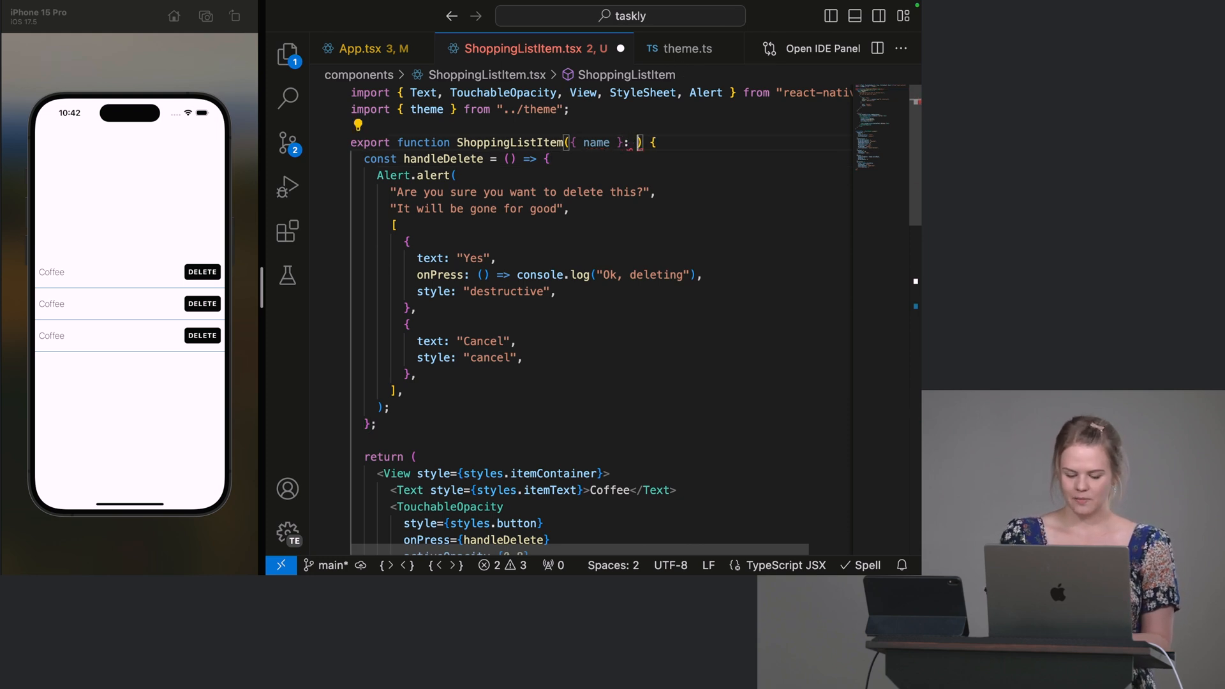
type("Props")
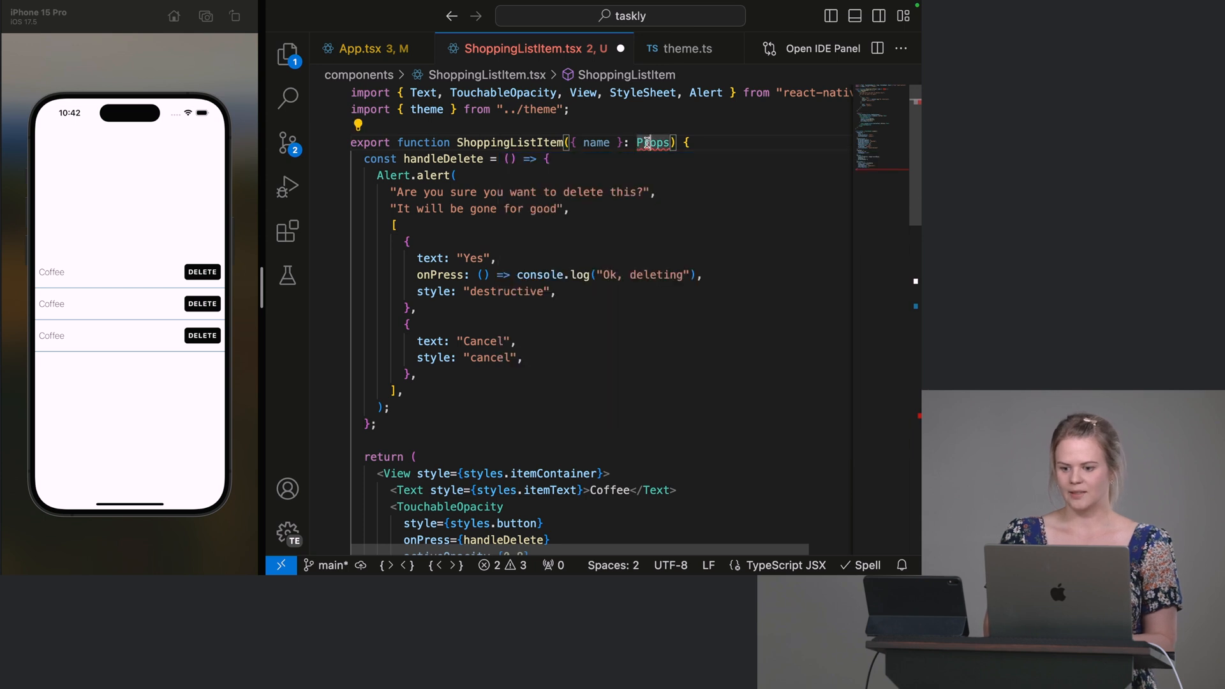
Step: Define type Props = { name: string; } and remove name="Coffee" from App.tsx's first item
type("type")
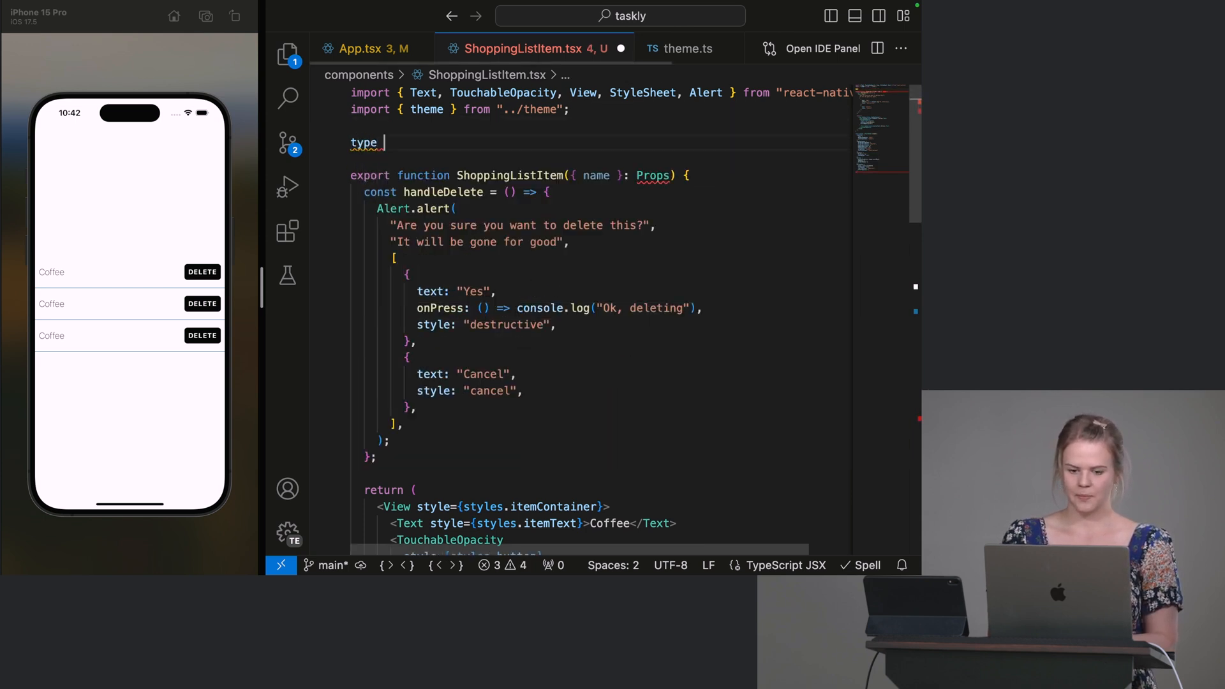
type("Props = {")
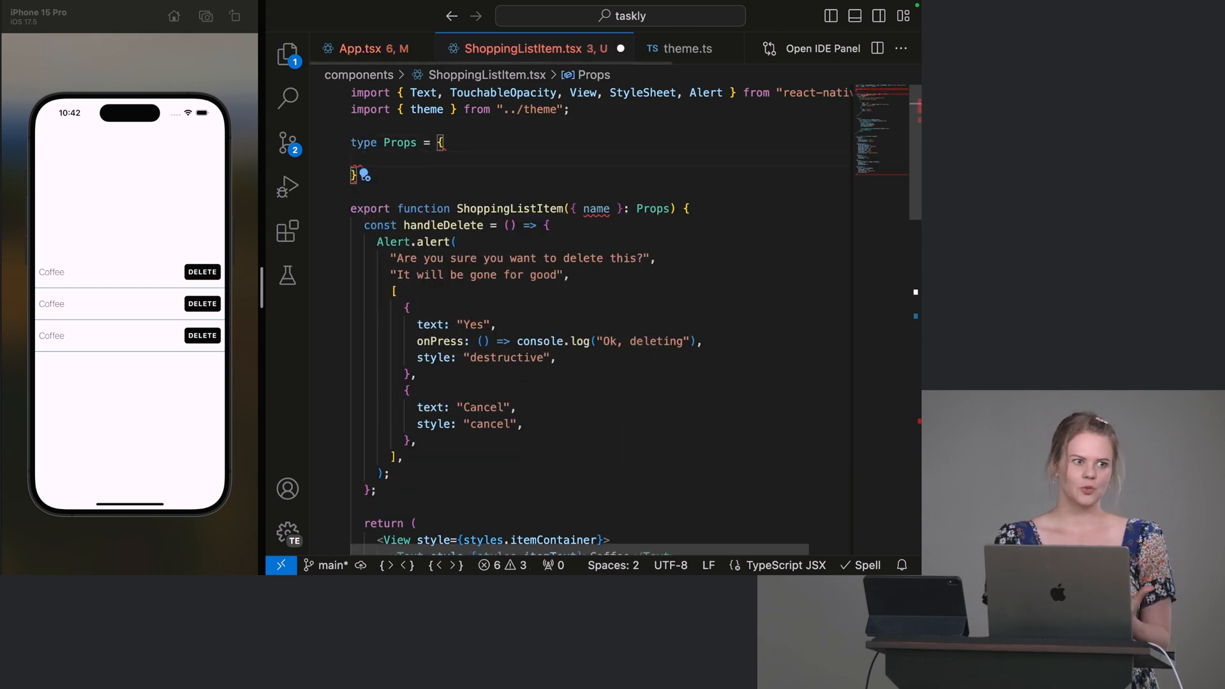
type("name:")
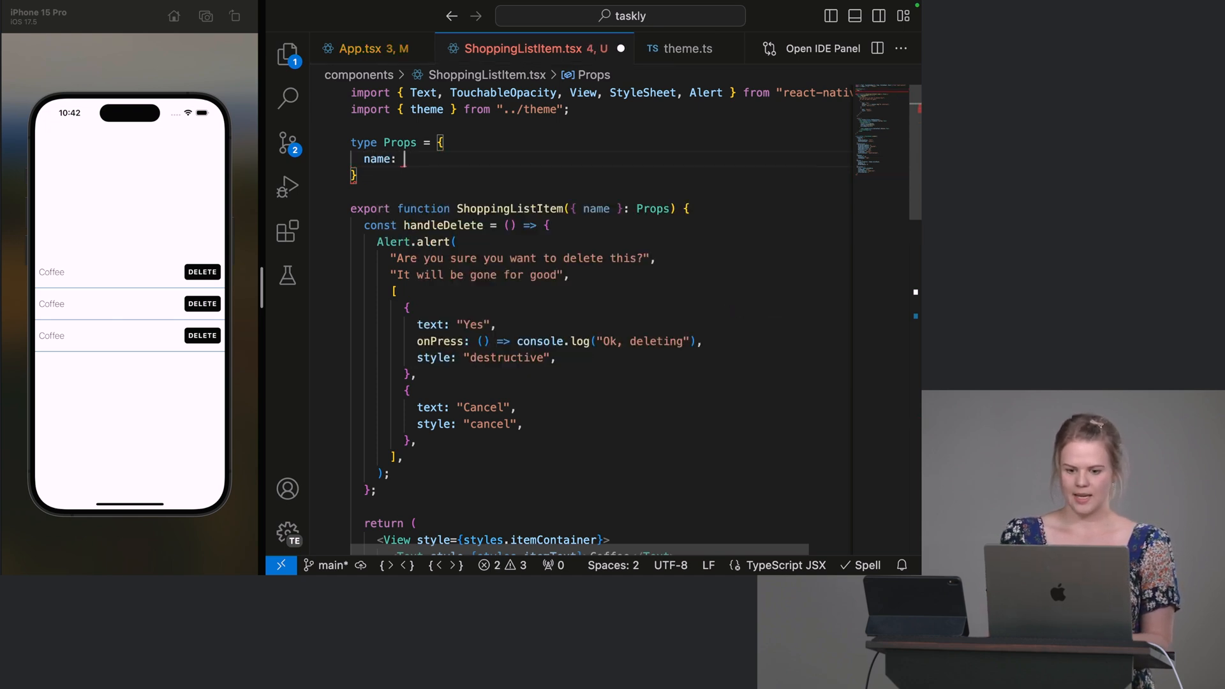
type("string;")
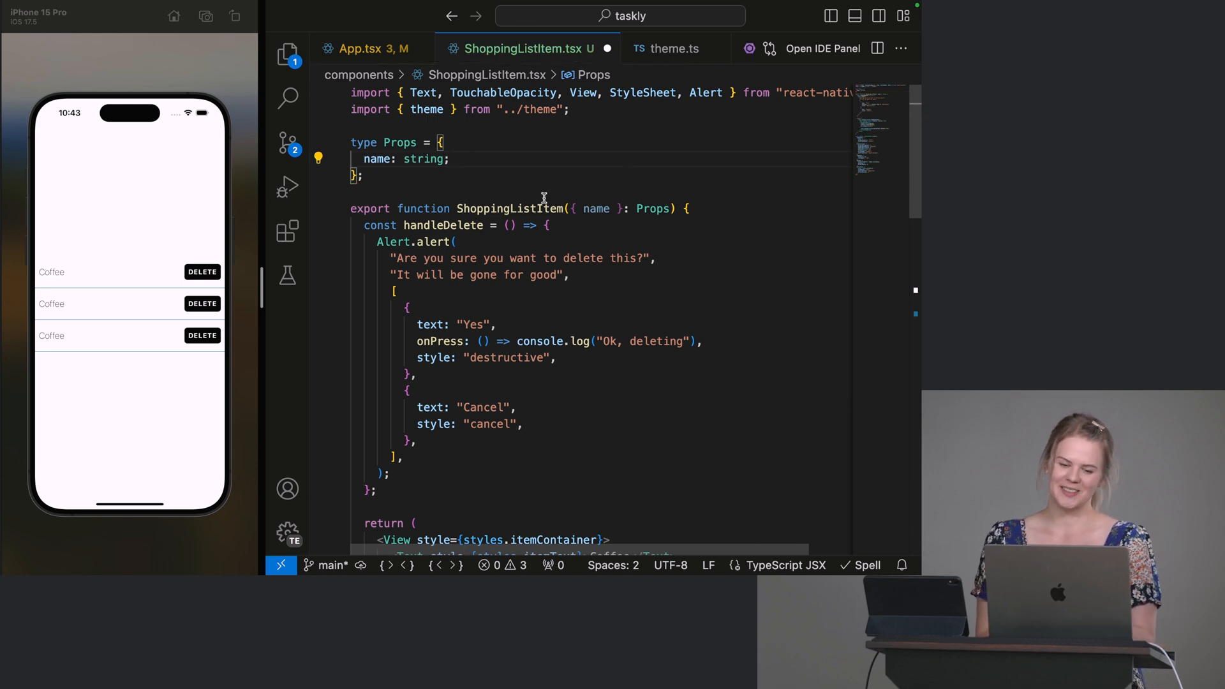
left_click(425, 189)
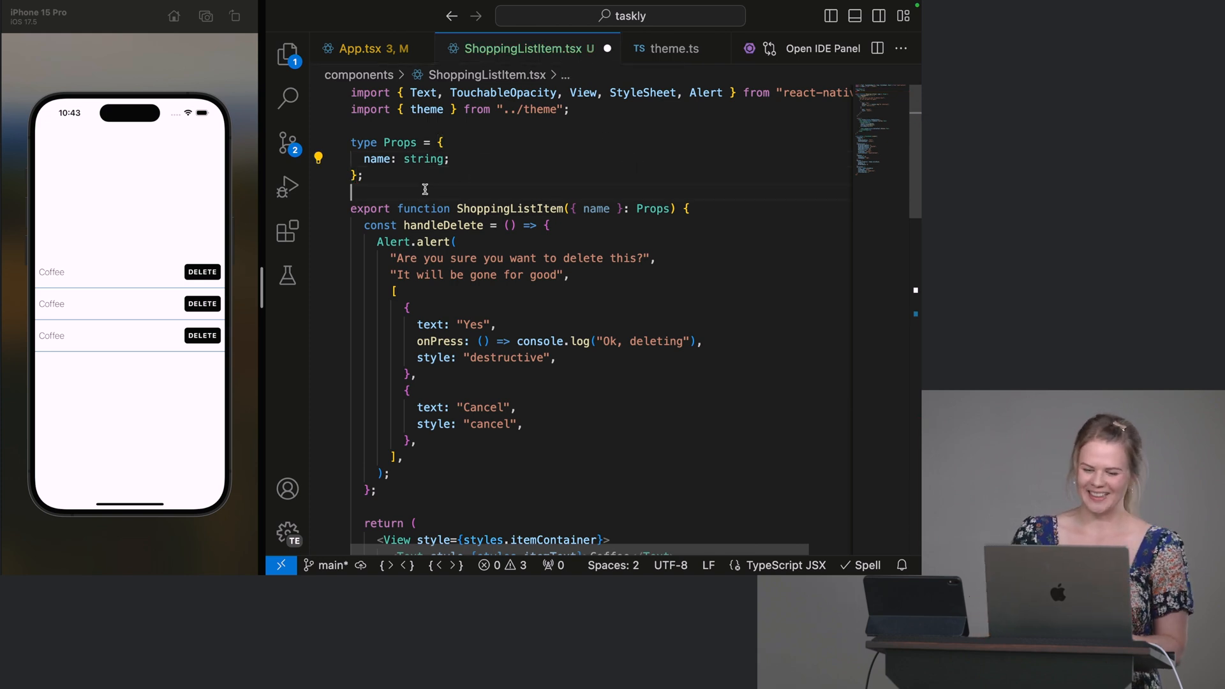
double_click(375, 159)
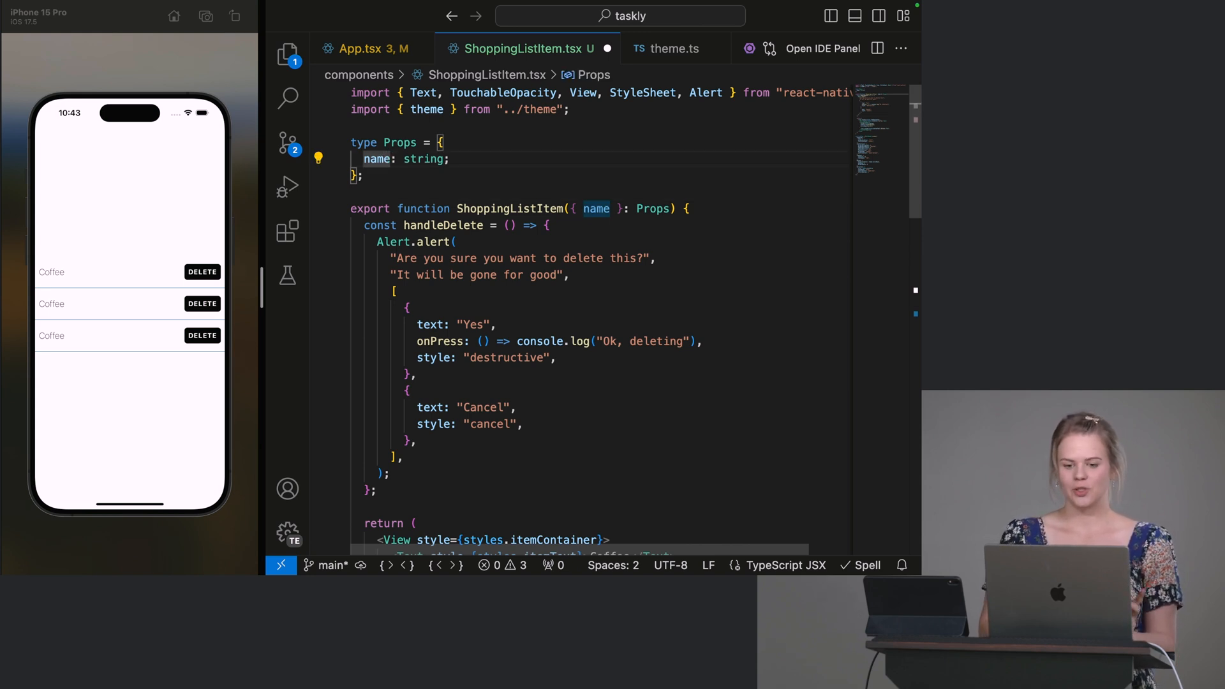
left_click(373, 48)
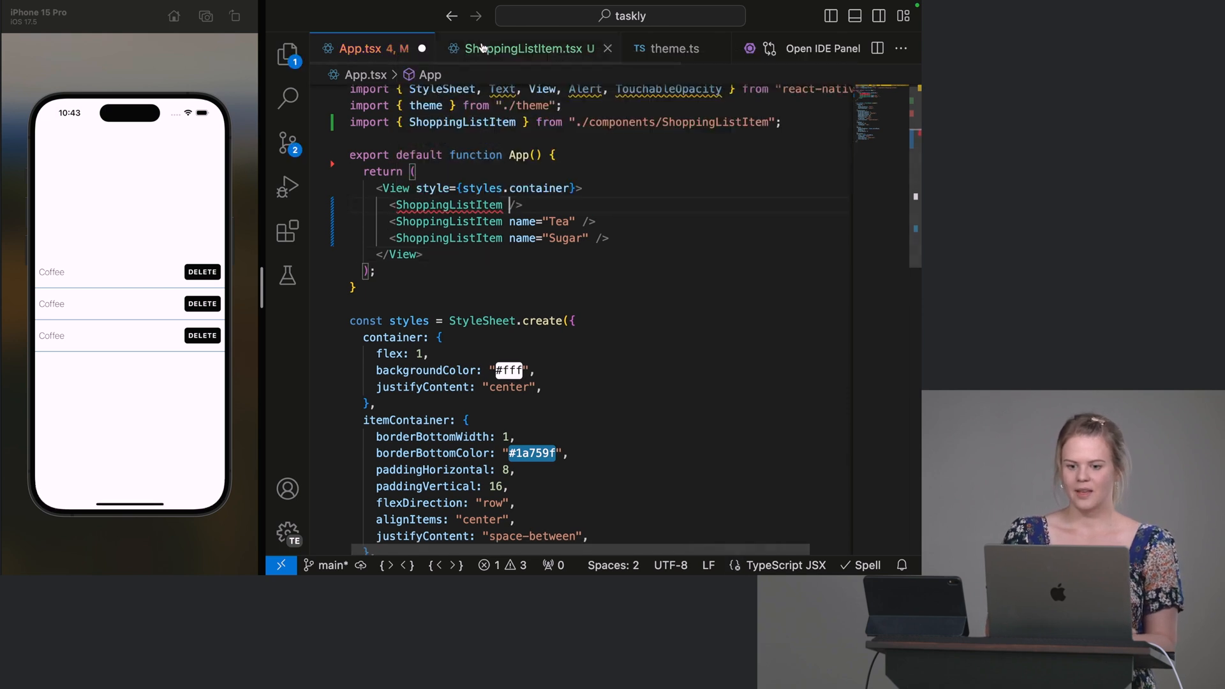
Step: Try name as optional, confirm App.tsx's error clears, then restore name: string
left_click(525, 48)
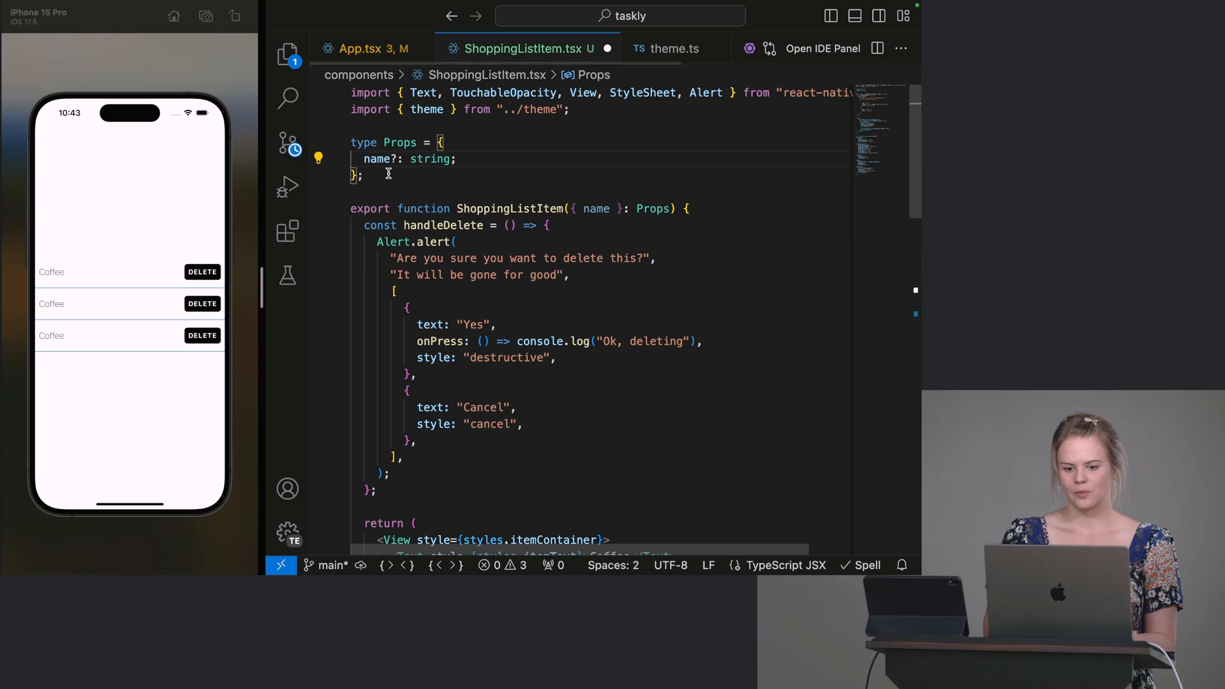
left_click(373, 48)
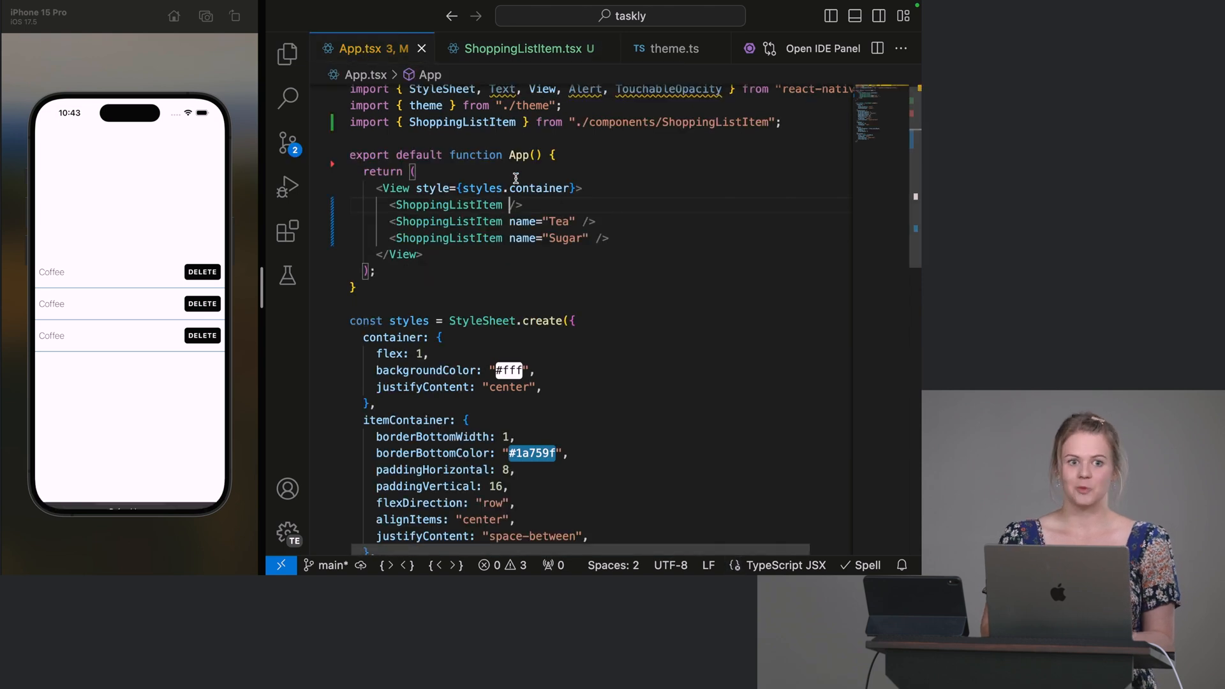
key("Backspace")
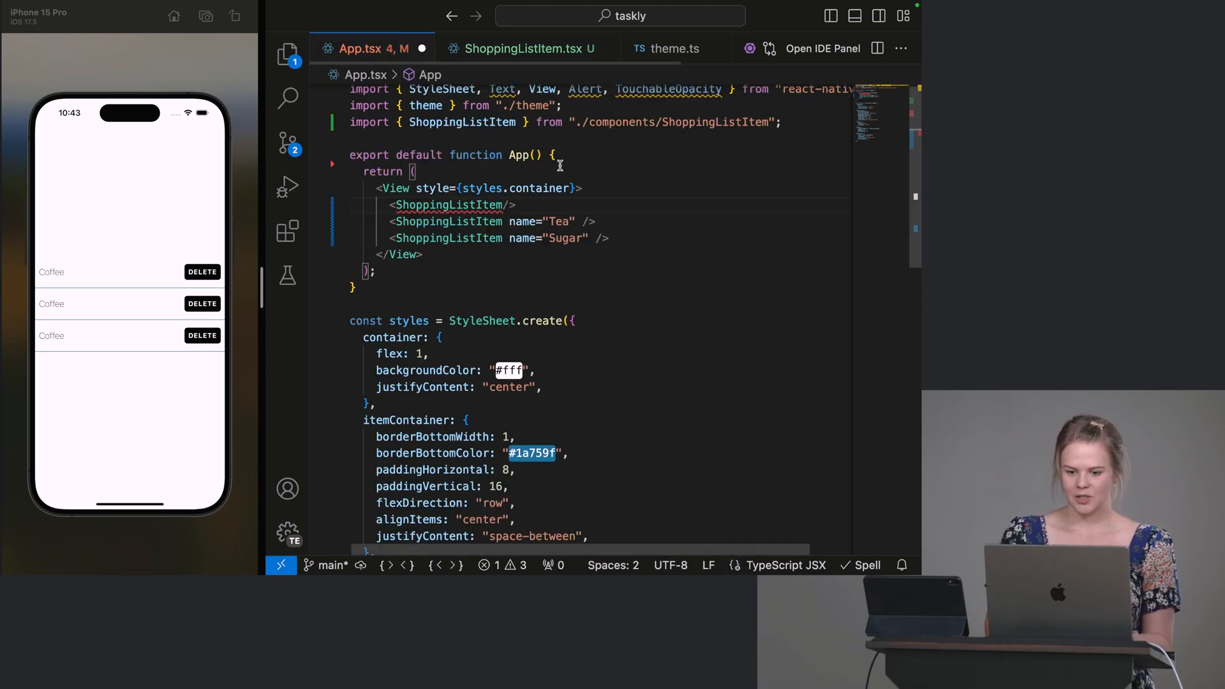
left_click(521, 49)
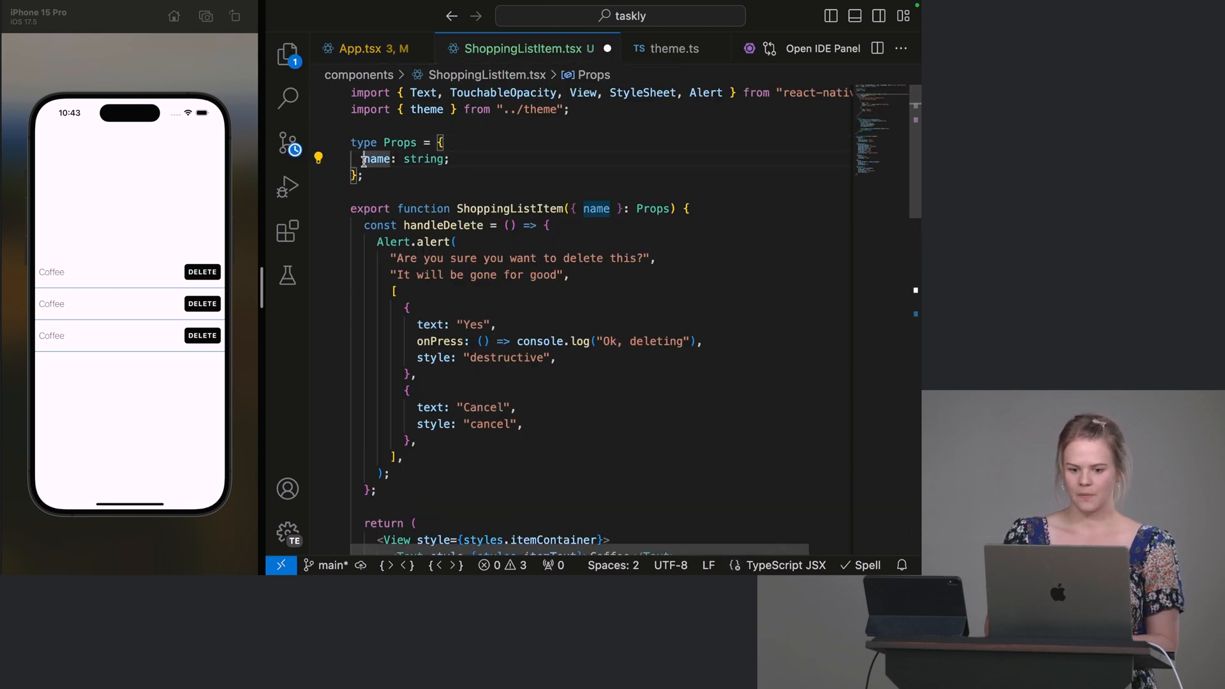
Step: Replace the hardcoded Coffee text inside <Text> with {name}
scroll("down", 3)
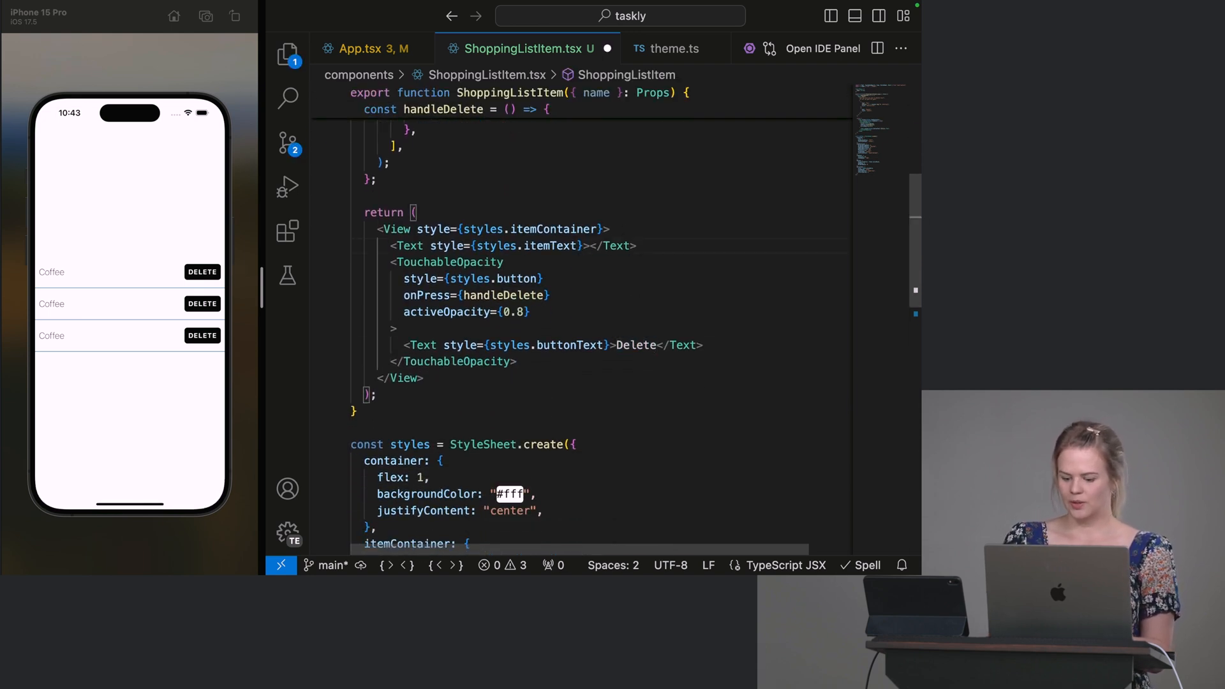
type("{}")
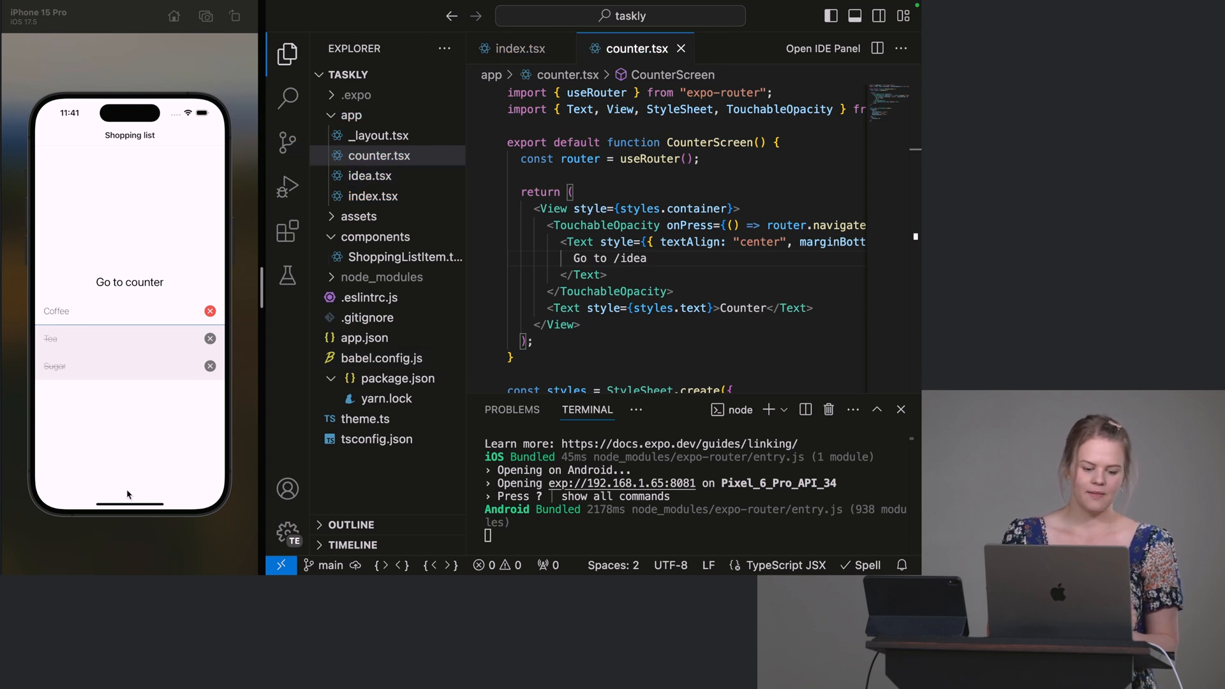
mouse_move(82, 496)
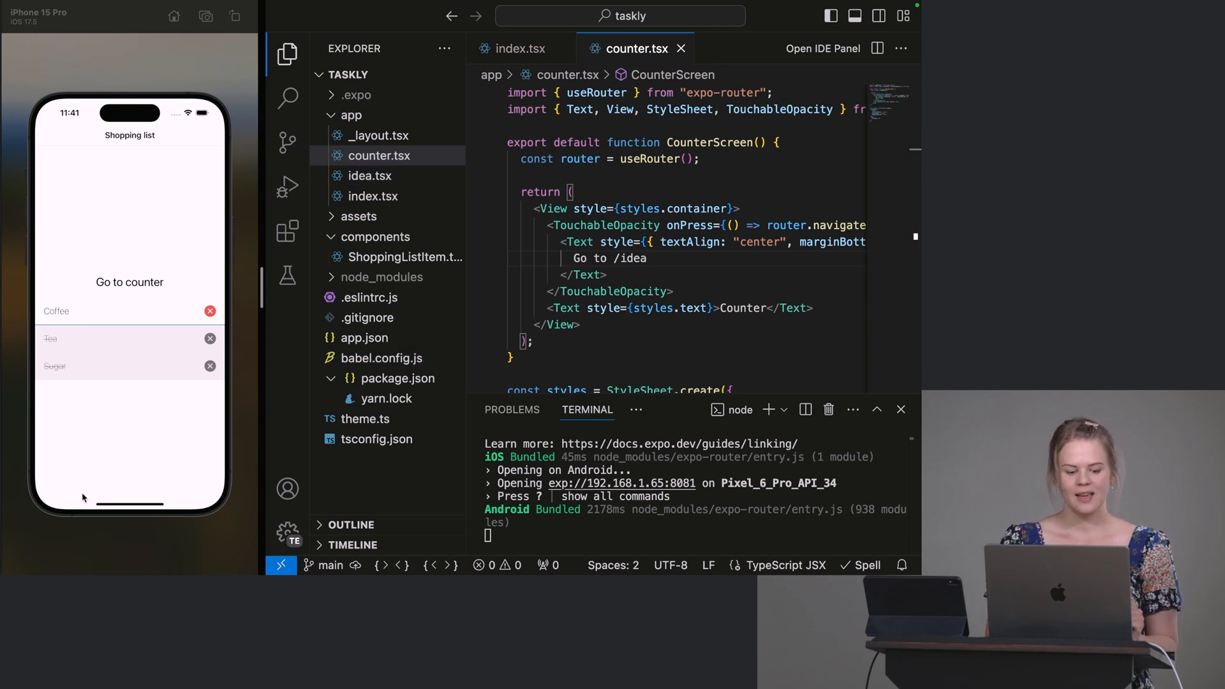
mouse_move(91, 448)
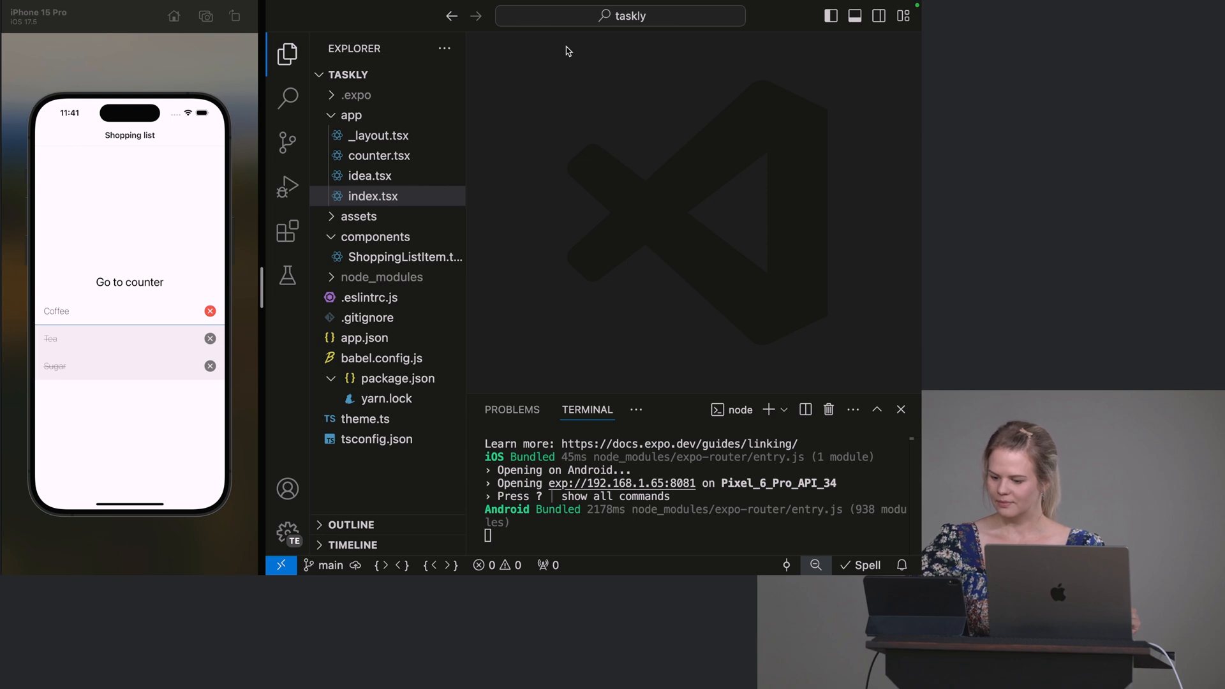
mouse_move(613, 81)
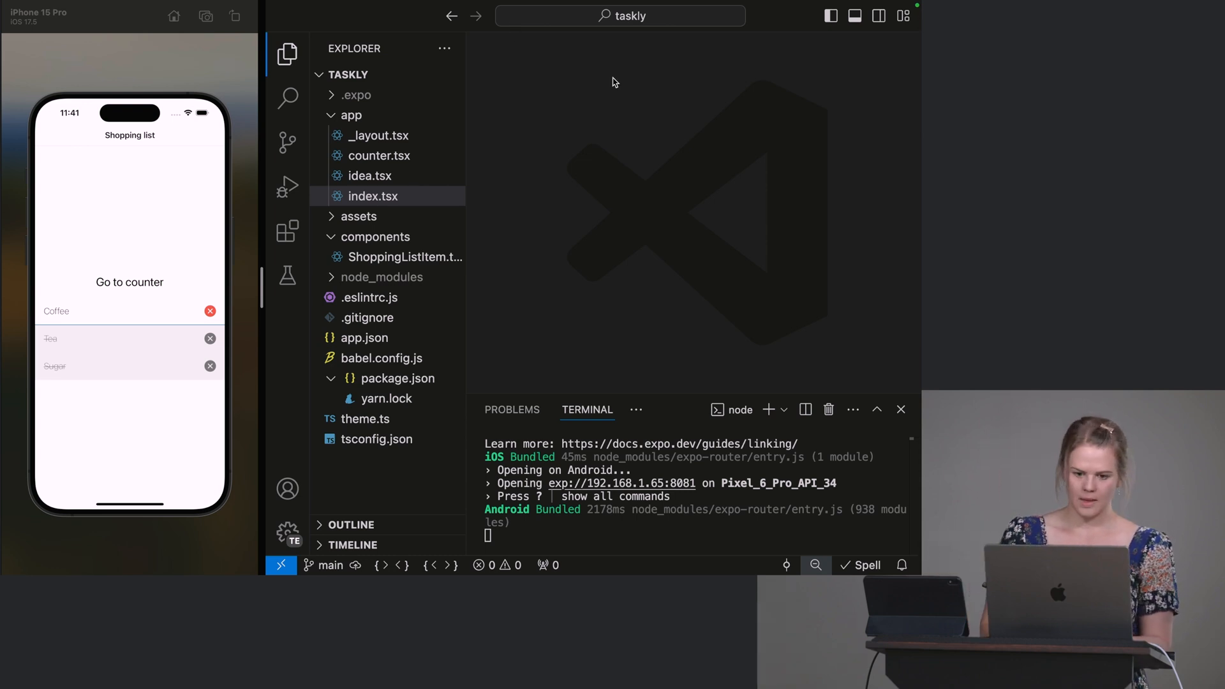
Step: Open app/_layout.tsx and duplicate the Stack.Screen index line twice
left_click(379, 135)
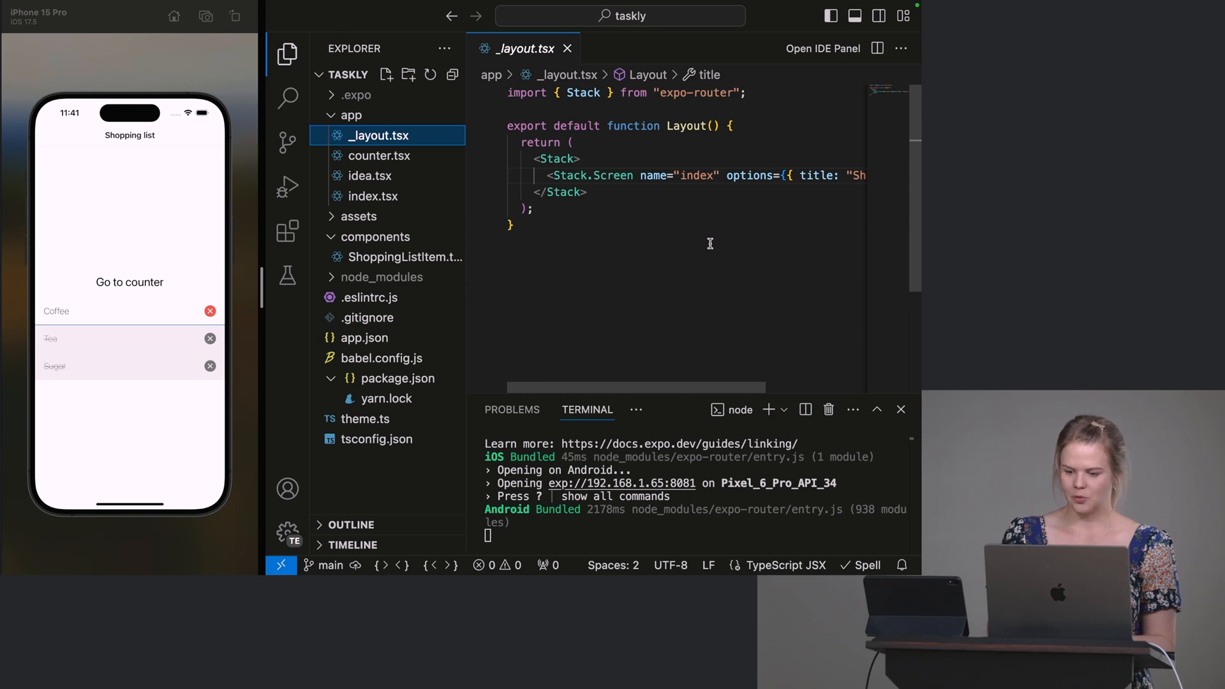
mouse_move(670, 280)
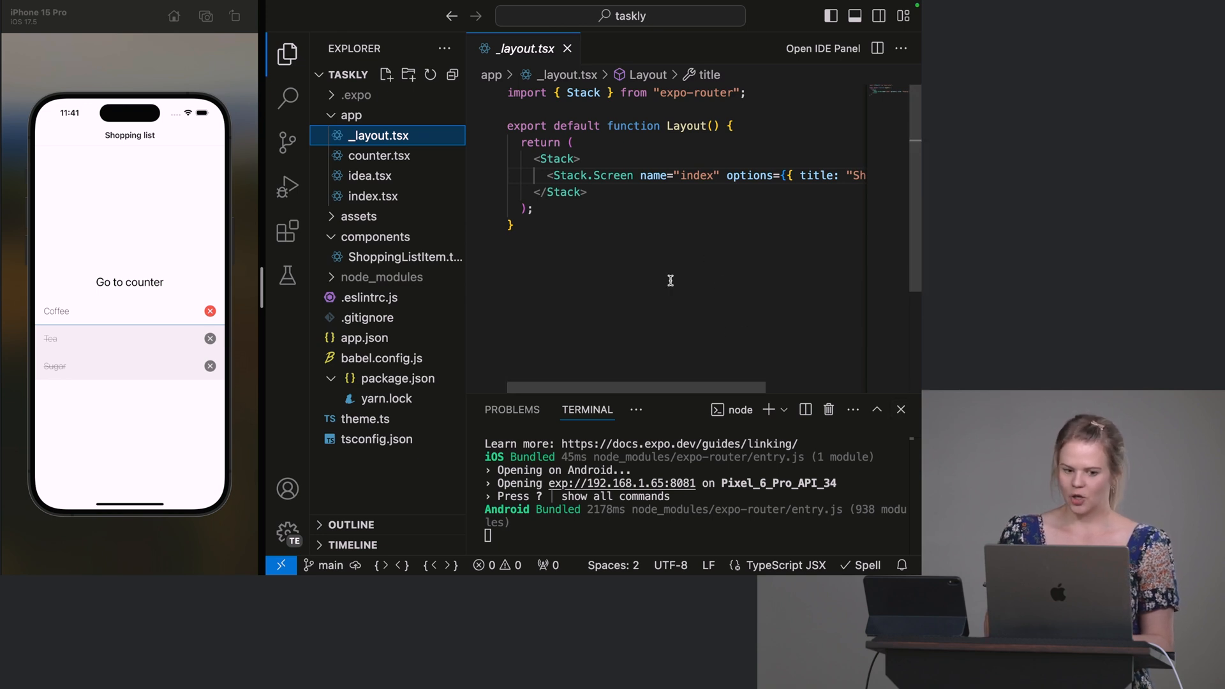
scroll("right", 3)
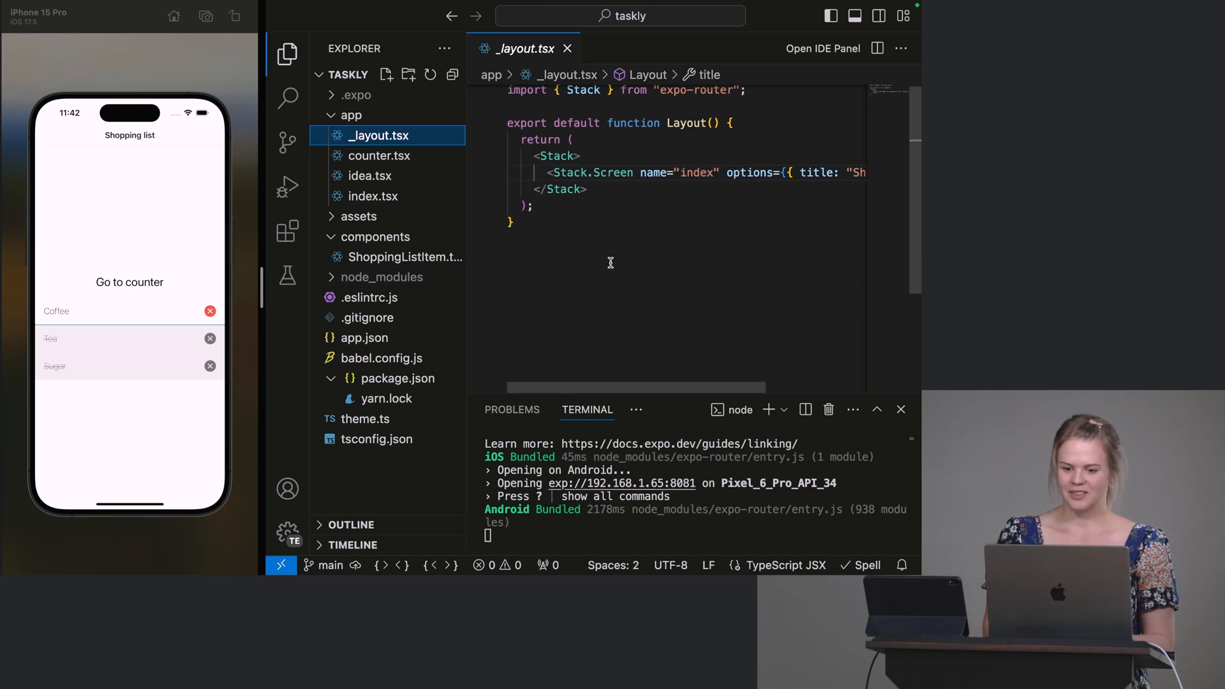
mouse_move(656, 172)
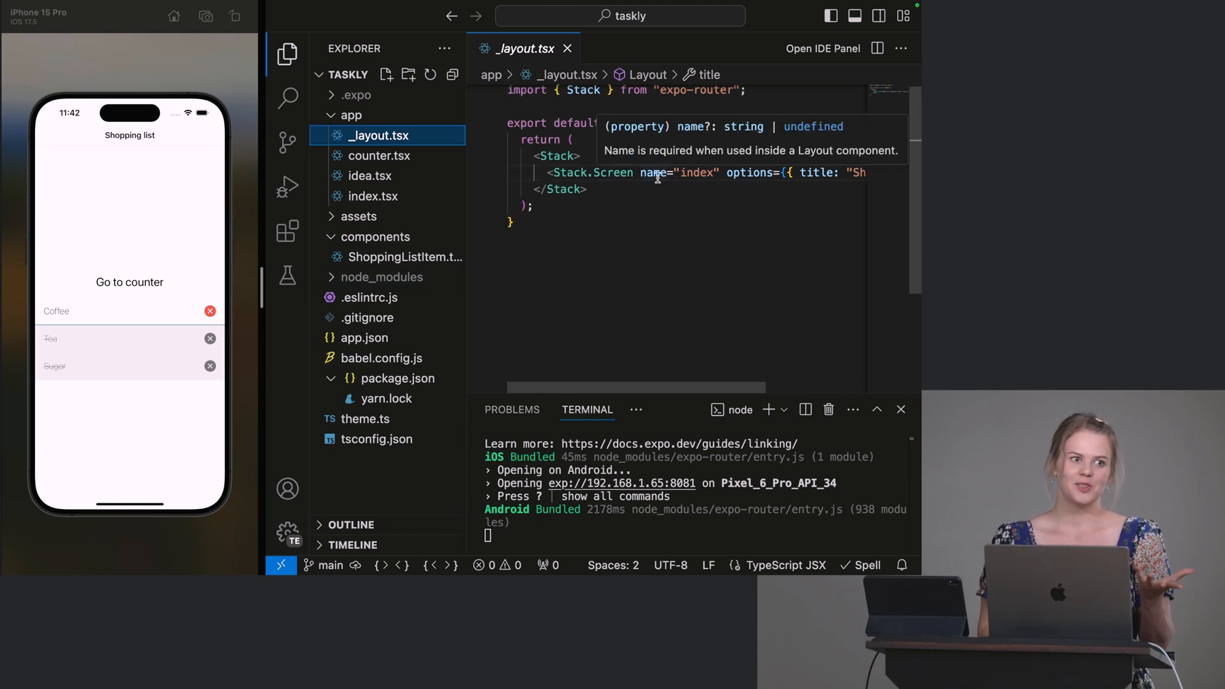
mouse_move(121, 286)
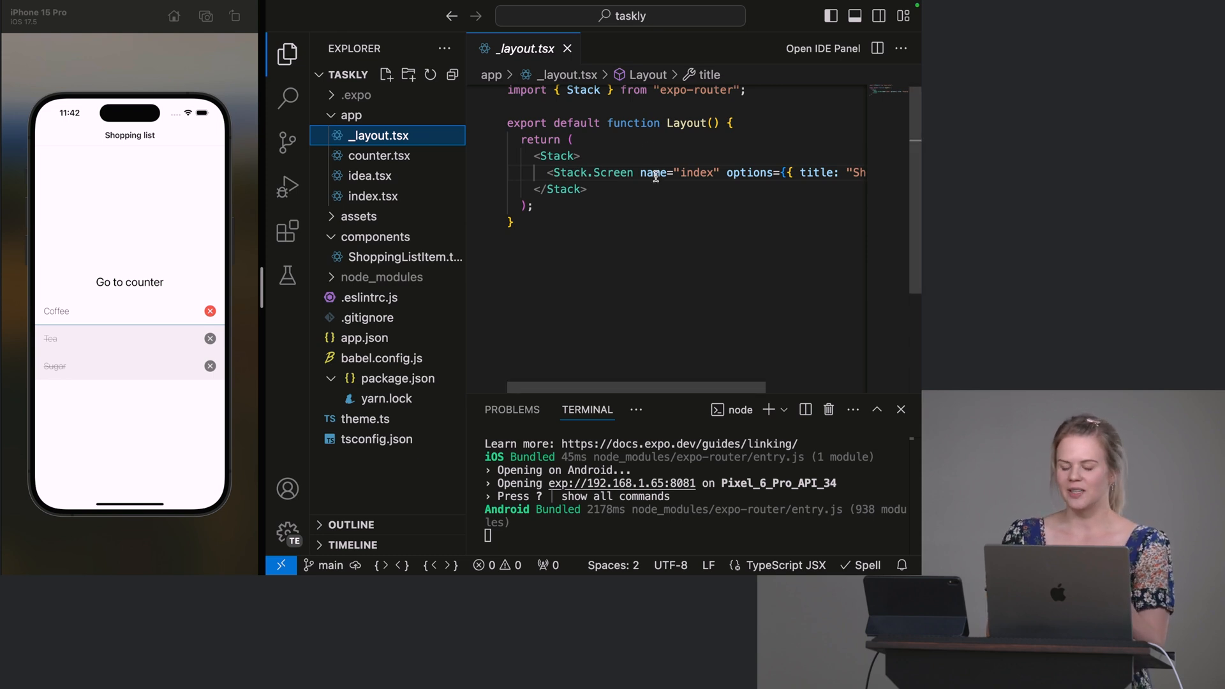
mouse_move(654, 173)
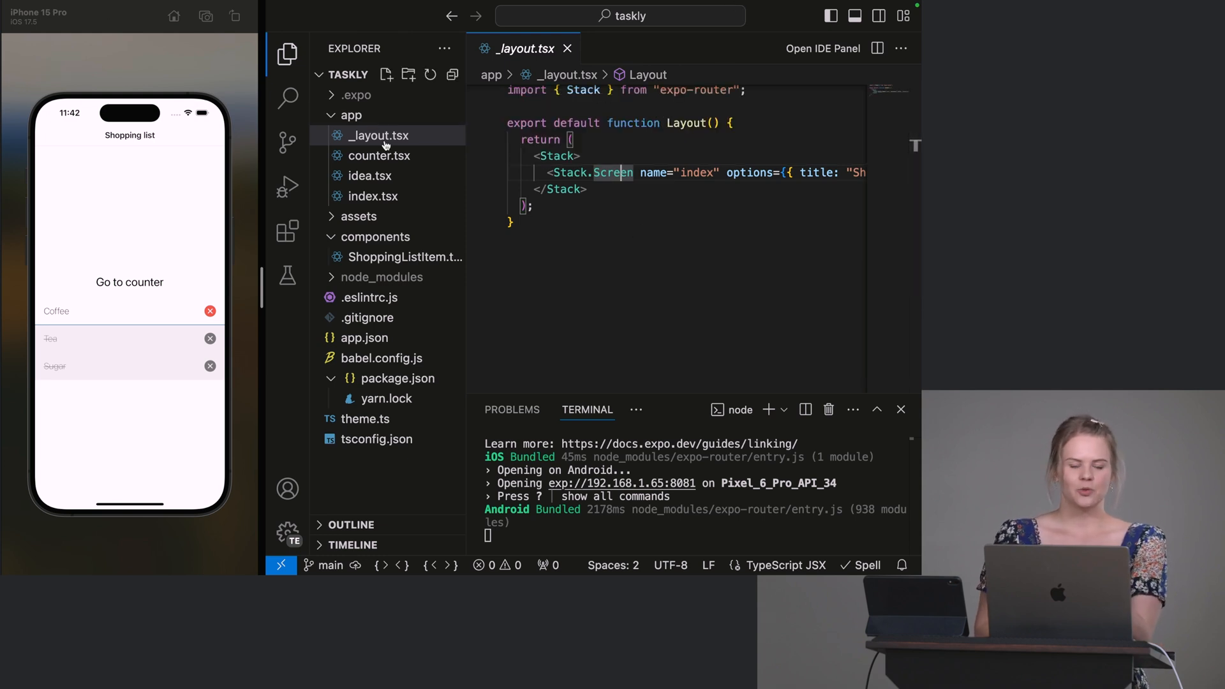
left_click(129, 282)
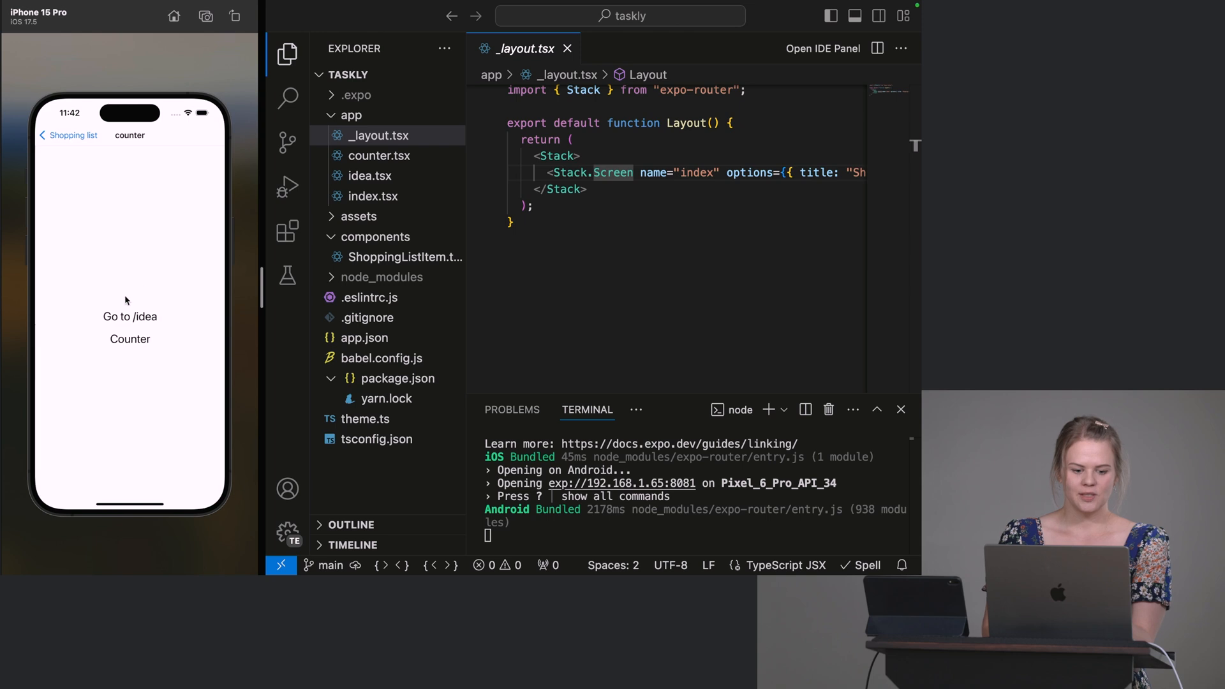
left_click(129, 316)
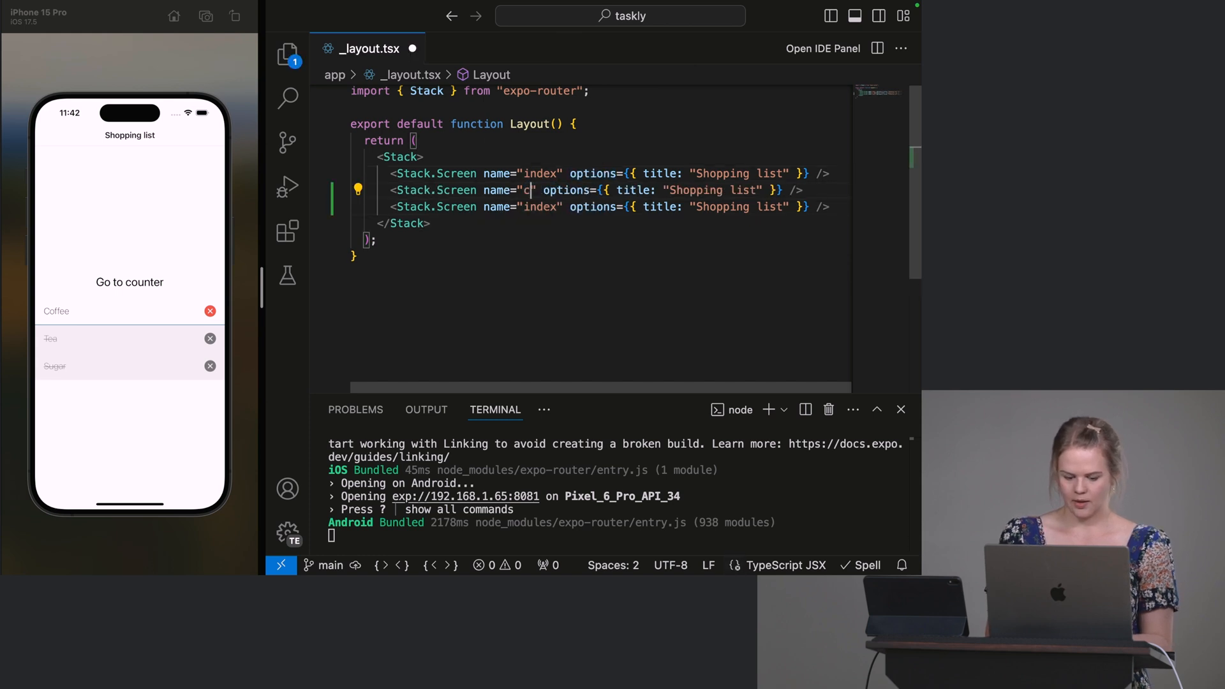
Step: Rename the copied screens to counter and idea, titled Counter and Idea
type("ounter")
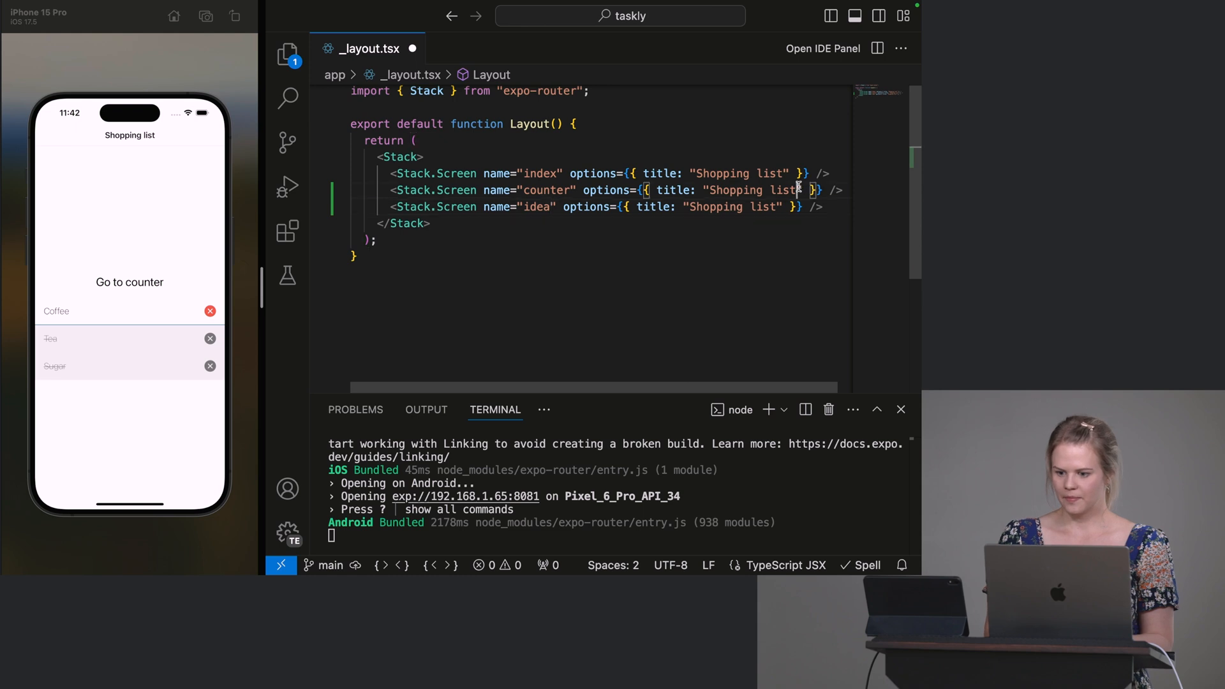
type("Counter")
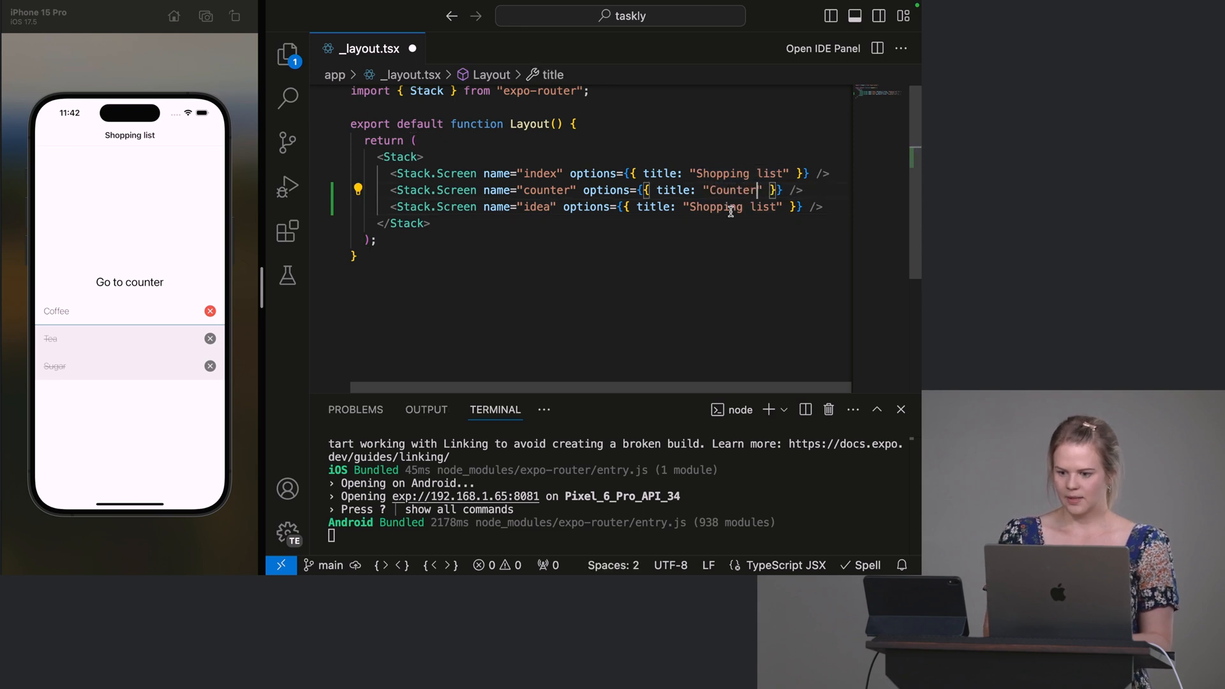
double_click(731, 206)
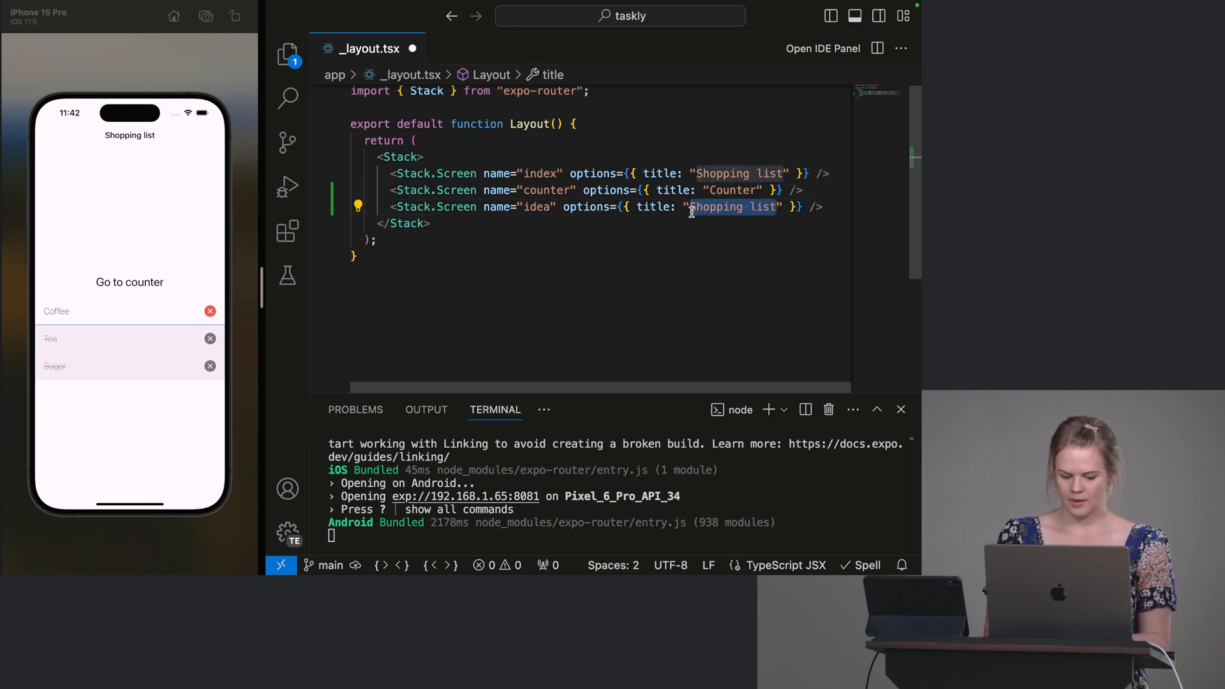
type("Idea")
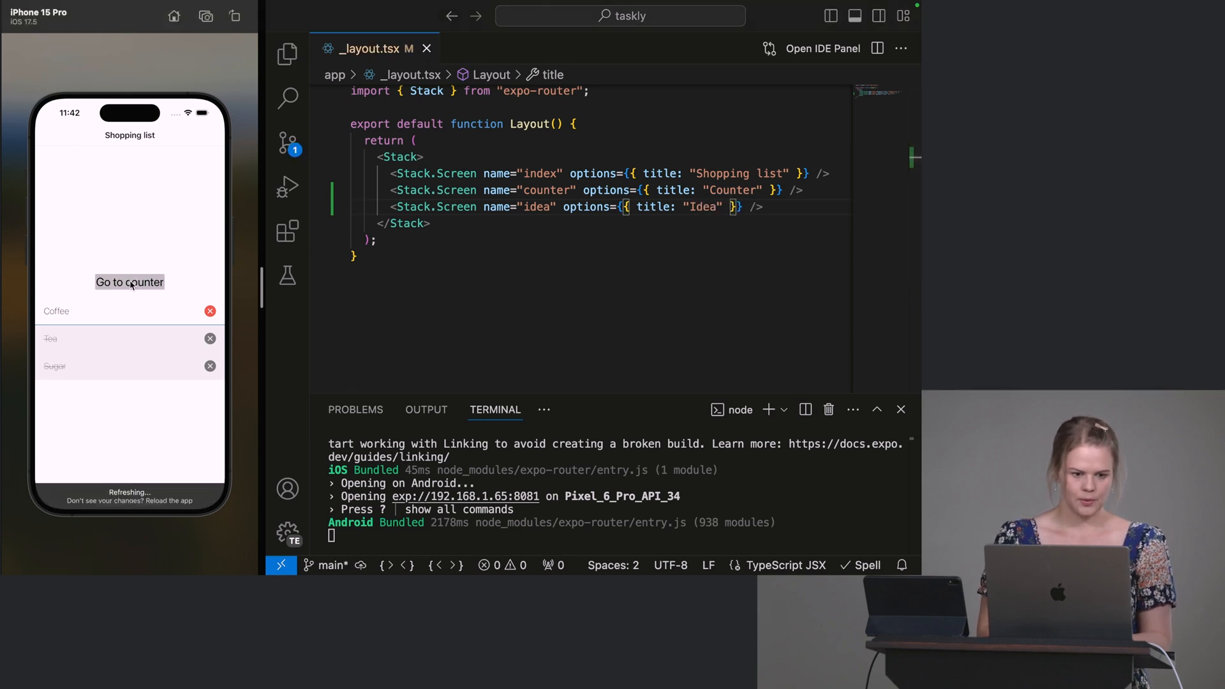
left_click(129, 282)
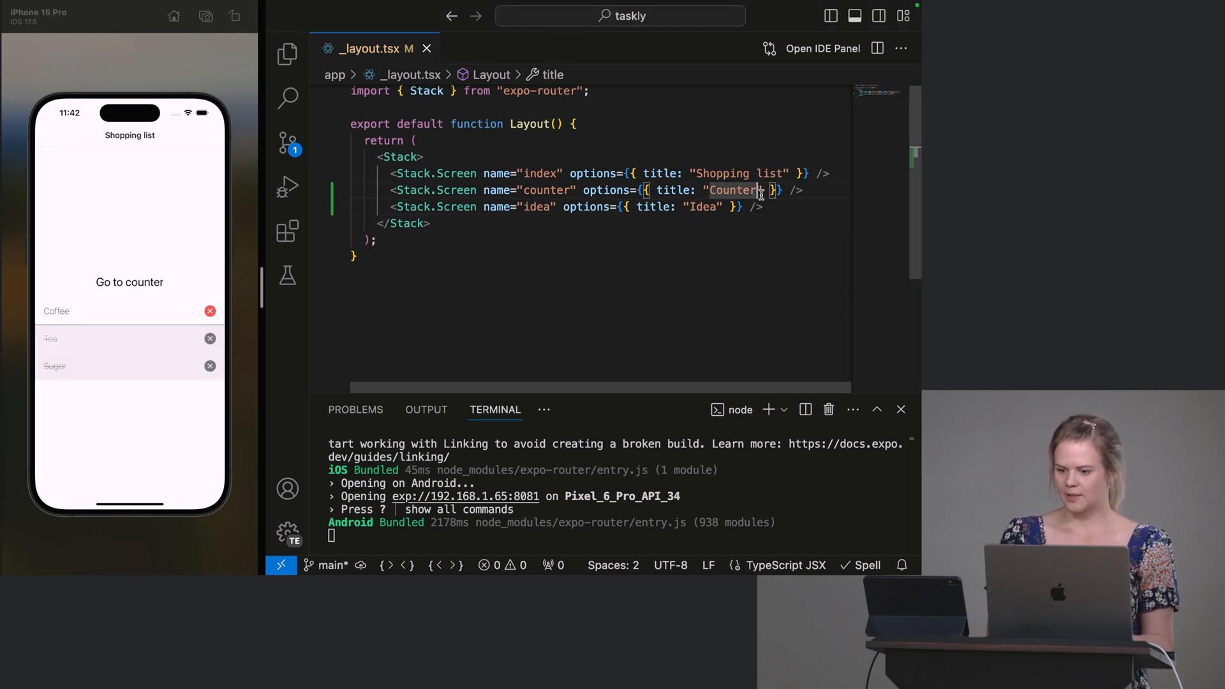
Step: Set the counter screen's presentation to modal using autocomplete
type(", presentation:")
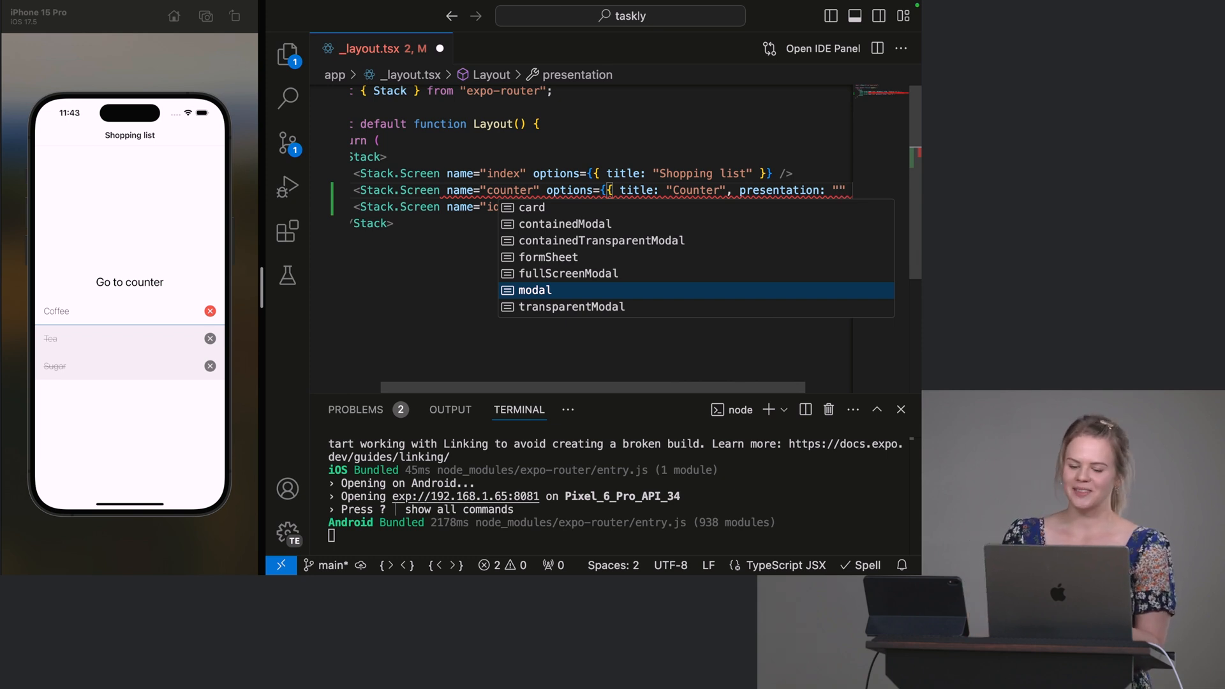
key("Down")
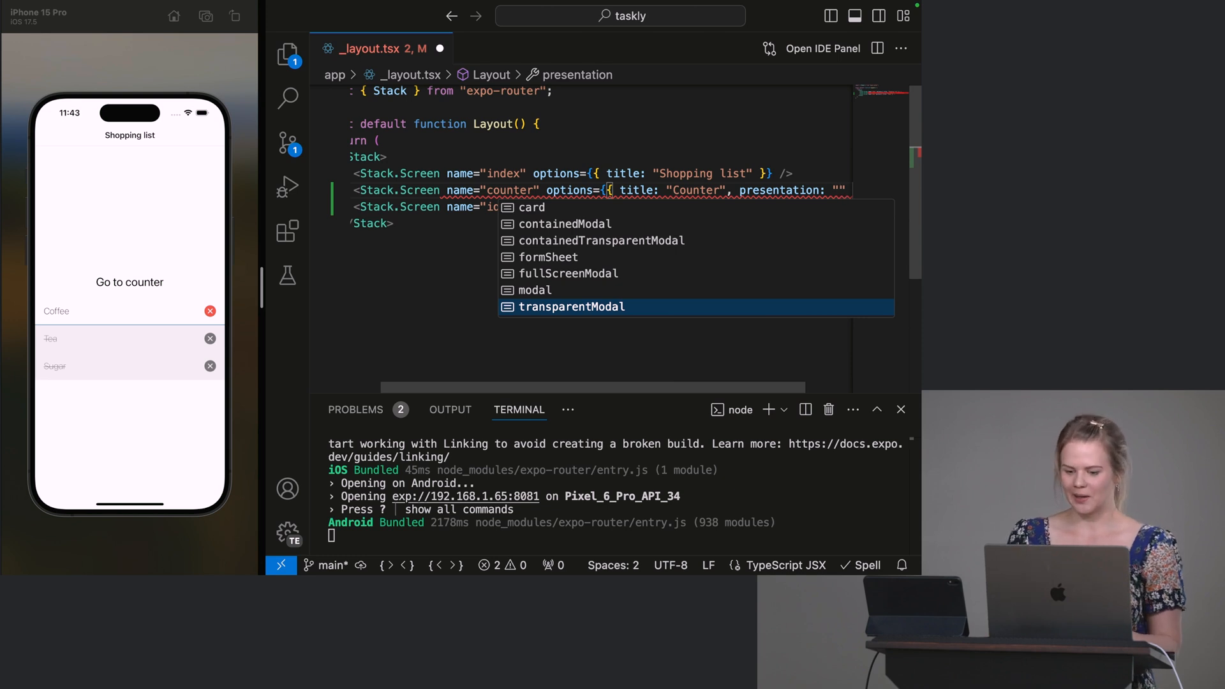
left_click(534, 290)
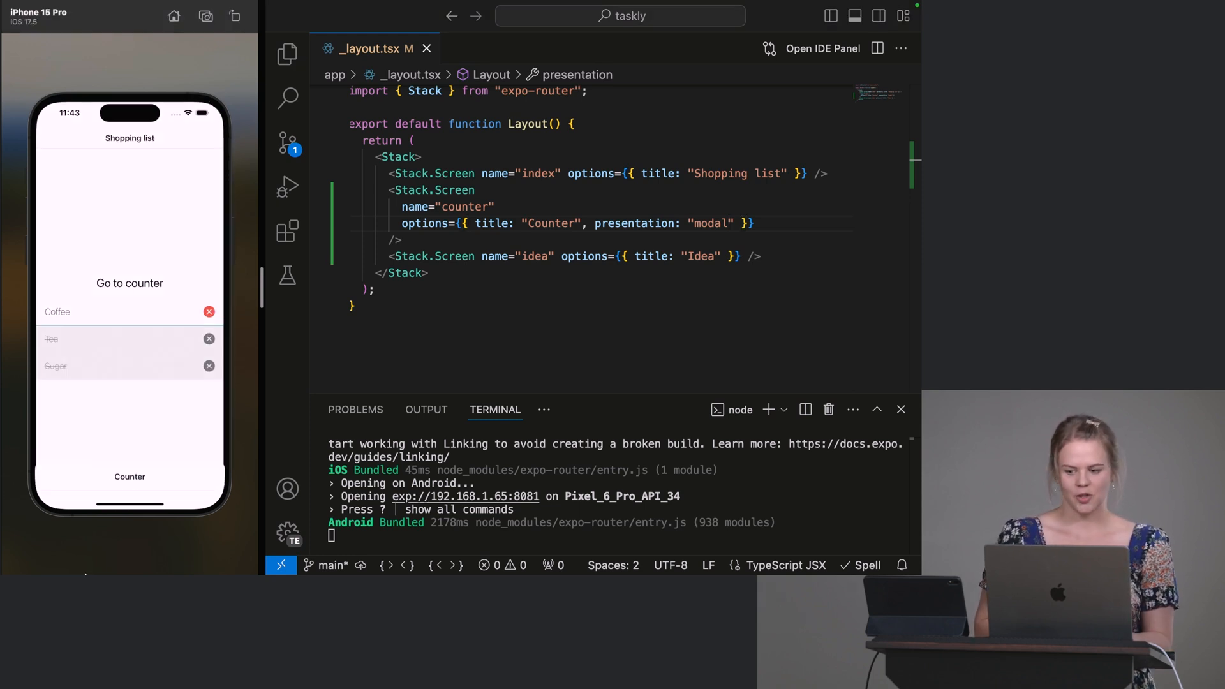
Step: Copy presentation: "modal" into the idea screen's options
left_click_drag(595, 223, 733, 223)
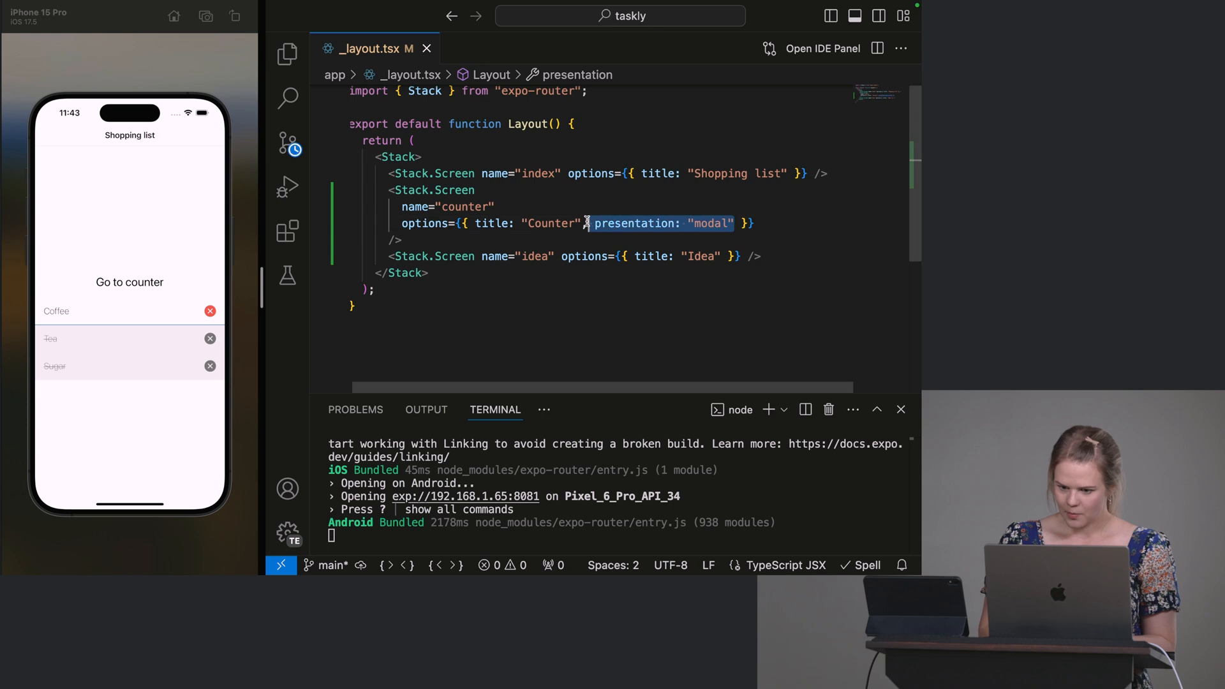
type("\", \"")
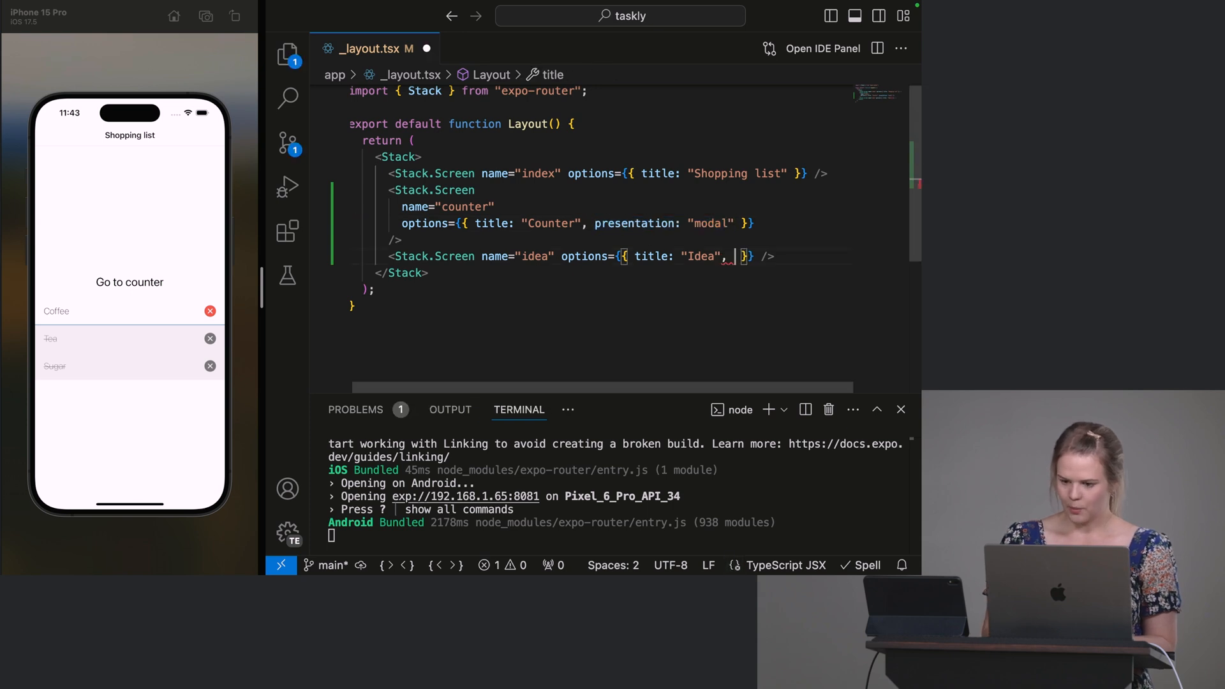
type("presentation: \"modal\"")
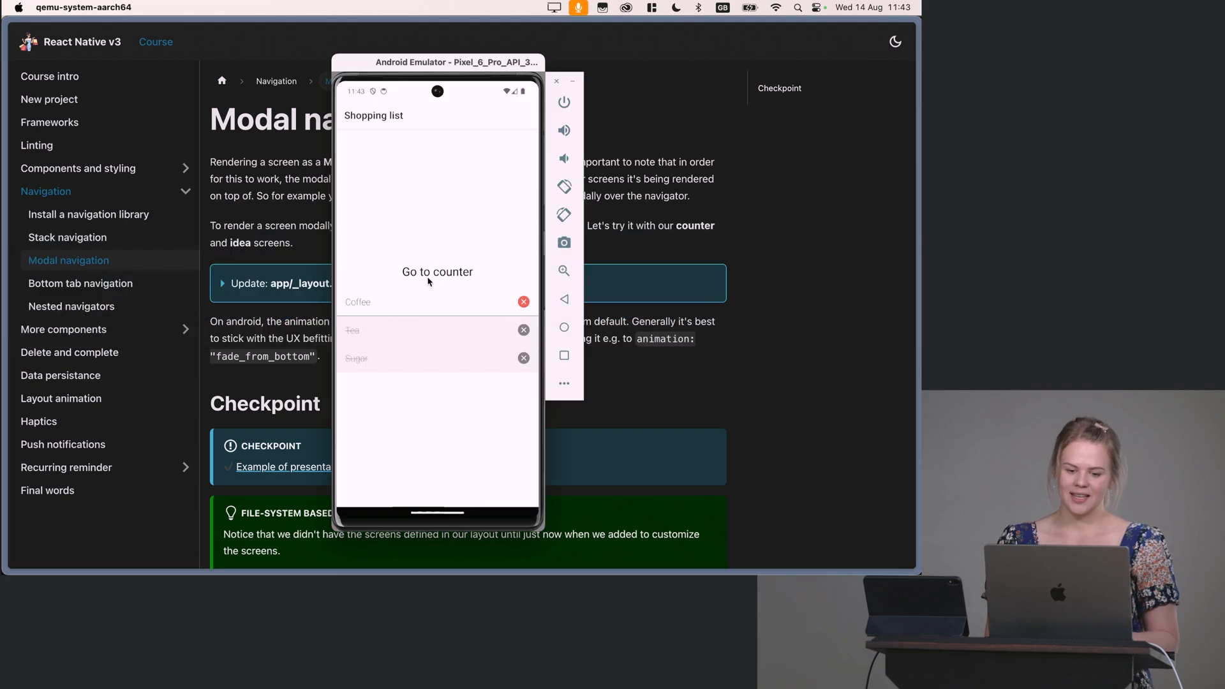
left_click(437, 272)
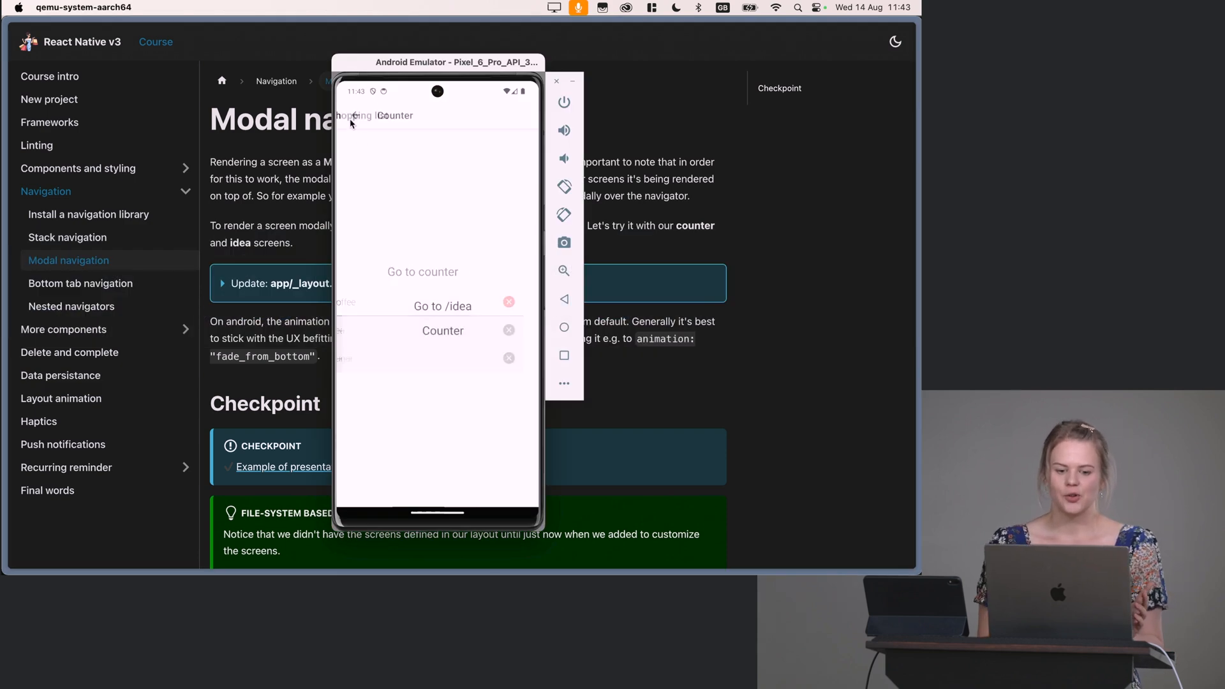
left_click(422, 272)
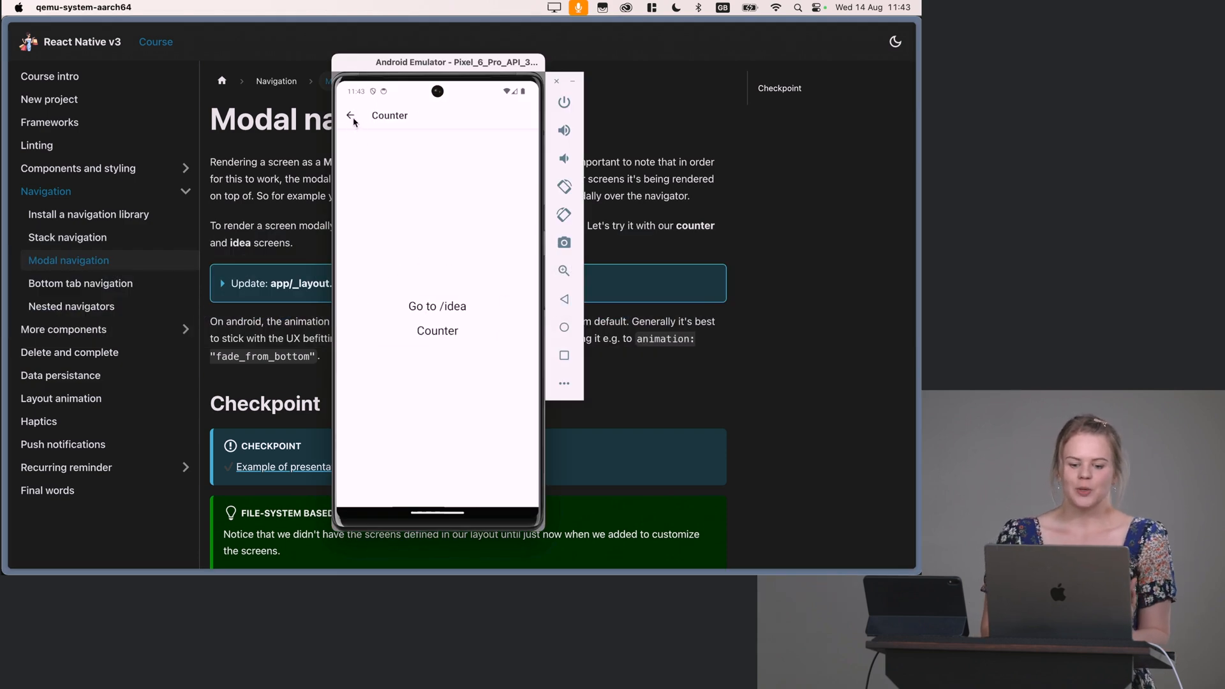
mouse_move(436, 276)
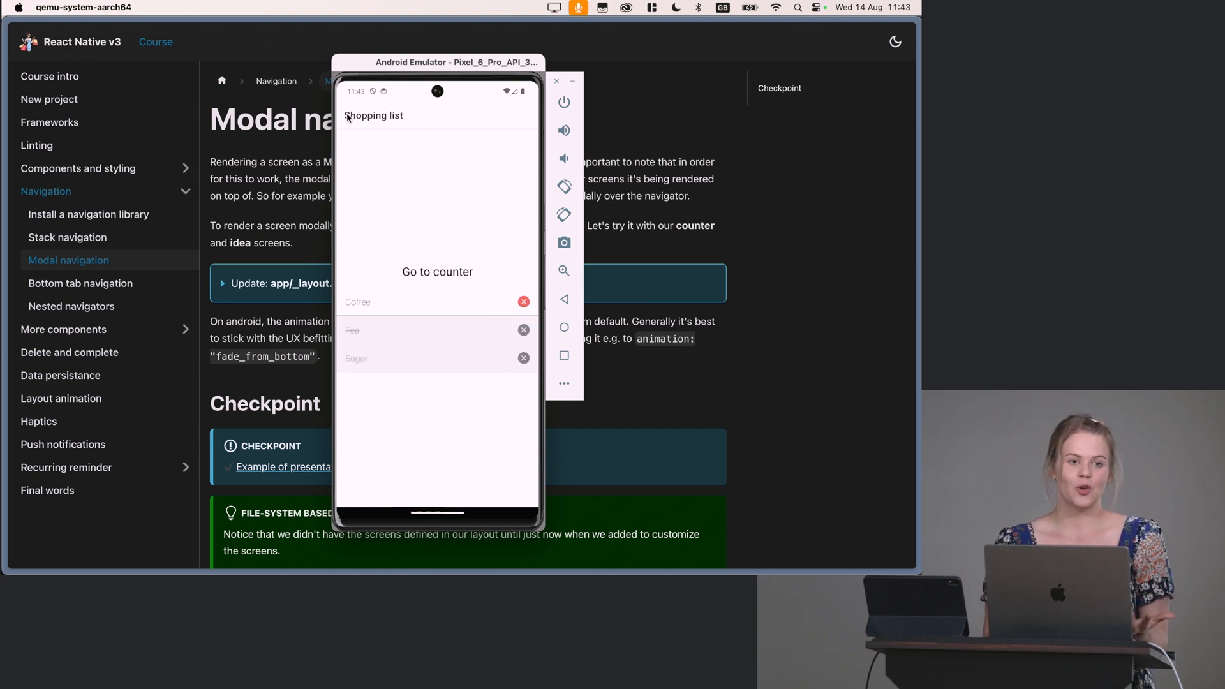
left_click(437, 271)
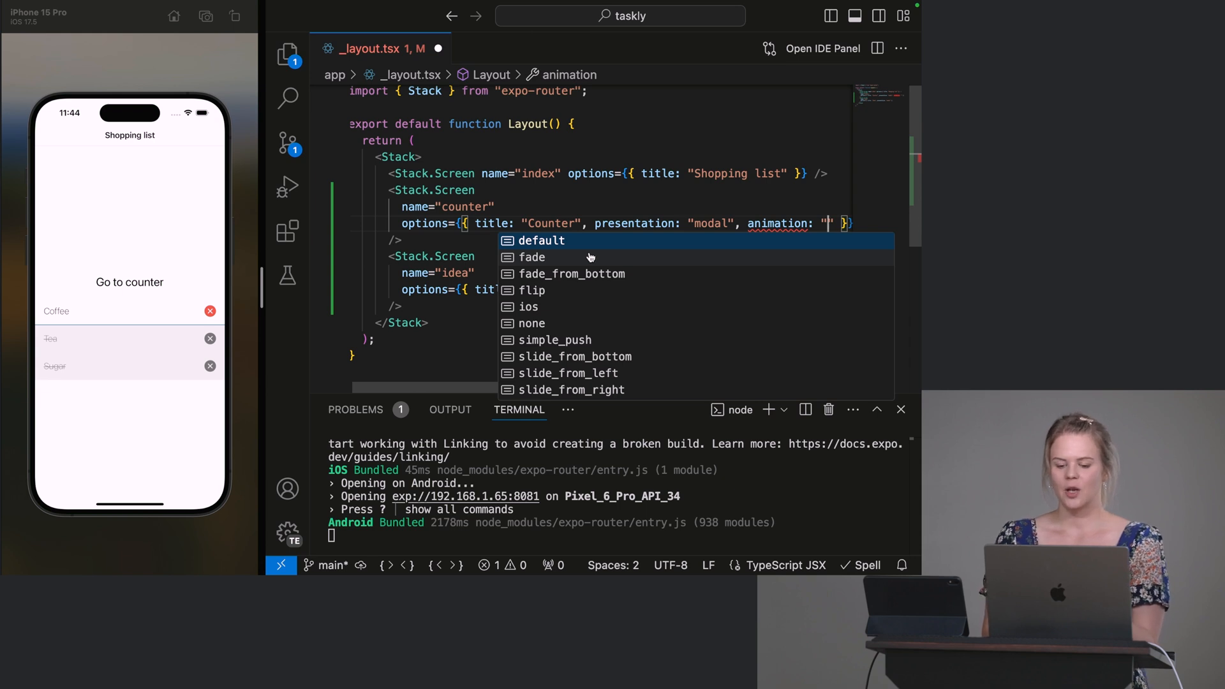
mouse_move(584, 318)
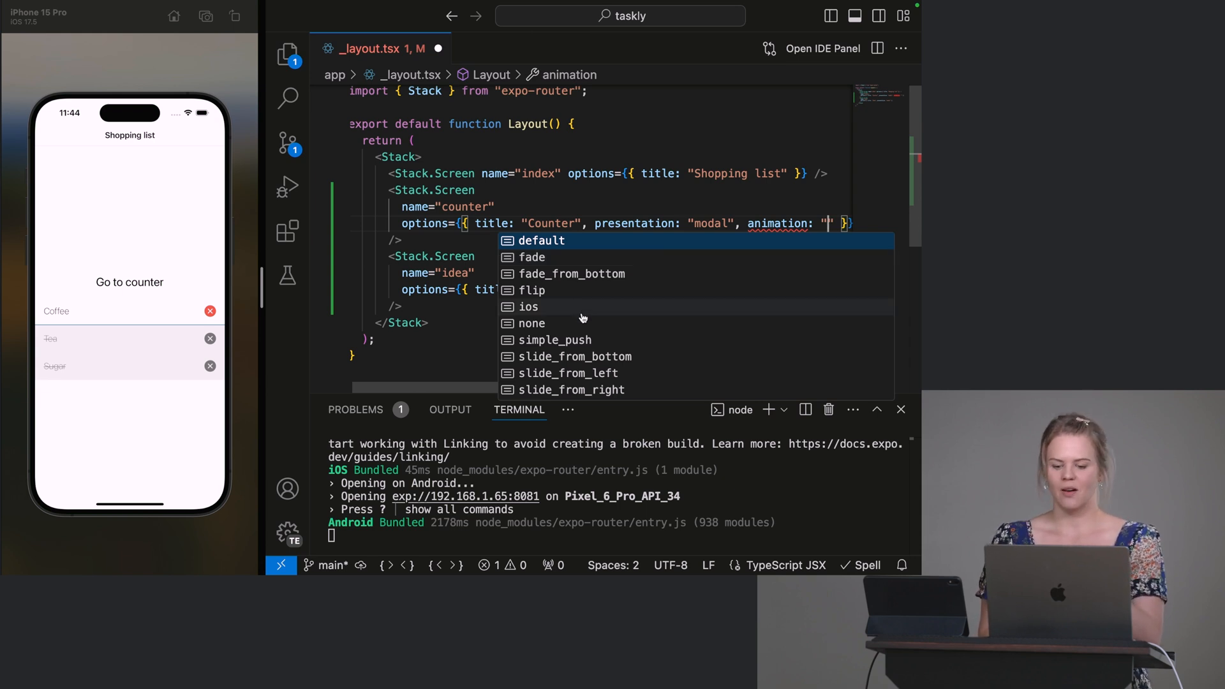
Step: Set the counter screen's animation to fade and preview it
left_click(532, 257)
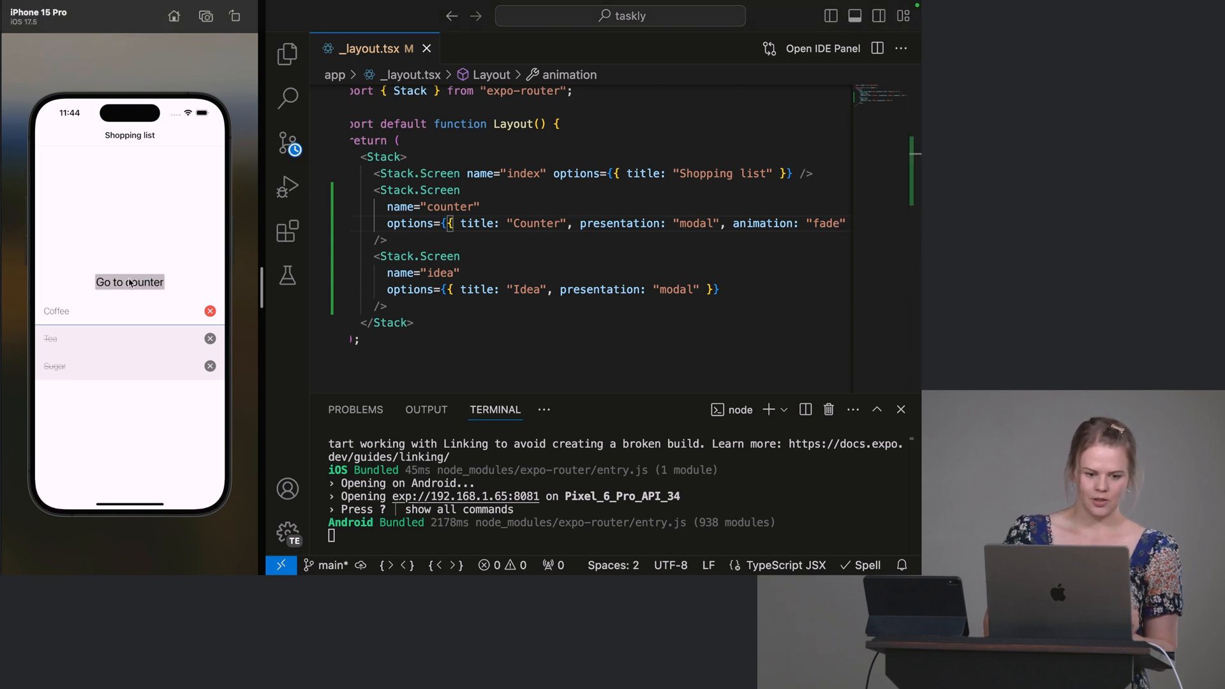
left_click(129, 282)
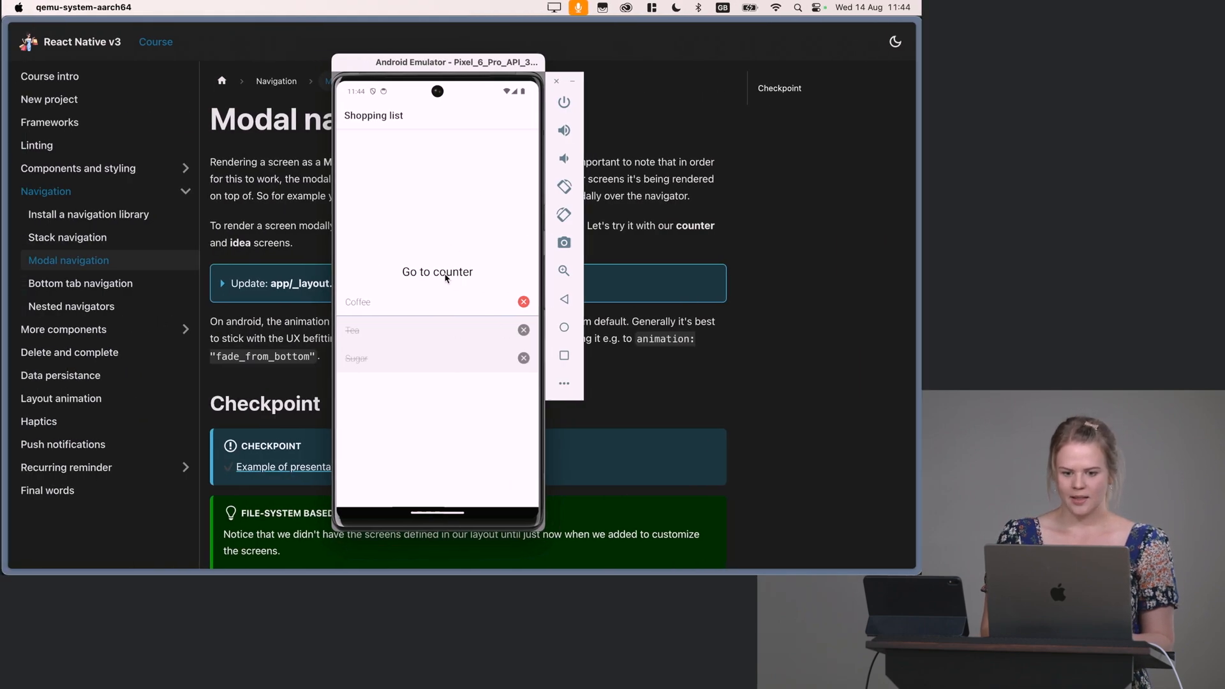
left_click(437, 272)
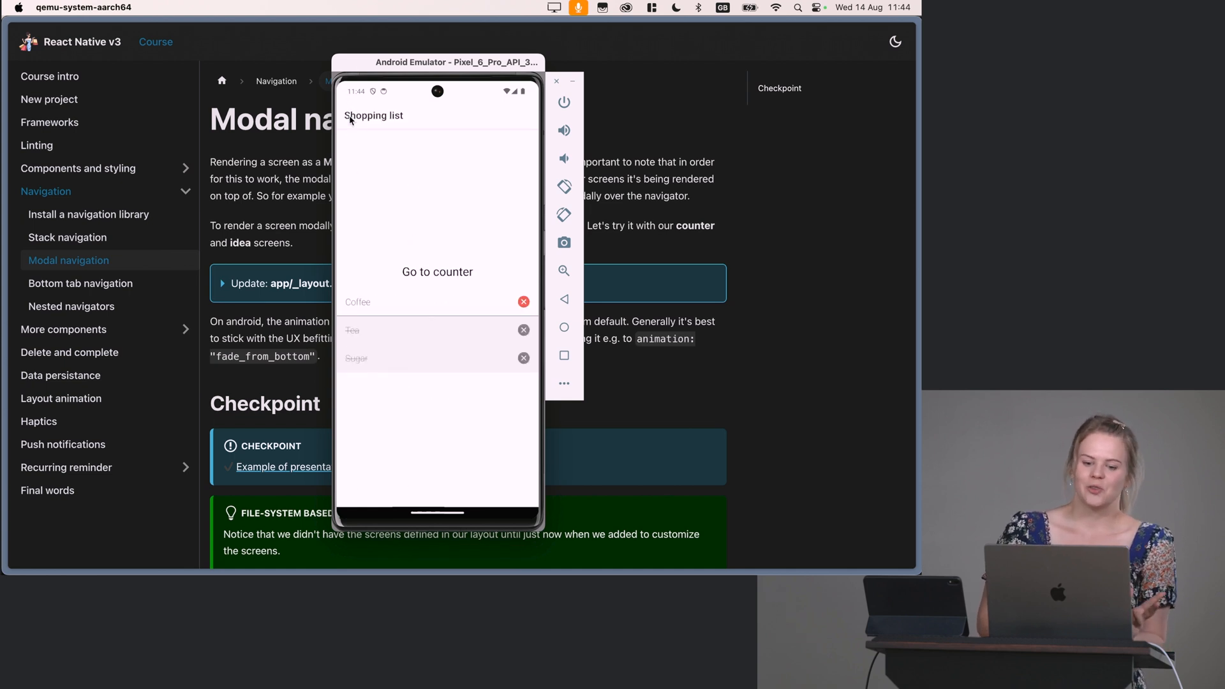
left_click(437, 272)
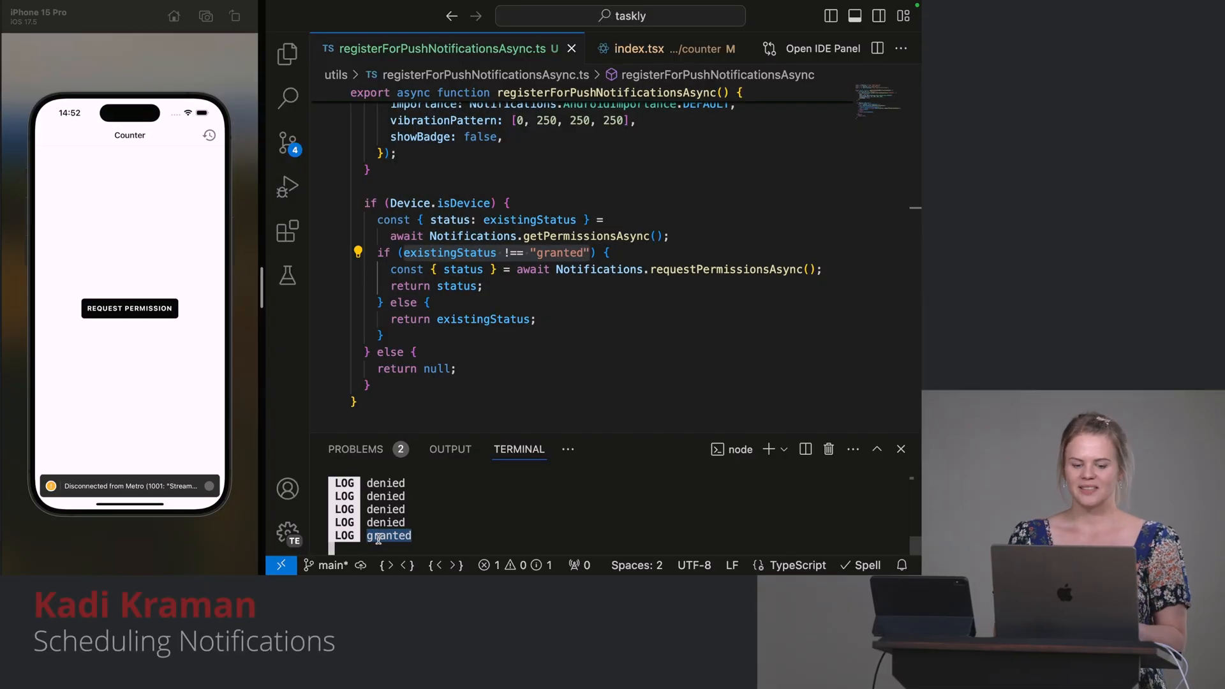
Step: Switch to the counter screen's index.tsx file
left_click(640, 49)
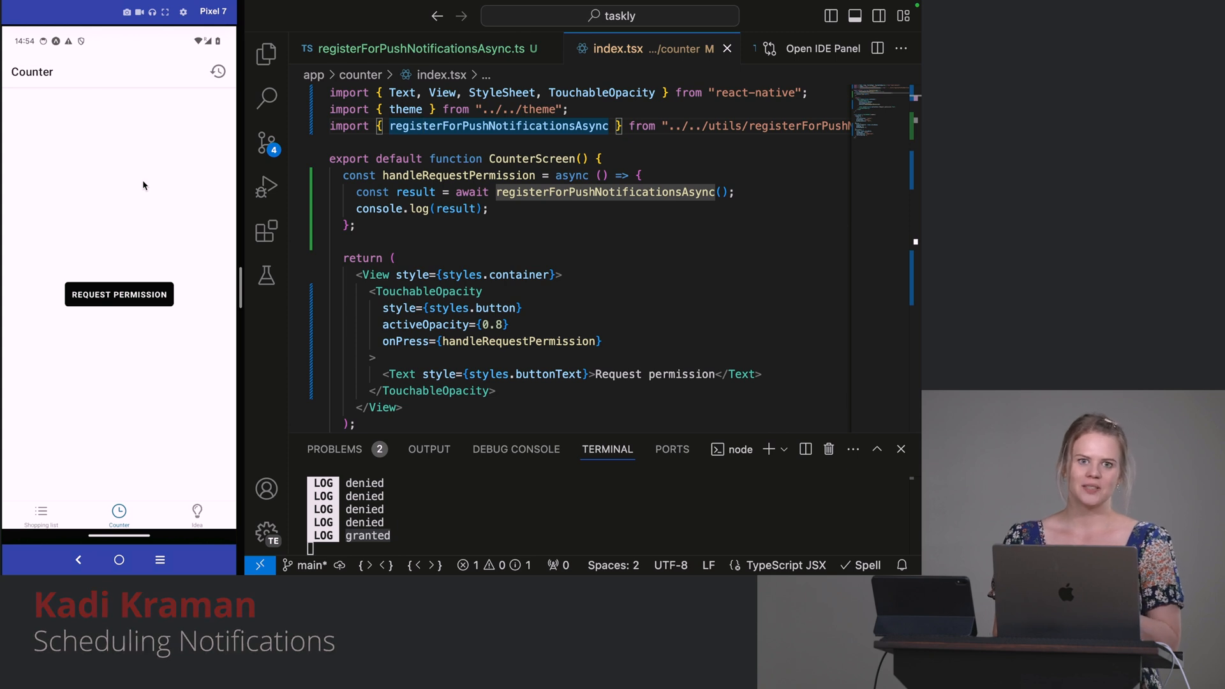
mouse_move(241, 141)
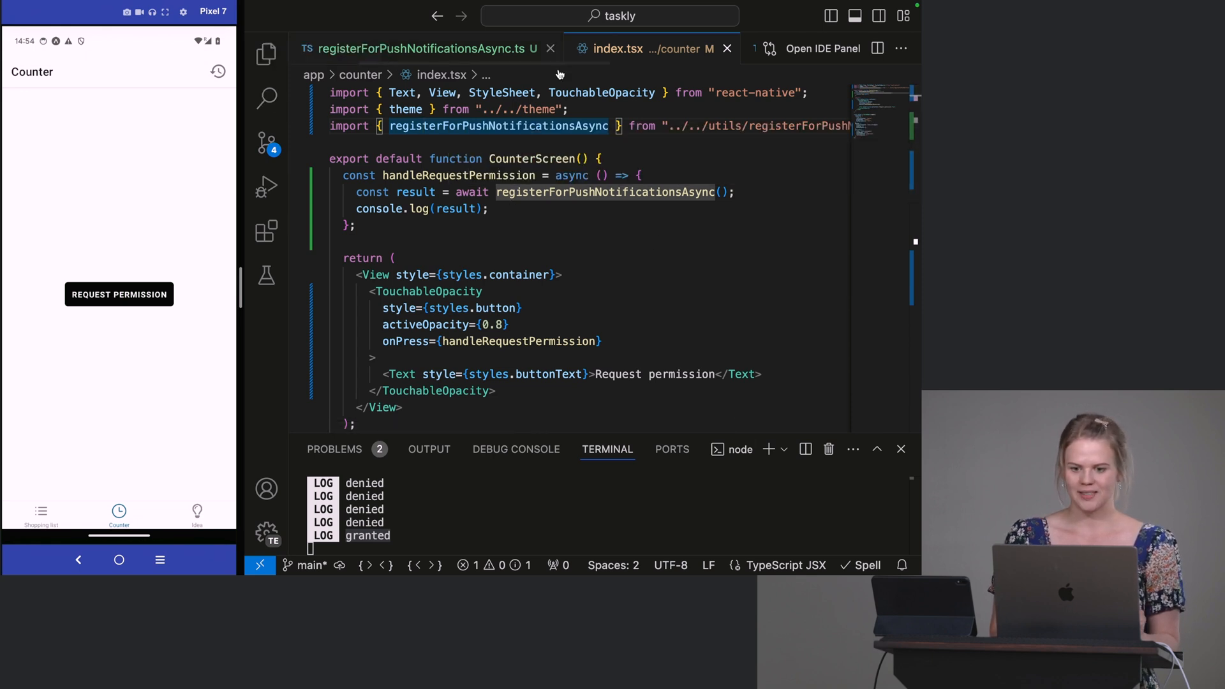
mouse_move(895, 446)
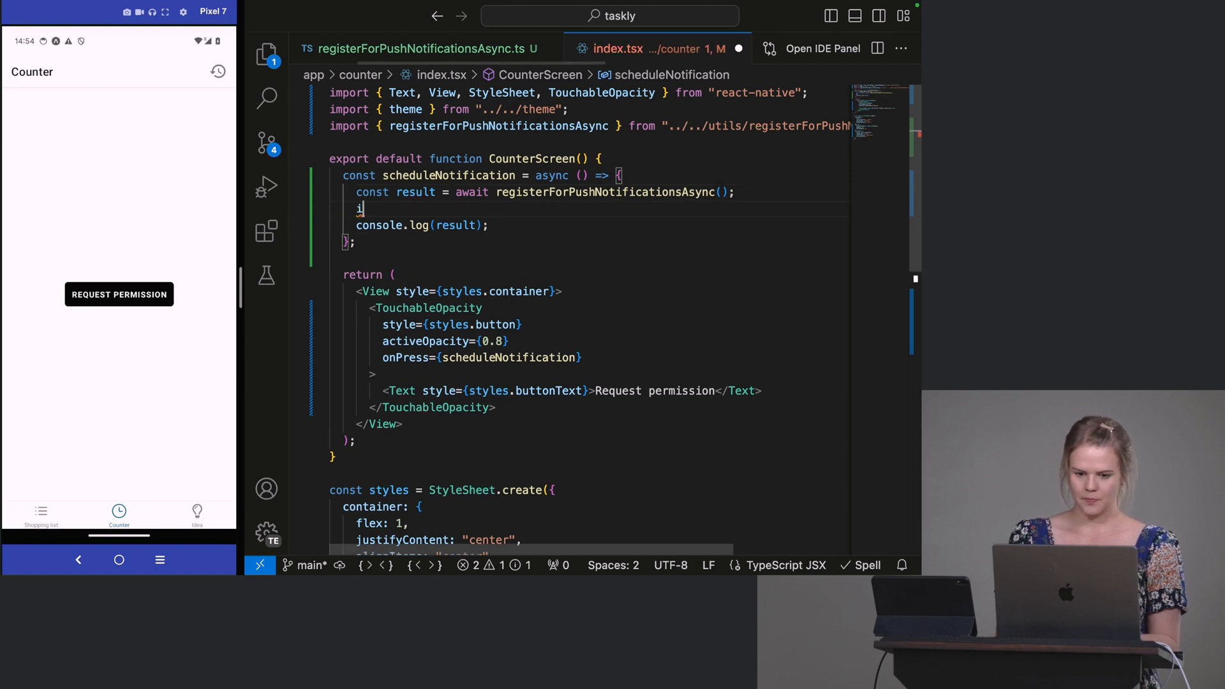
Step: Wrap the log in if (result === "granted") with an else branch
type("if (result")
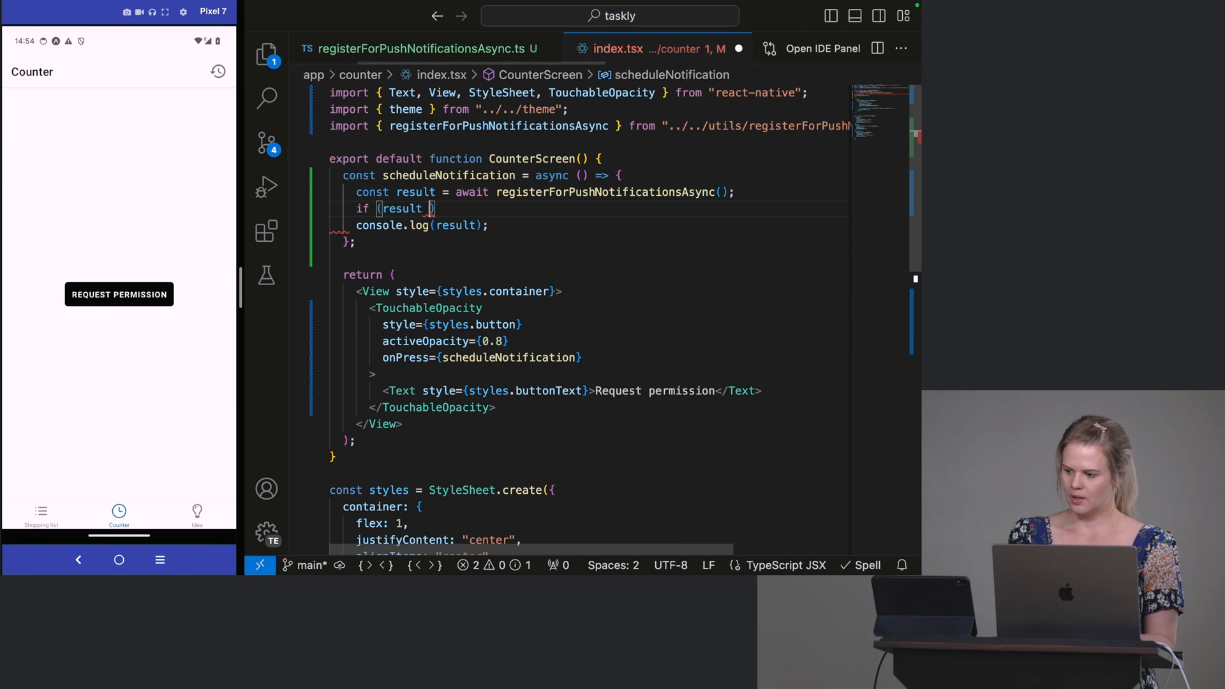
type("=== \"g\"")
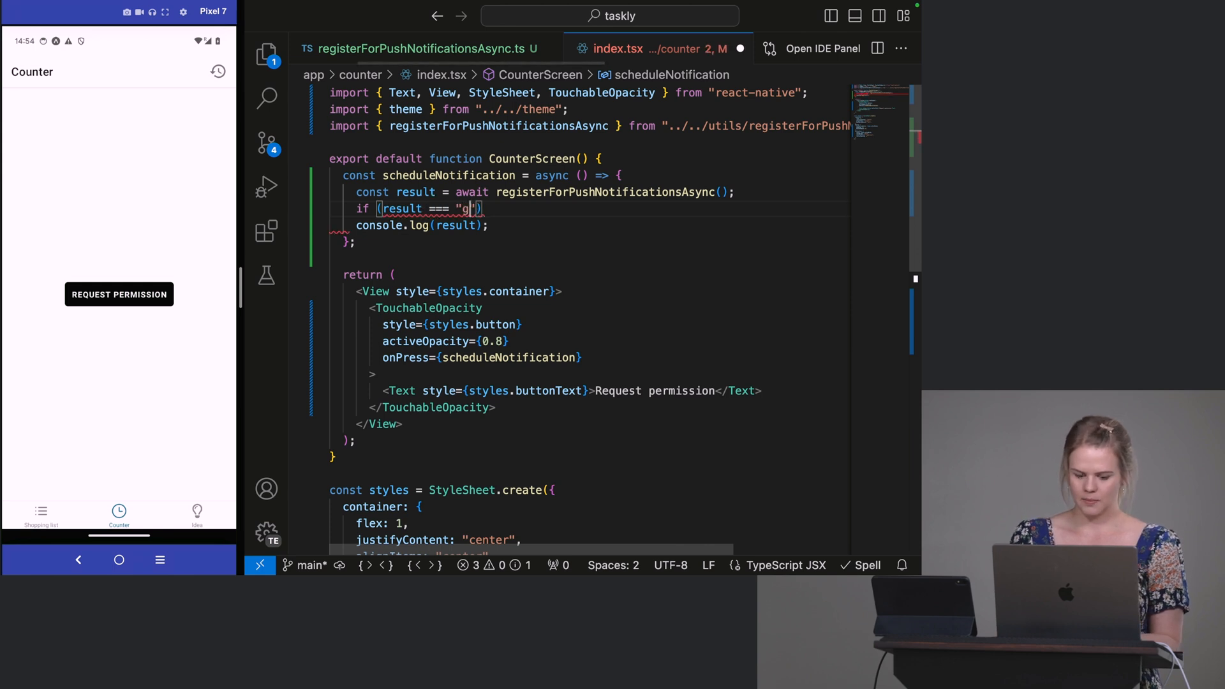
type("ranted\") {")
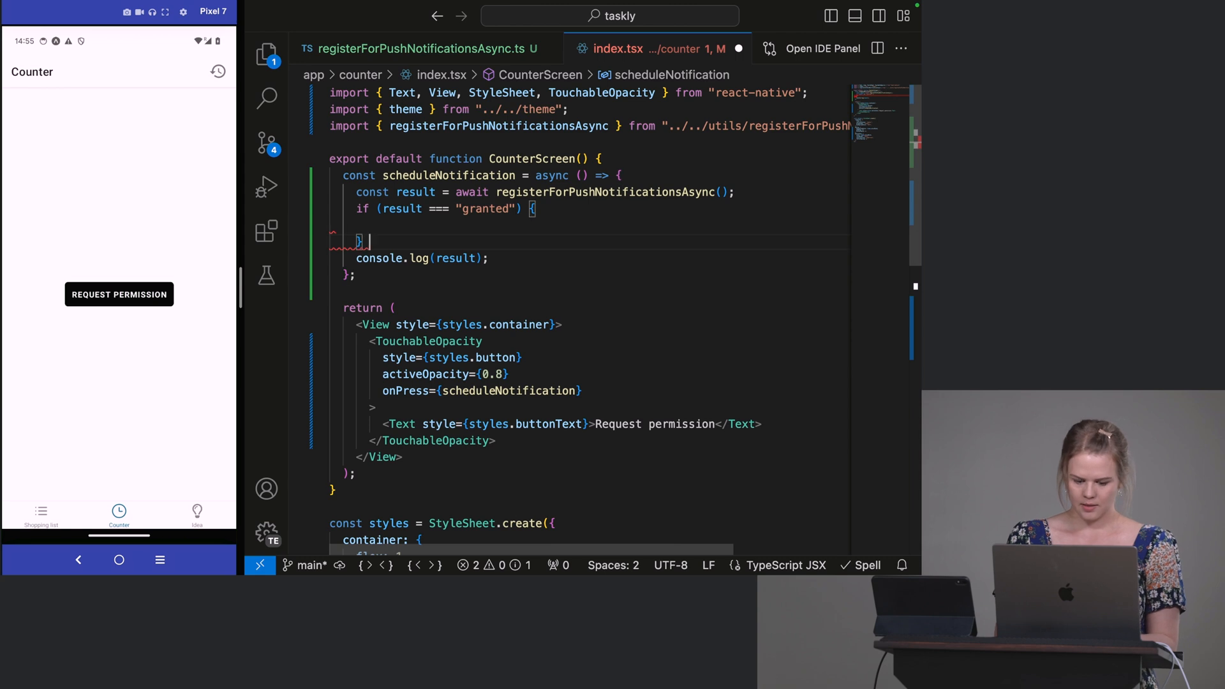
type("e")
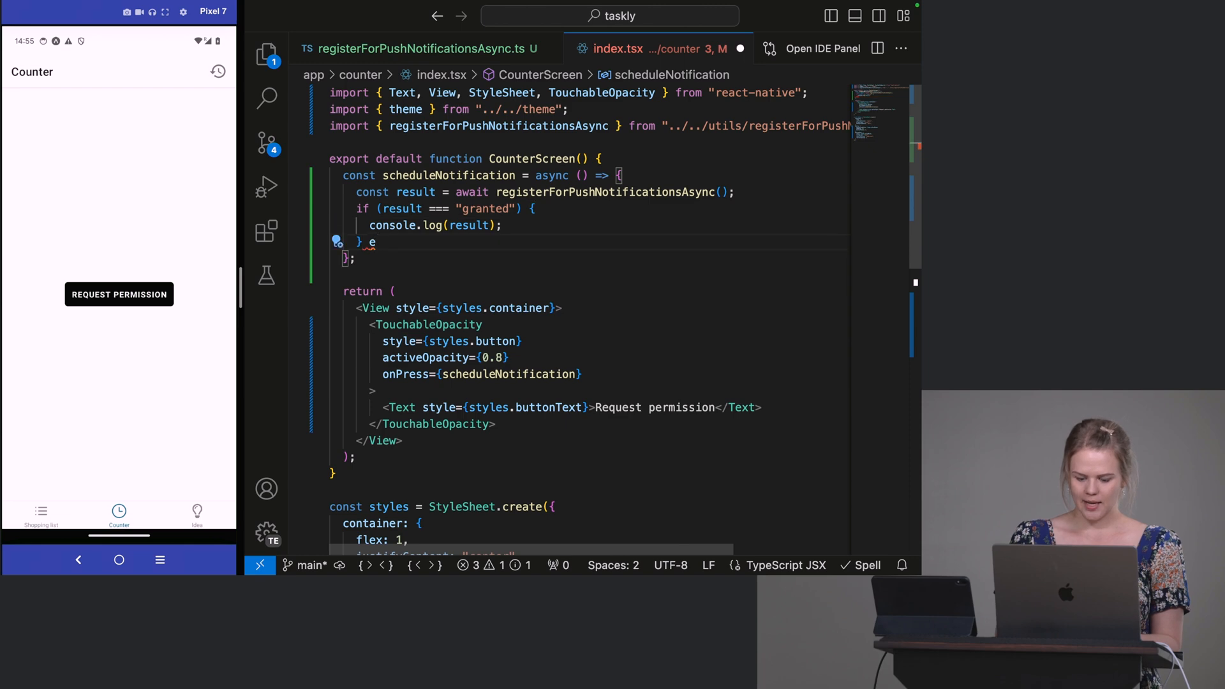
type("lse {")
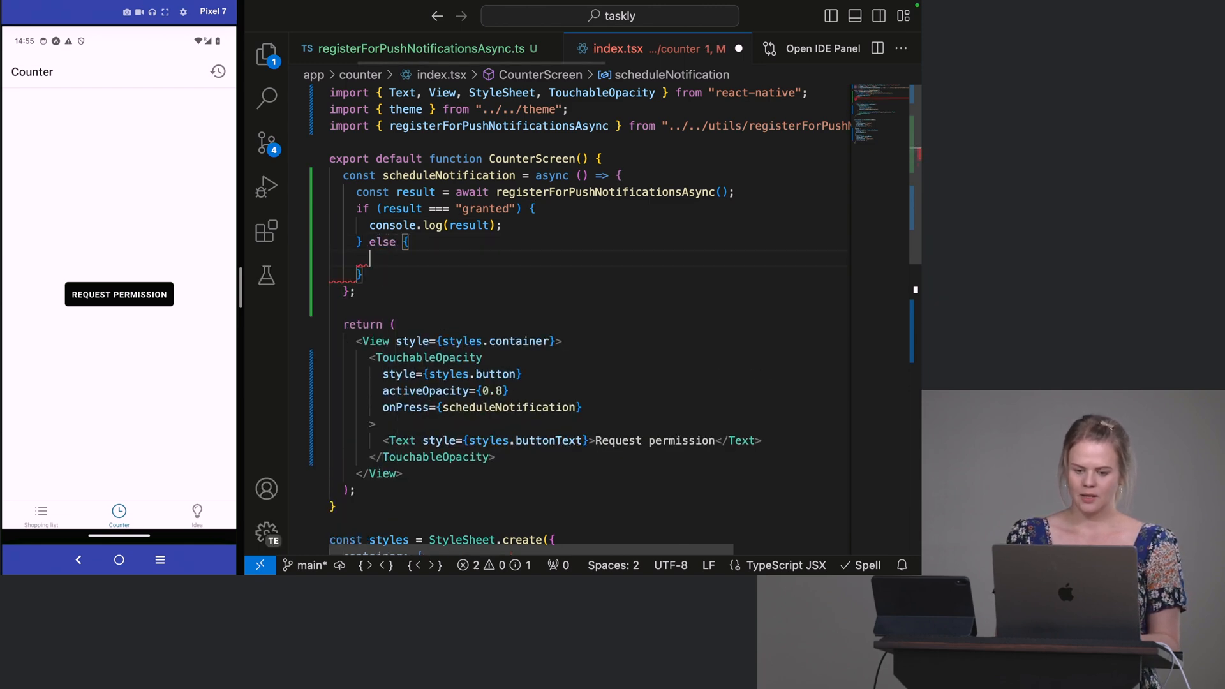
Step: In the else branch, call Alert.alert titled "Unable to schedule..." with an enable-notifications message
type("Al")
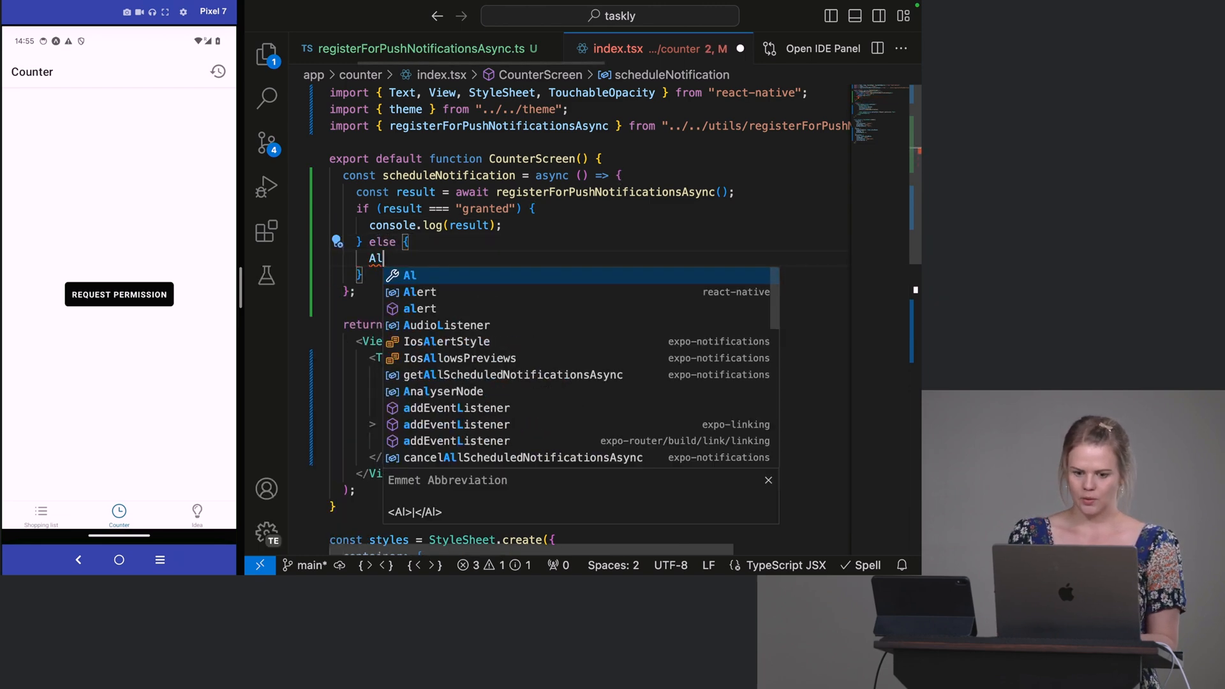
left_click(419, 309)
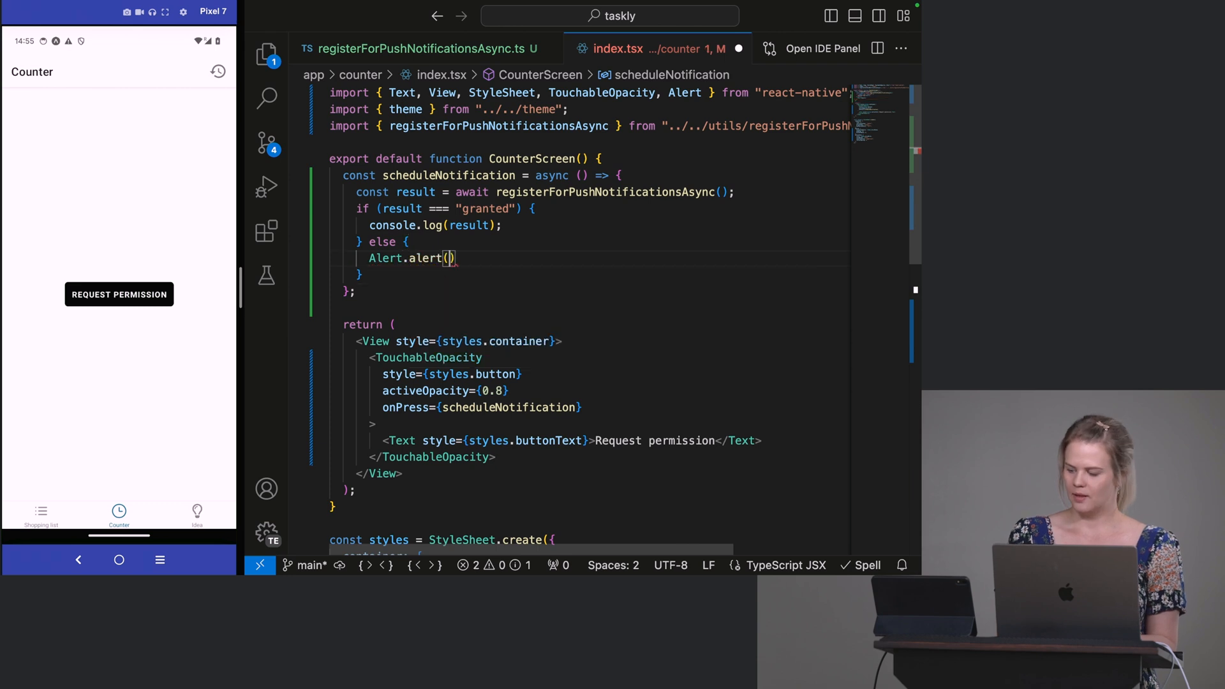
type("\"Unable\"")
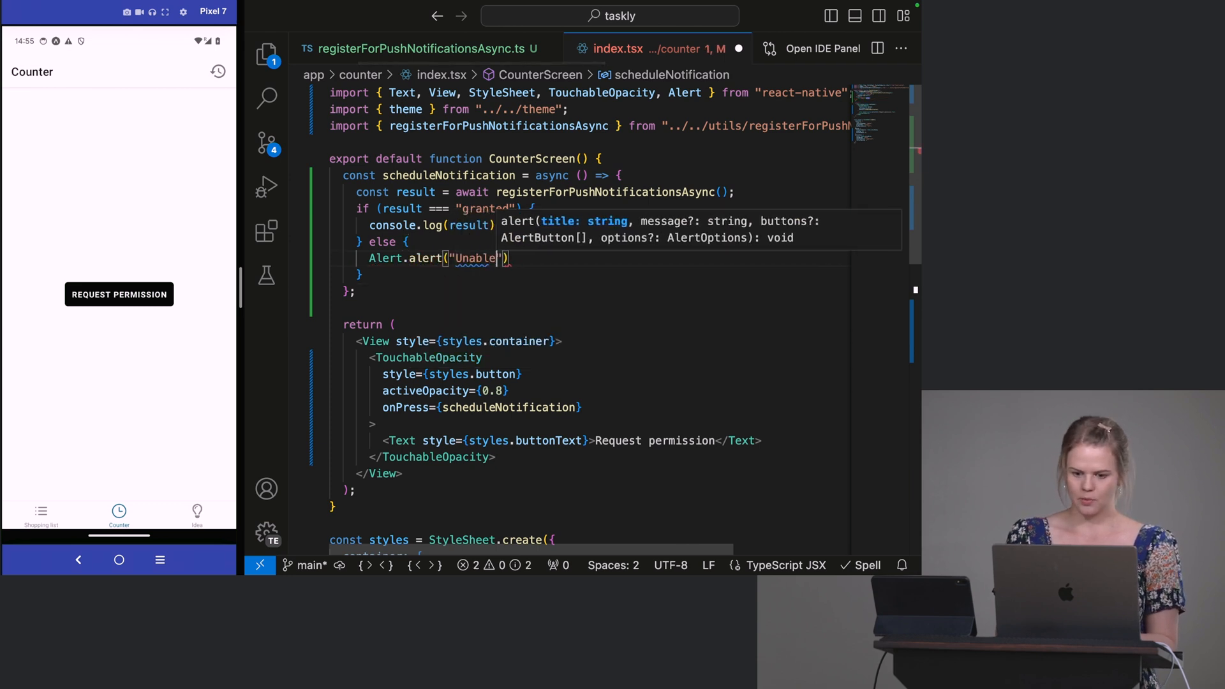
type("to schedule notification")
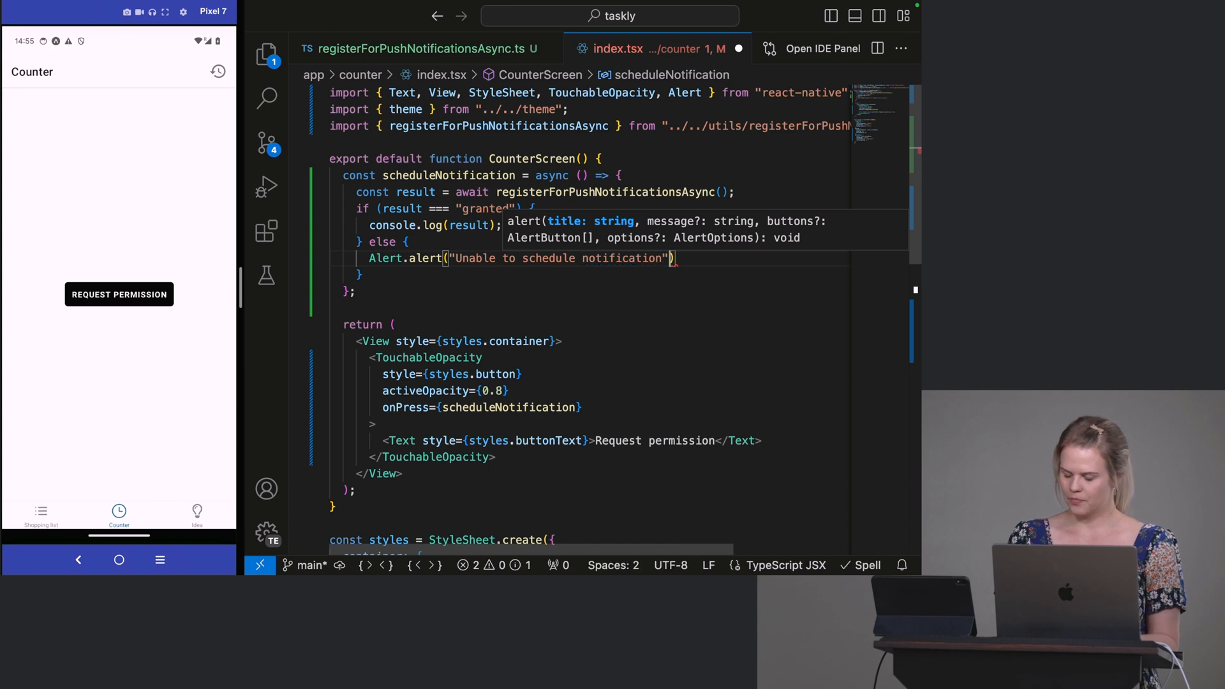
type(", \"\"")
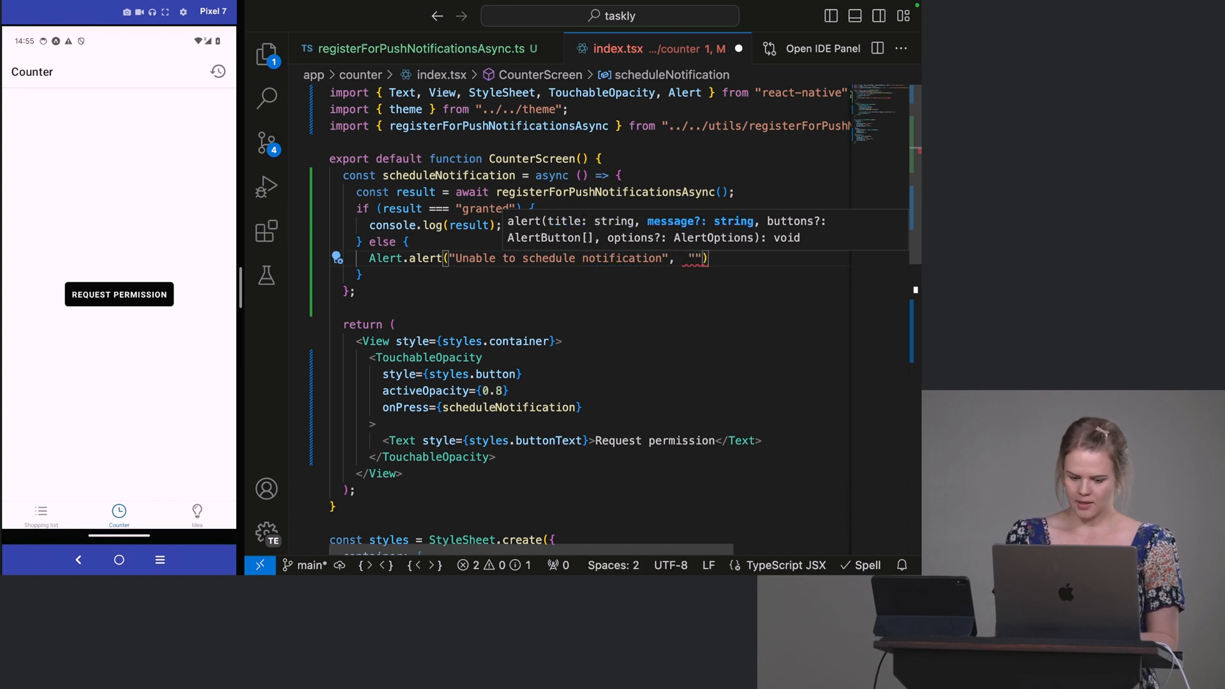
type("Enable the")
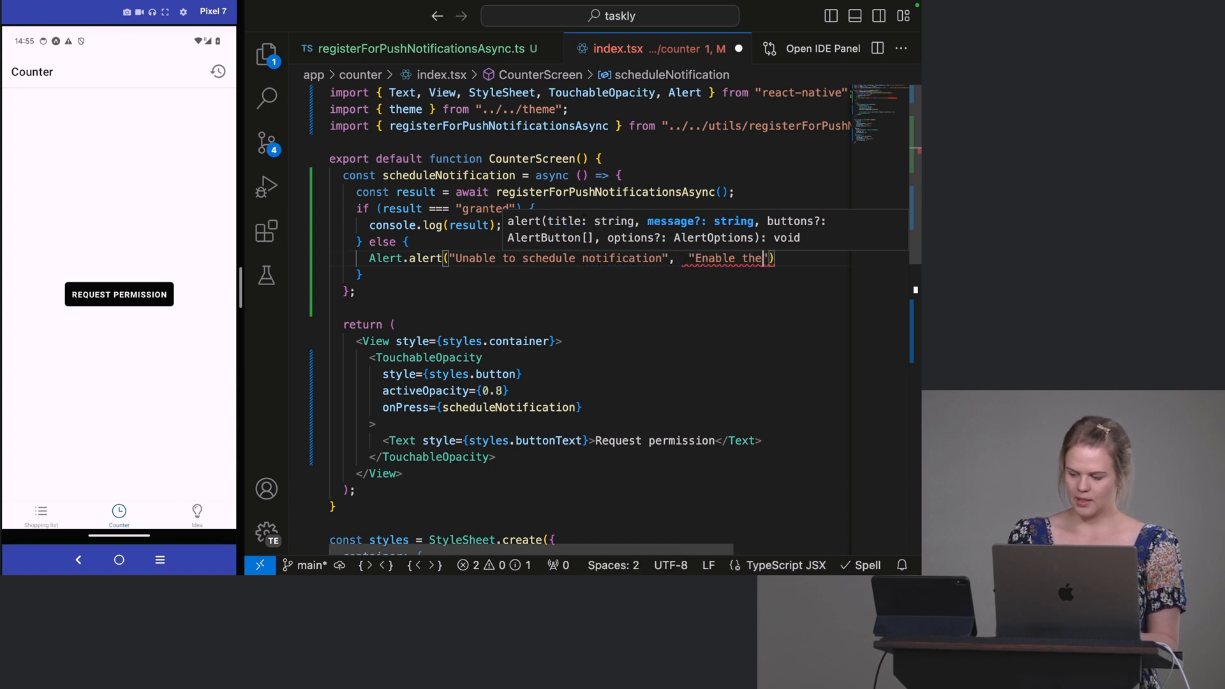
type("notification permission for Expo Go in settings\",")
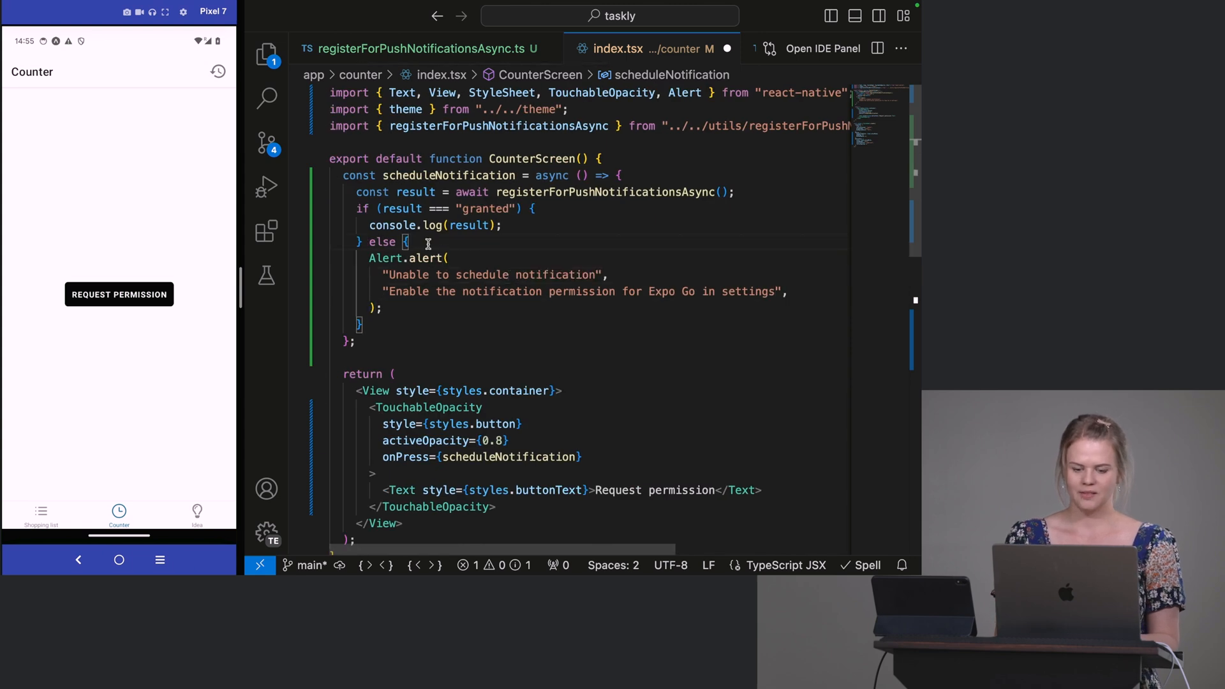
Step: Copy the expo-device import from the registration helper into index.tsx
key("Enter")
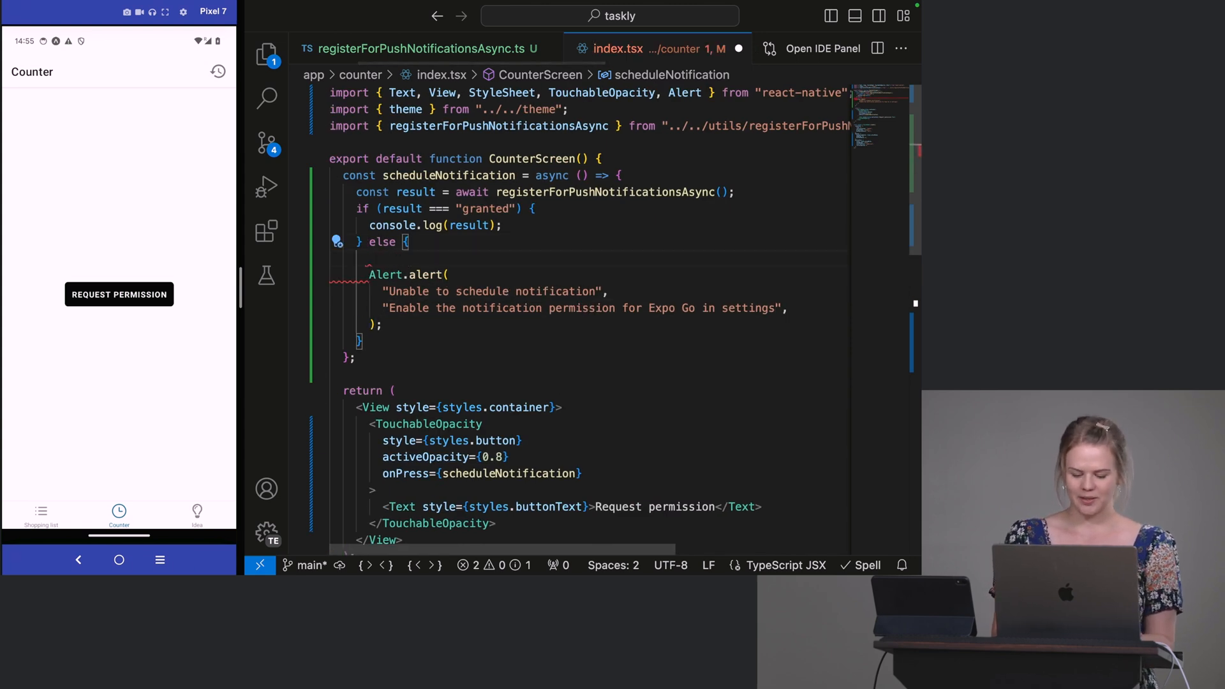
type("if (")
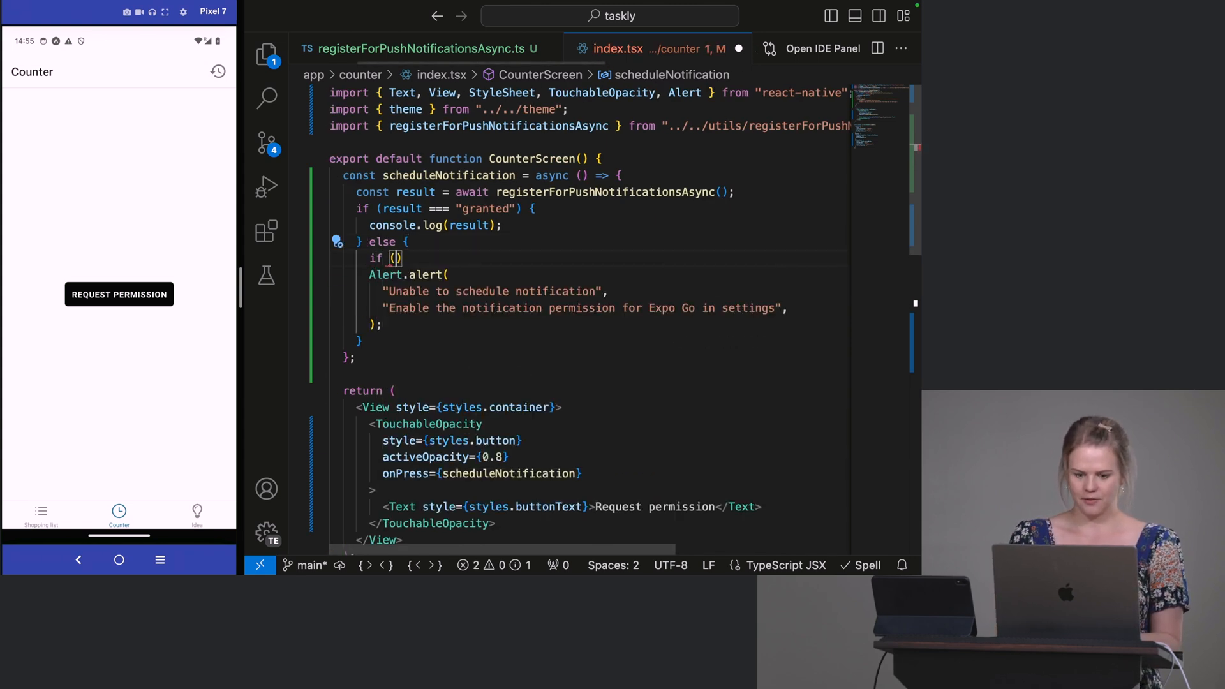
type("De")
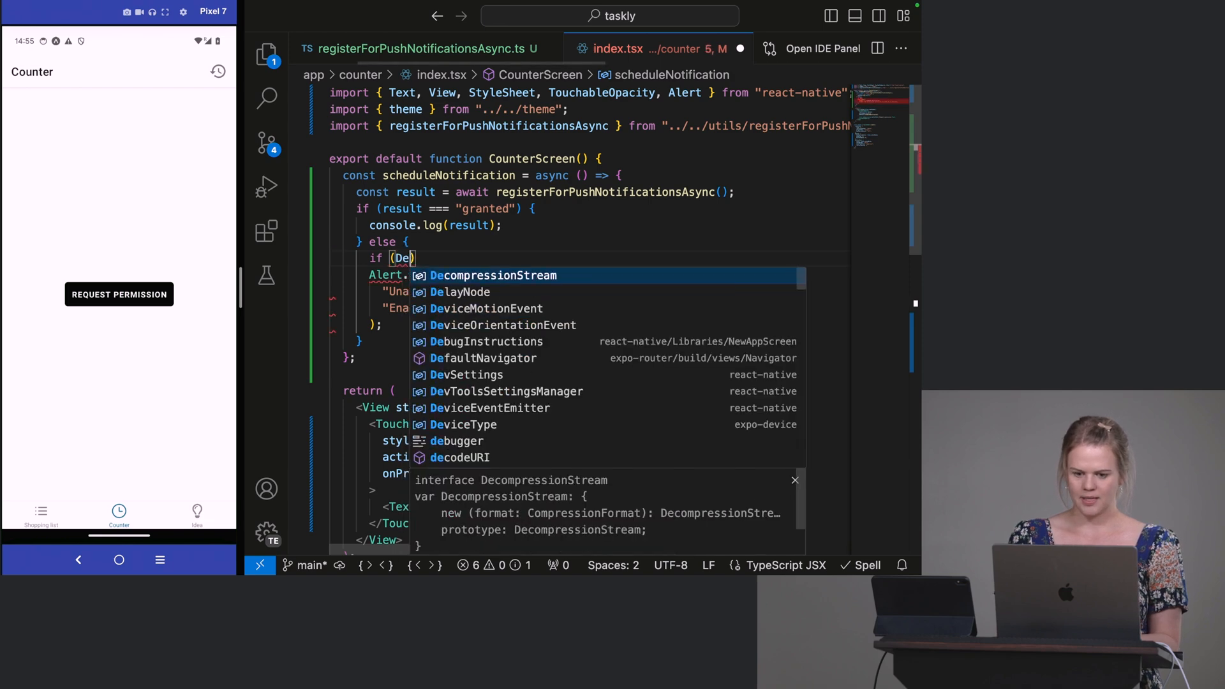
left_click(418, 48)
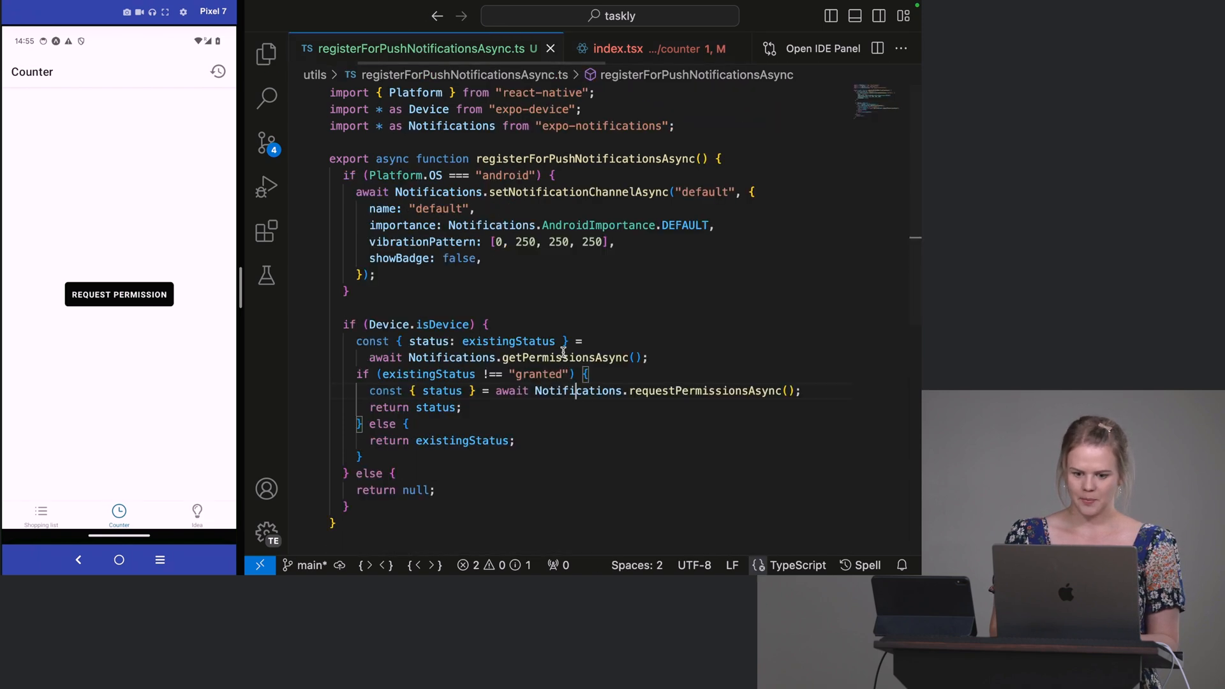
double_click(440, 324)
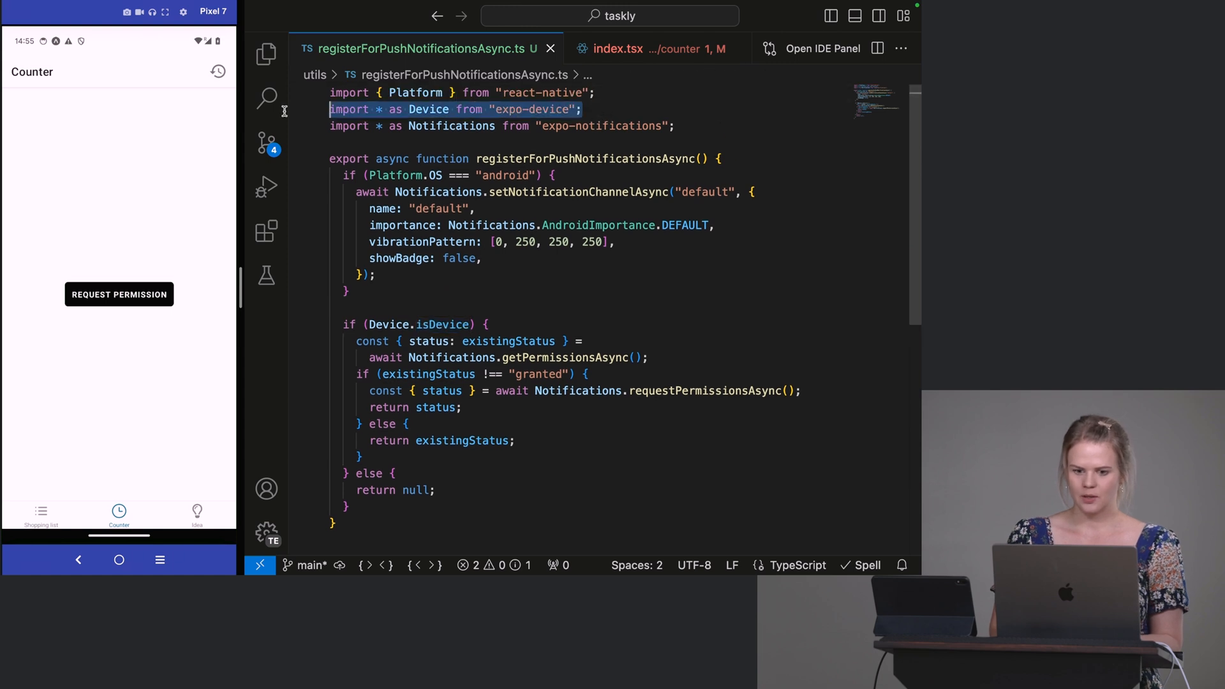
left_click(616, 48)
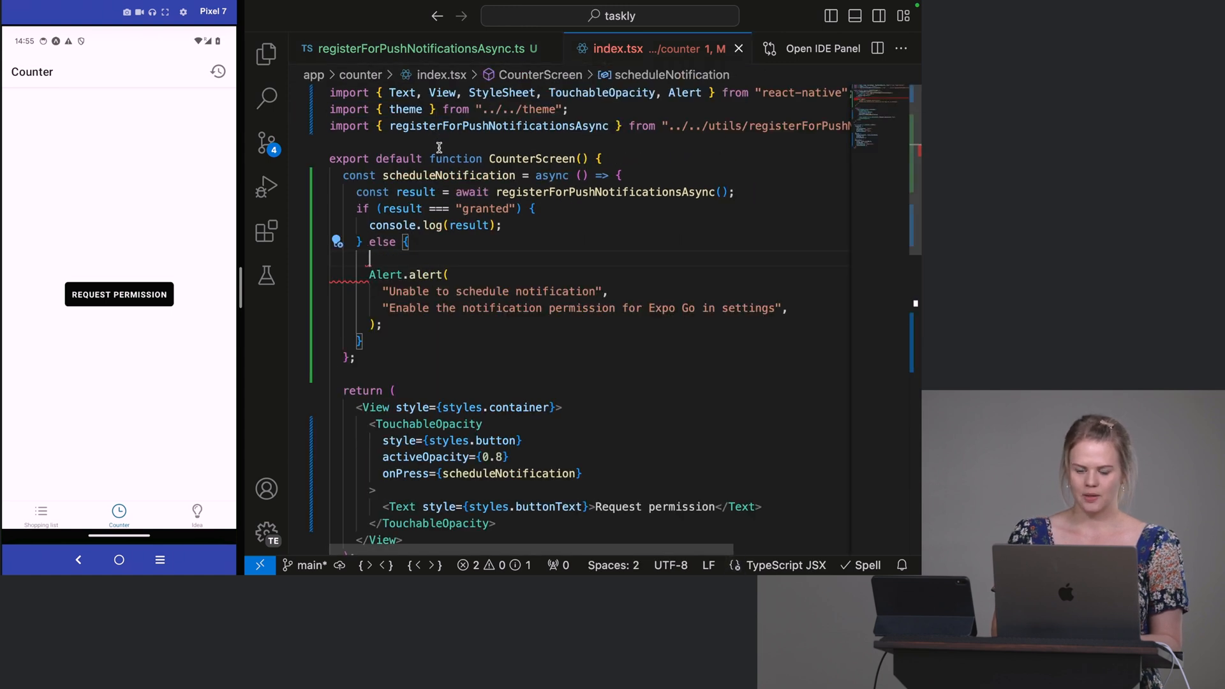
type("import * as Device from \"expo-device\";")
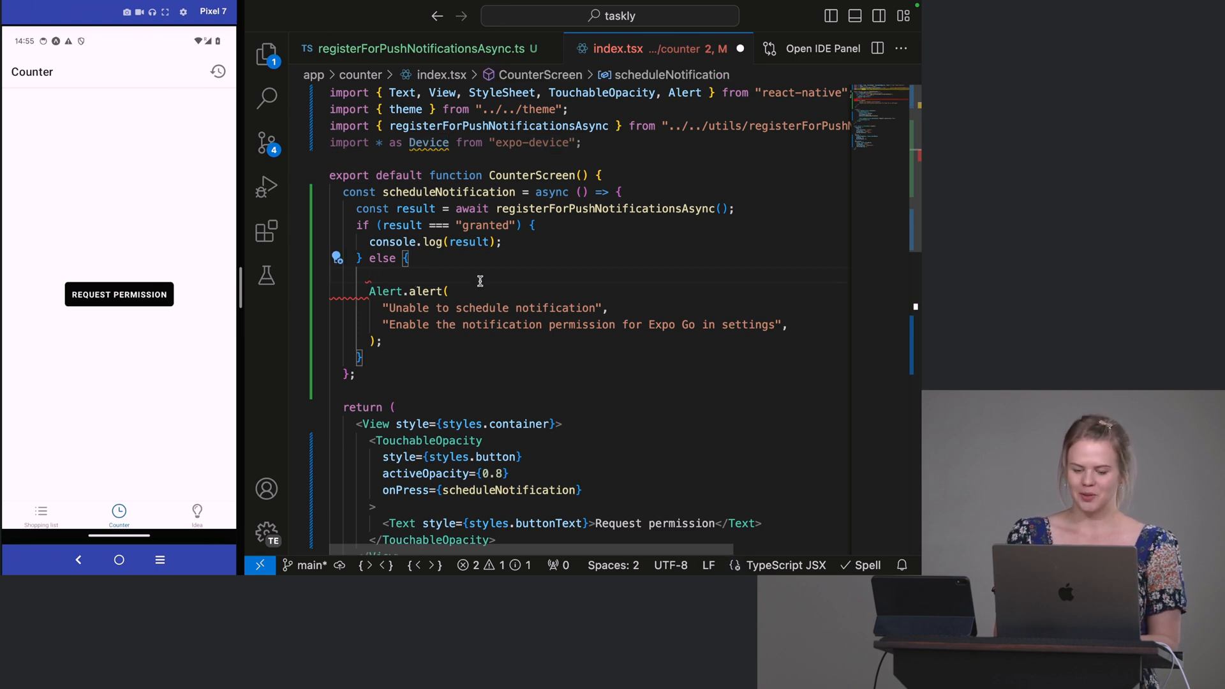
Step: Guard the alert with an if (Device.isDevice) condition
type("Device.isDevice")
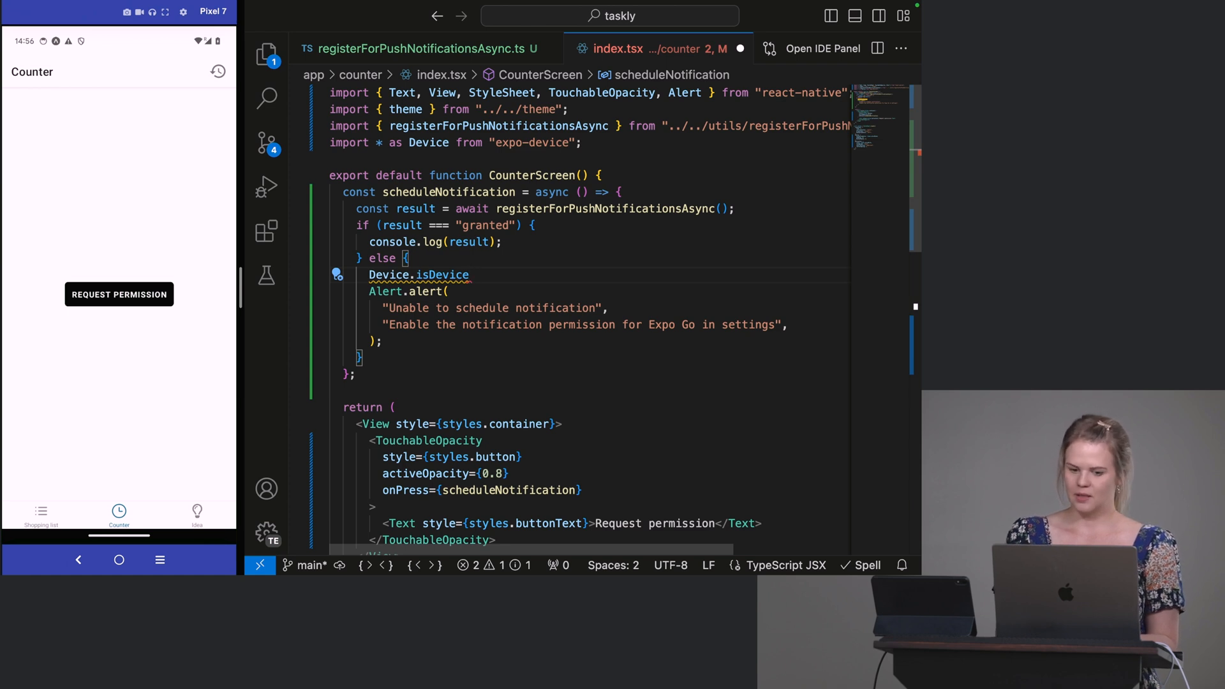
type("()")
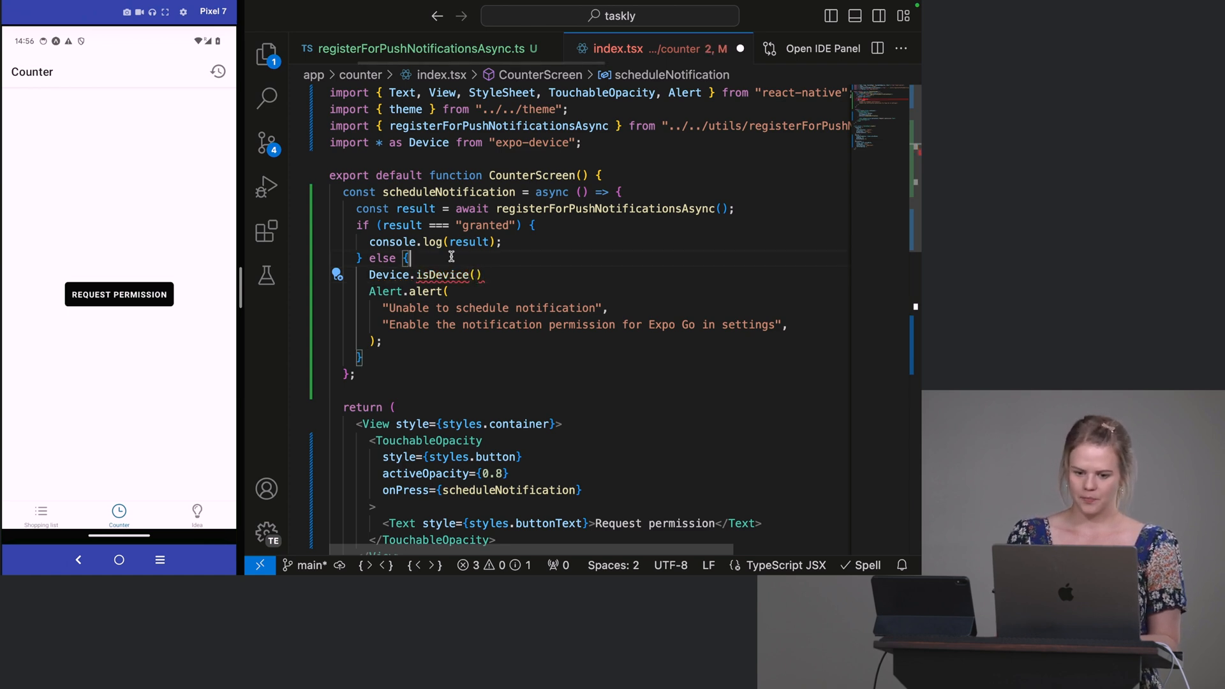
left_click(426, 49)
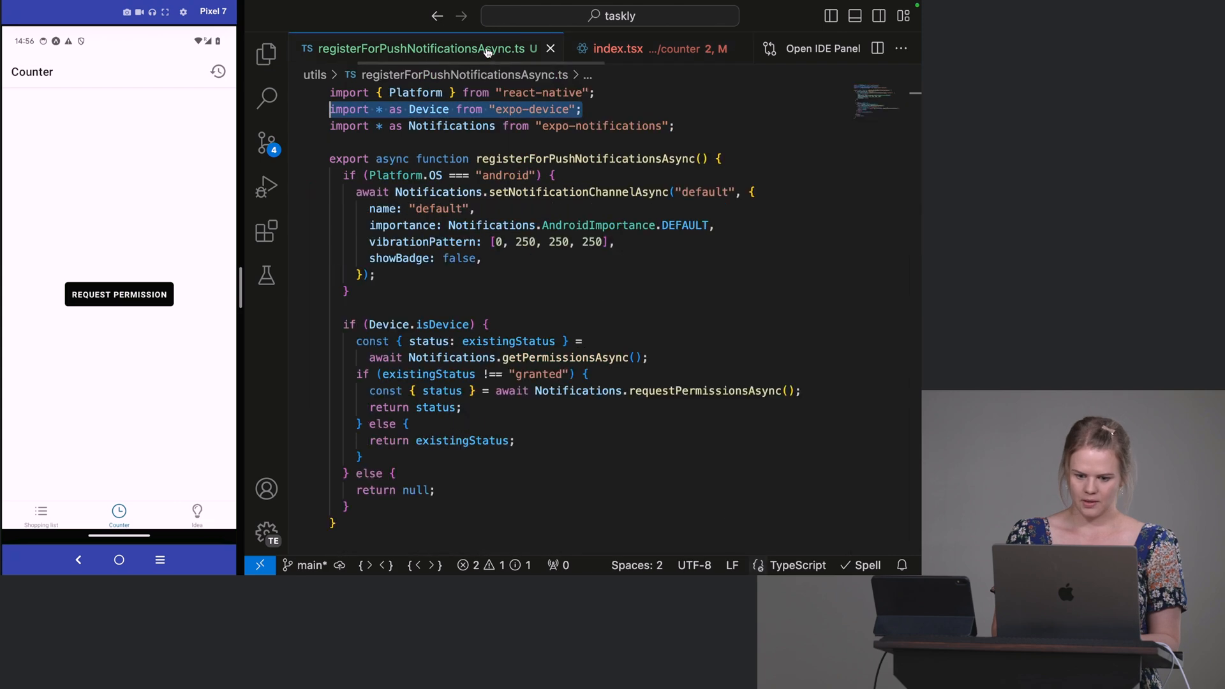
left_click(628, 48)
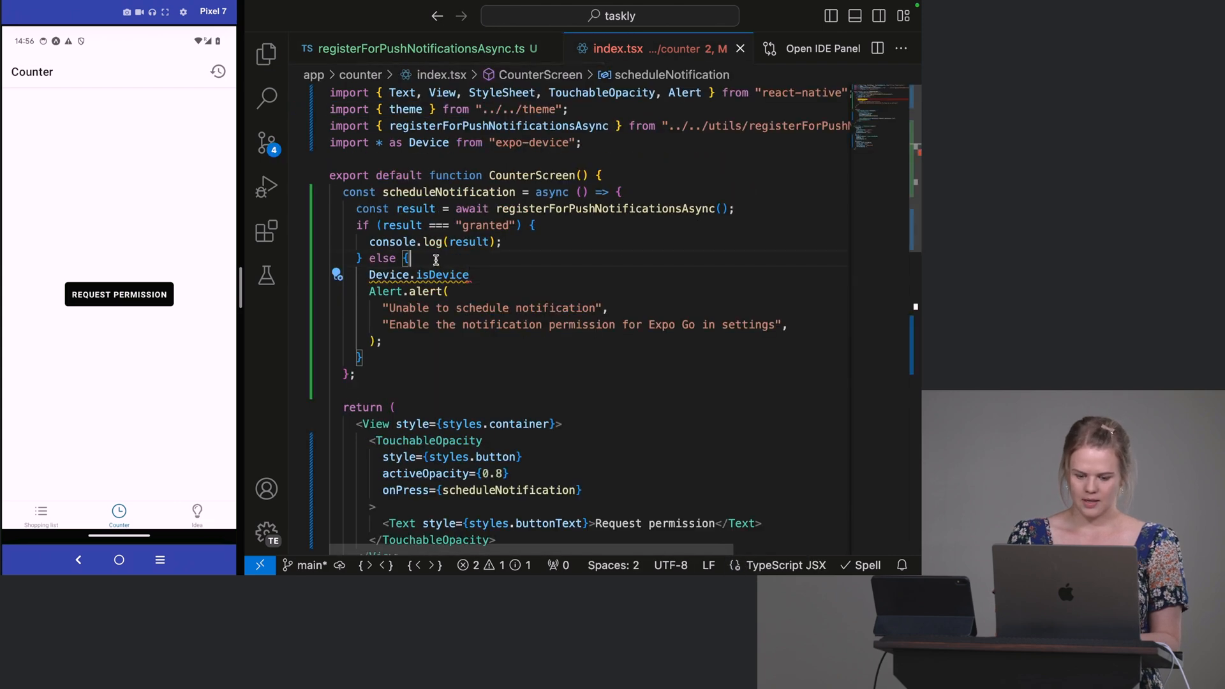
type("if (")
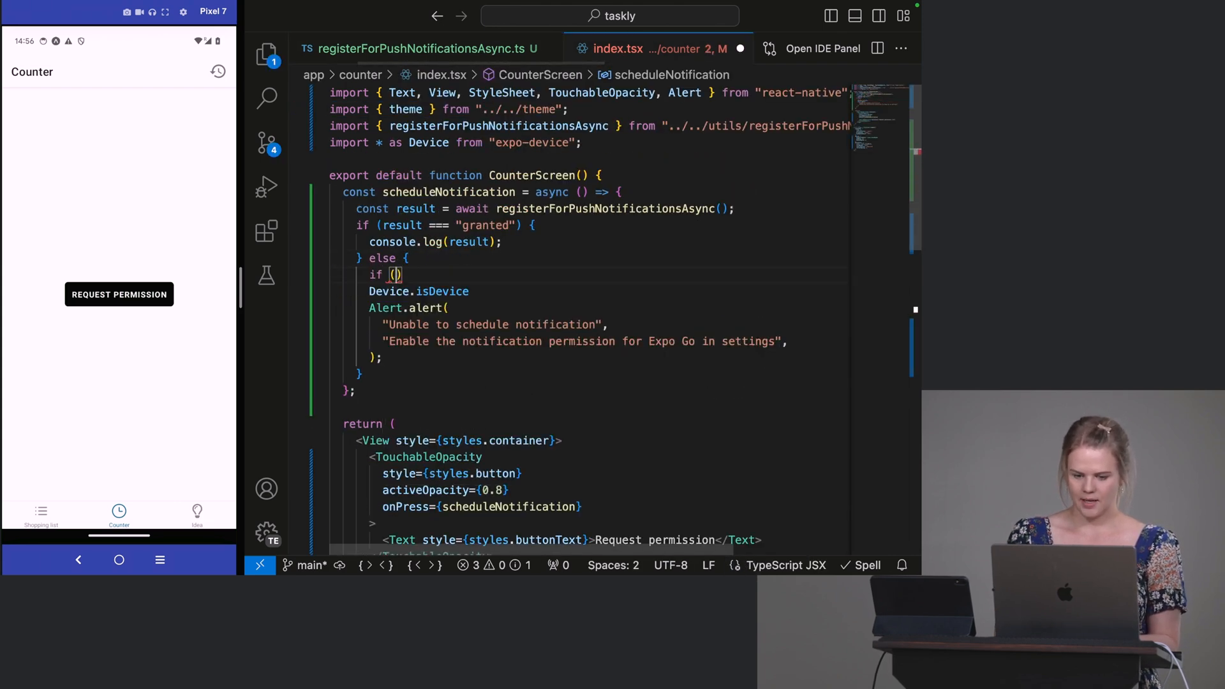
double_click(388, 291)
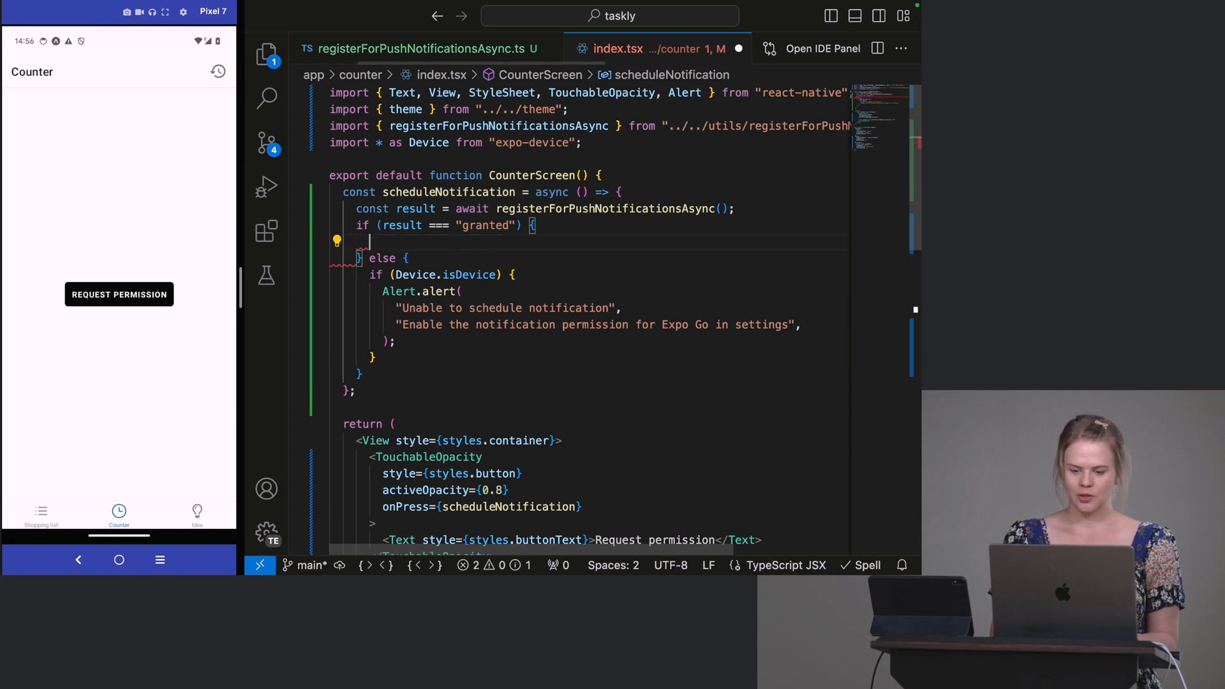
Step: Begin an awaited Notifications call and add import * as Notifications from "expo-notifications"
type("awai")
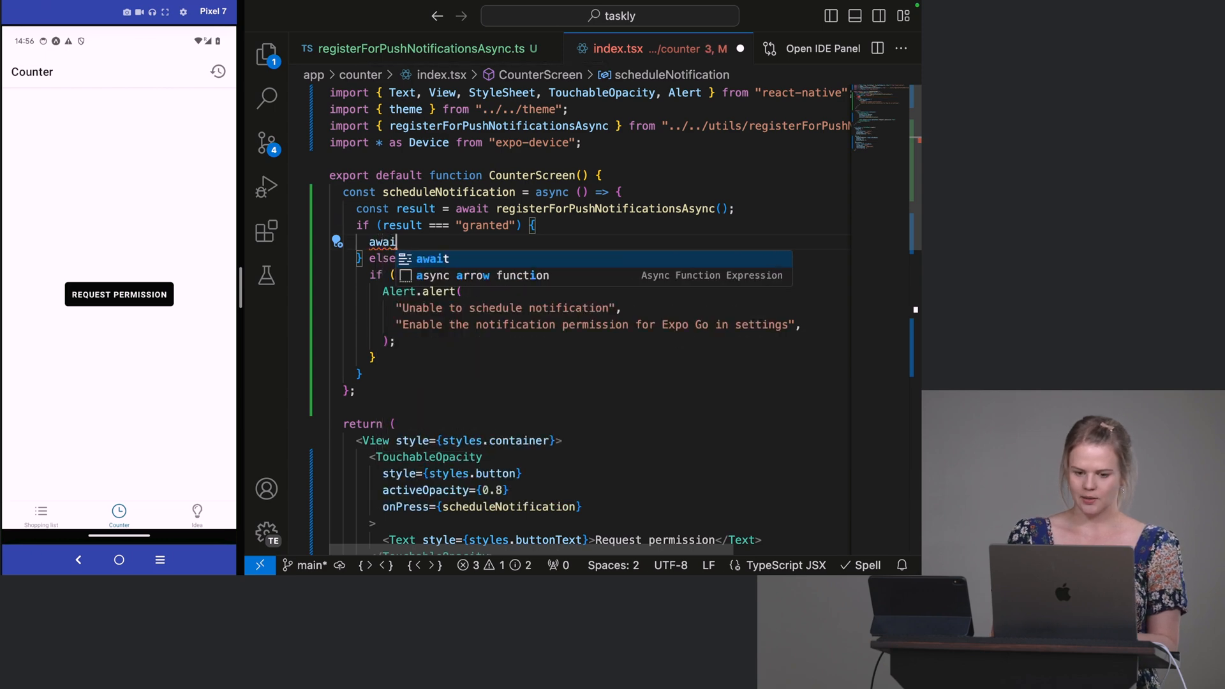
type("N")
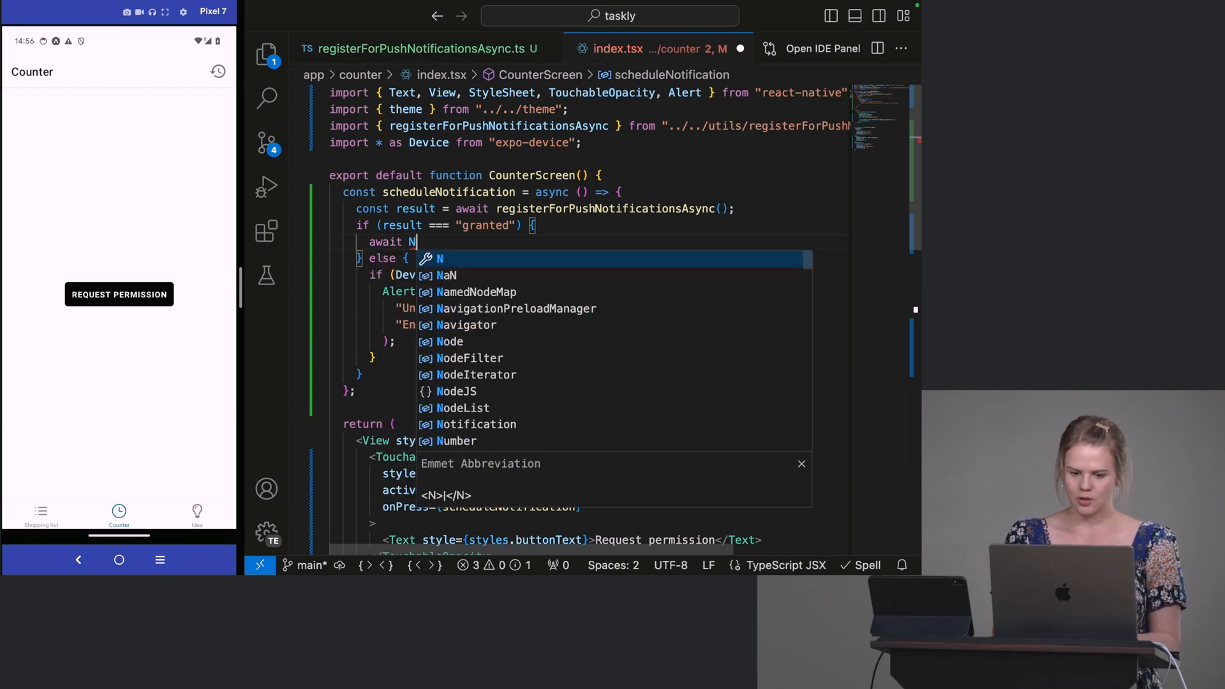
type("otifications.")
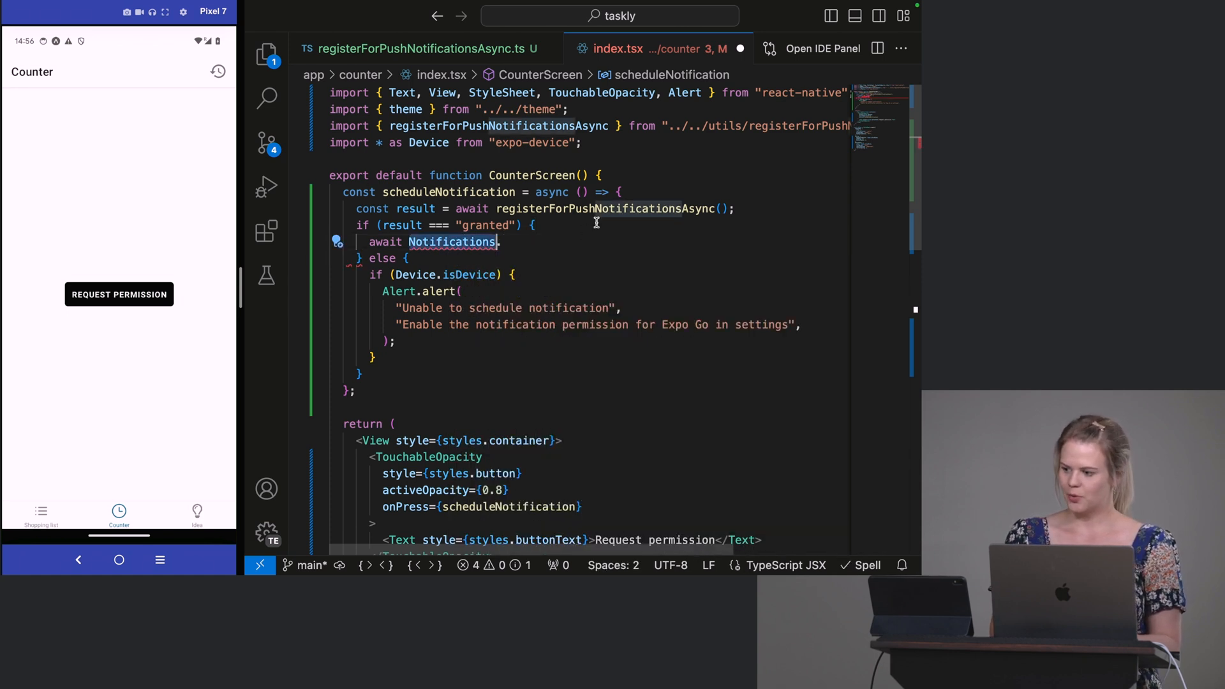
type("inpr")
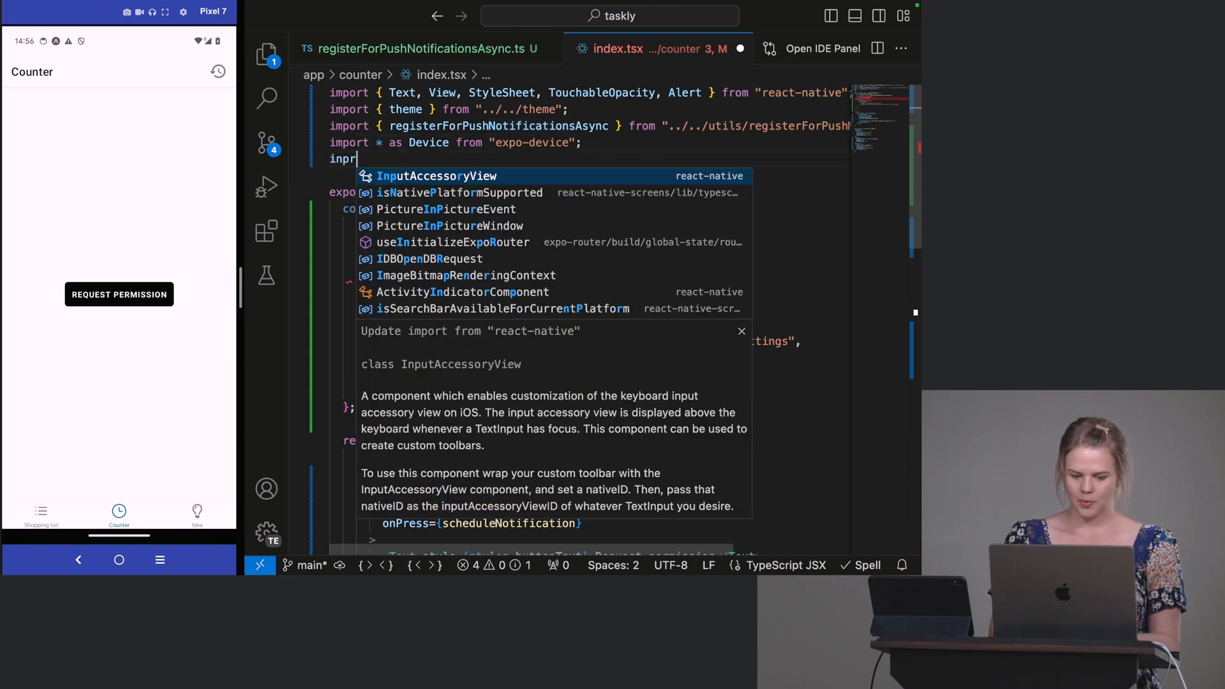
type("import * as Notifications from \"recpo-")
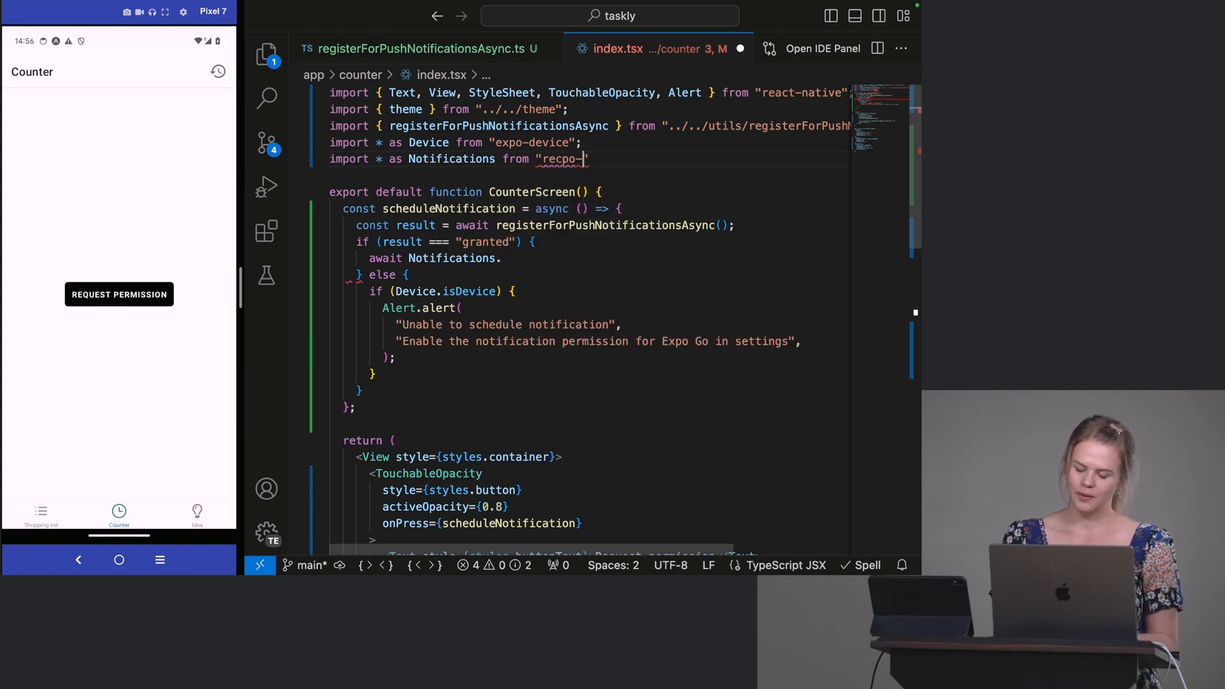
type("expo")
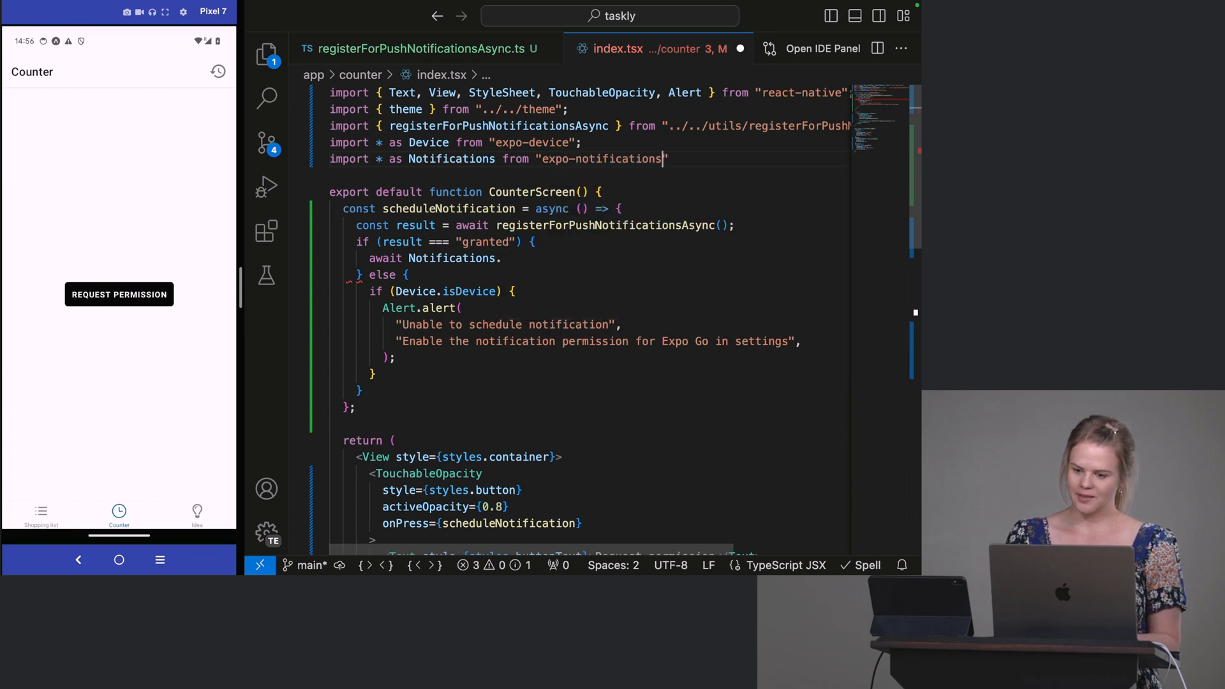
type(";")
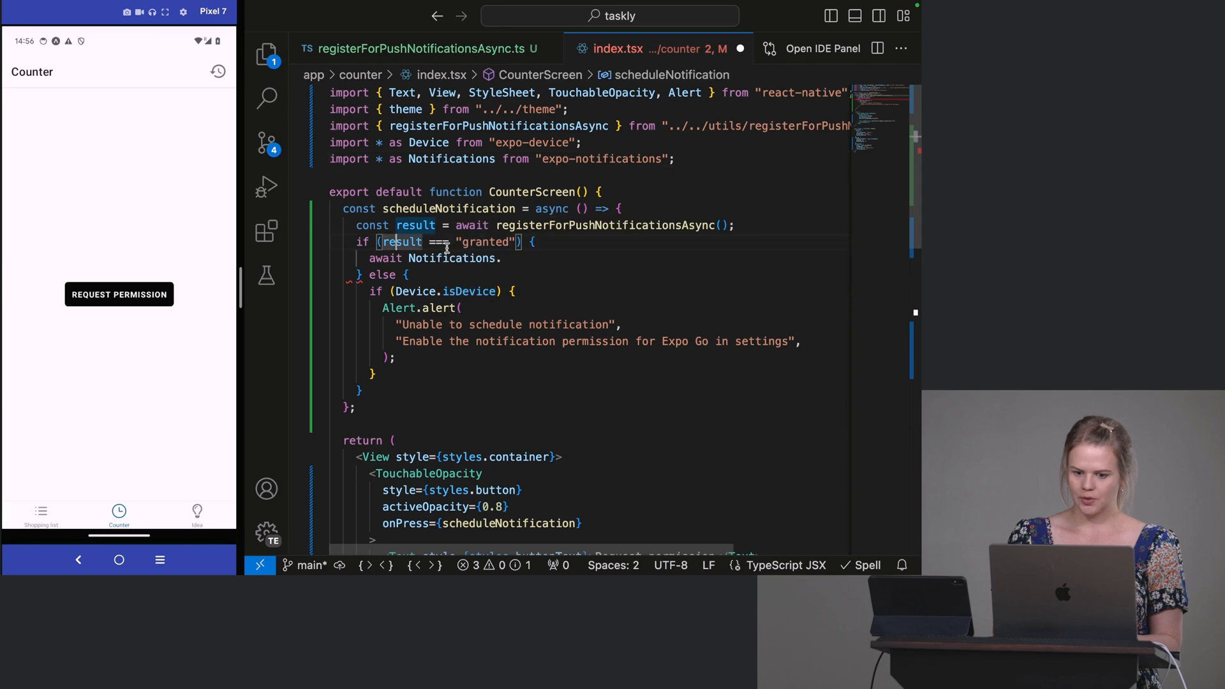
Step: Call scheduleNotificationAsync with content titled "I'm a notification from your app" plus an emoji
type(".scheduleNotificationAsync")
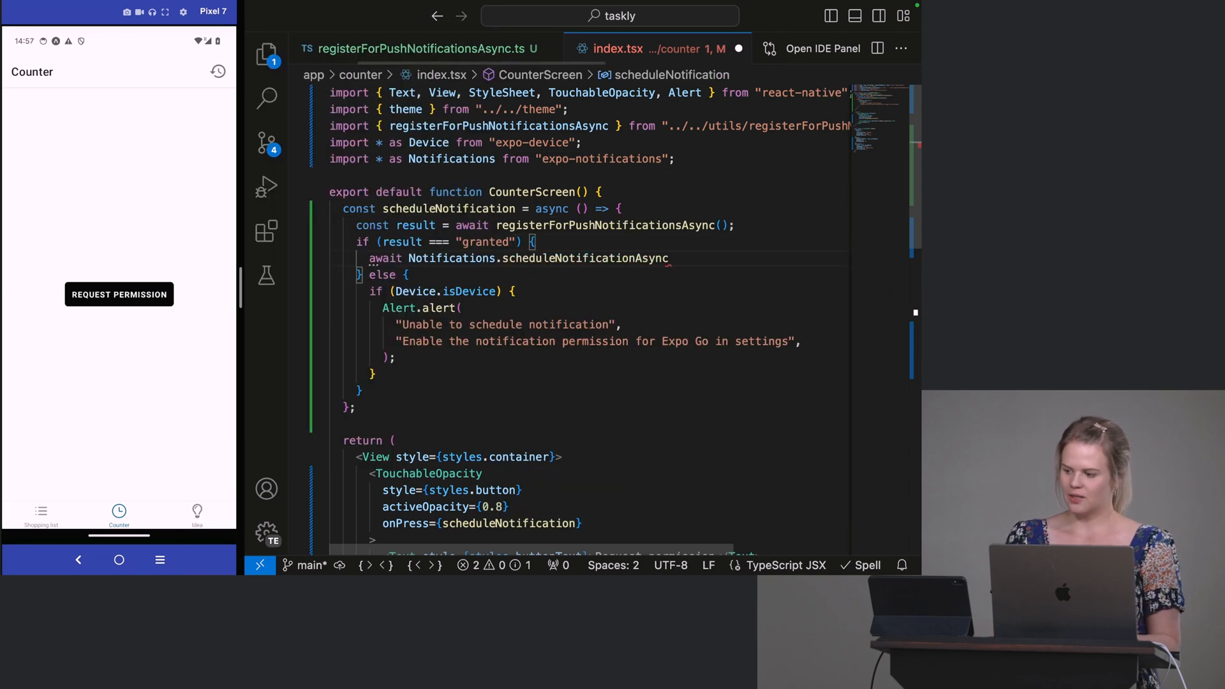
type("()")
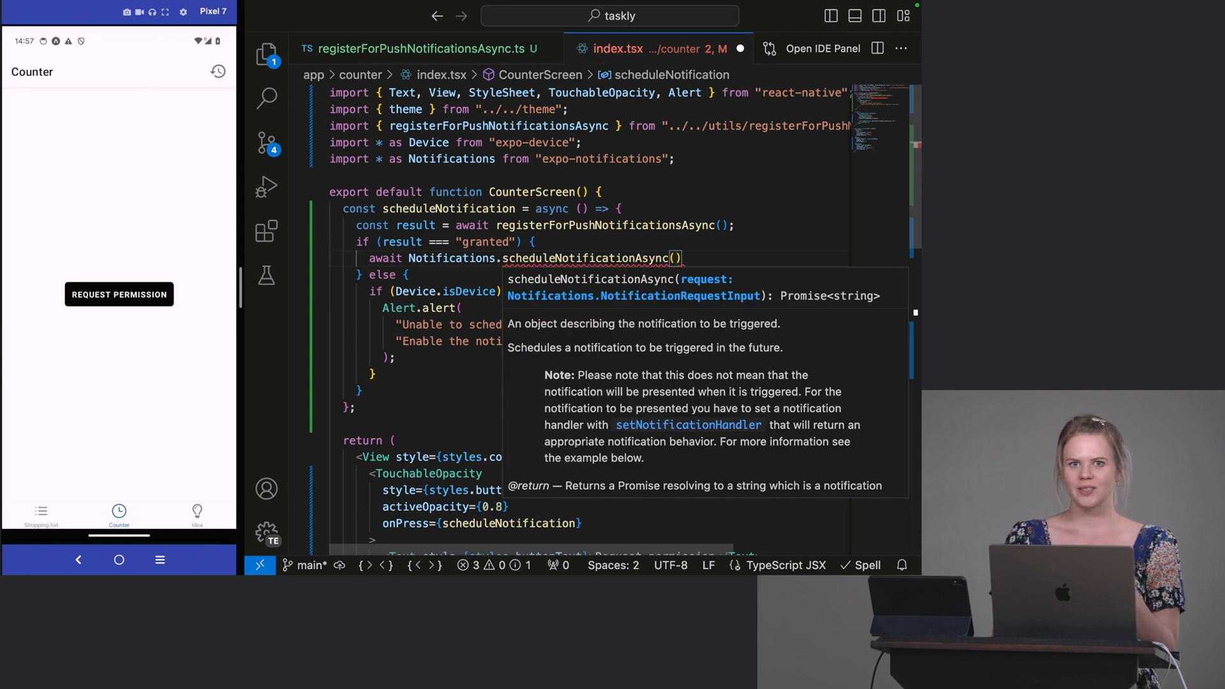
type("{")
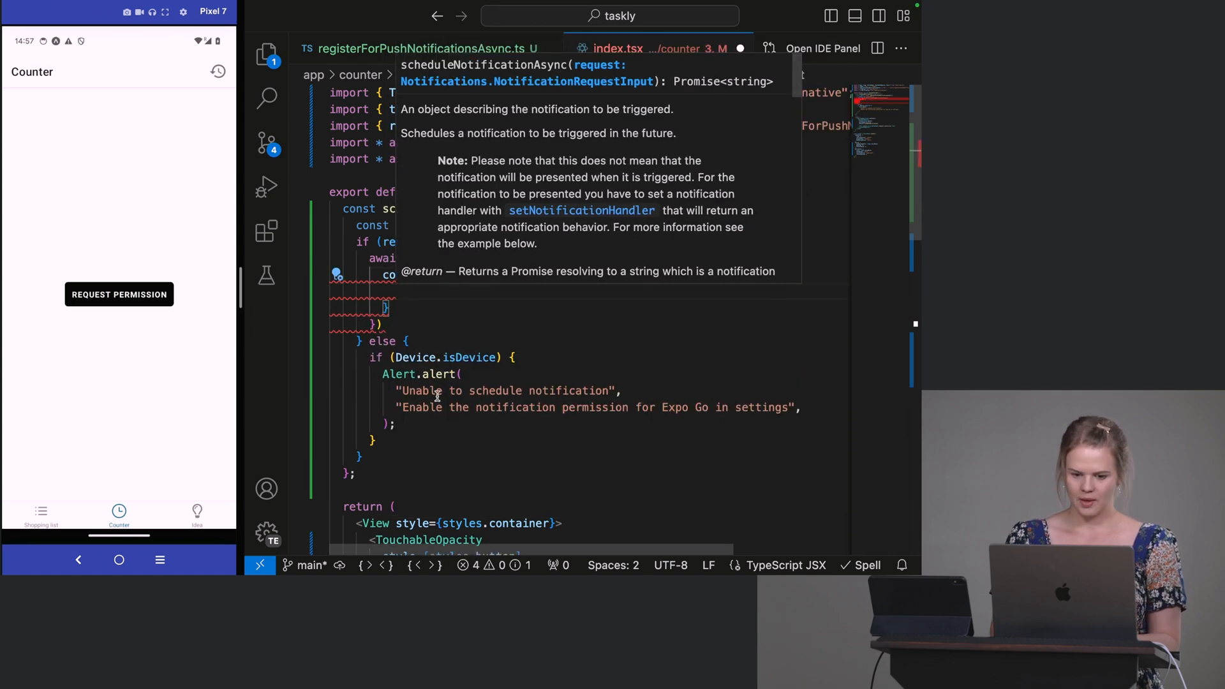
type("title: \"")
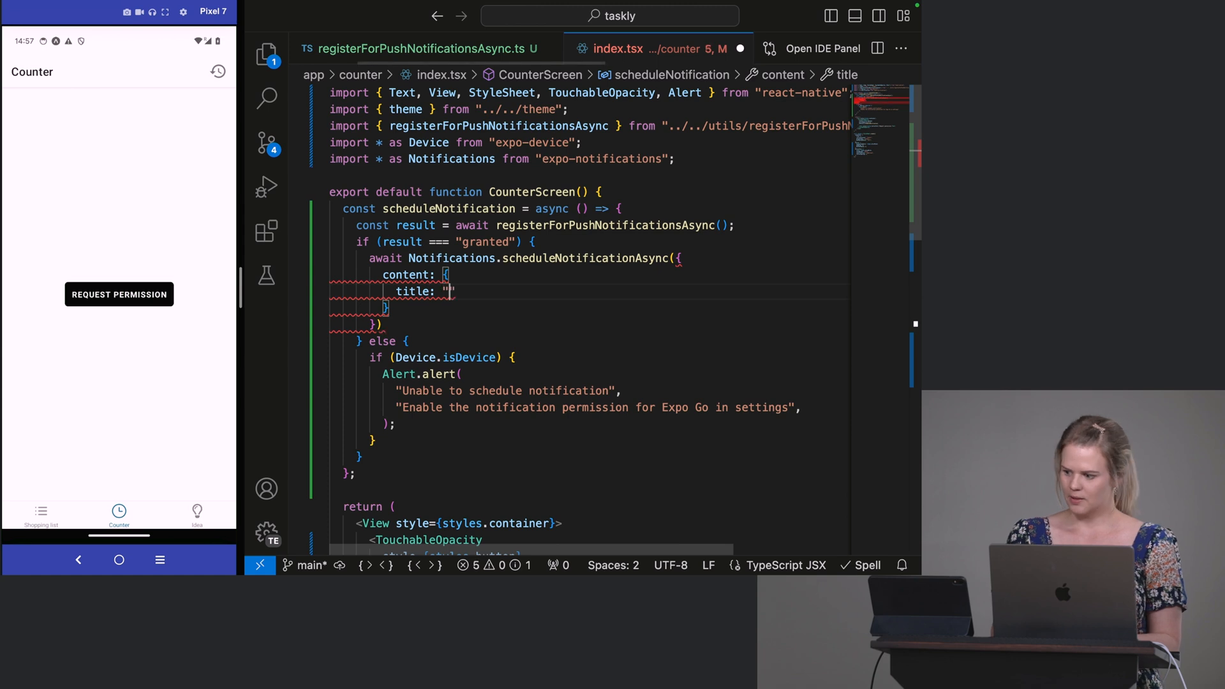
type("I'm a notif")
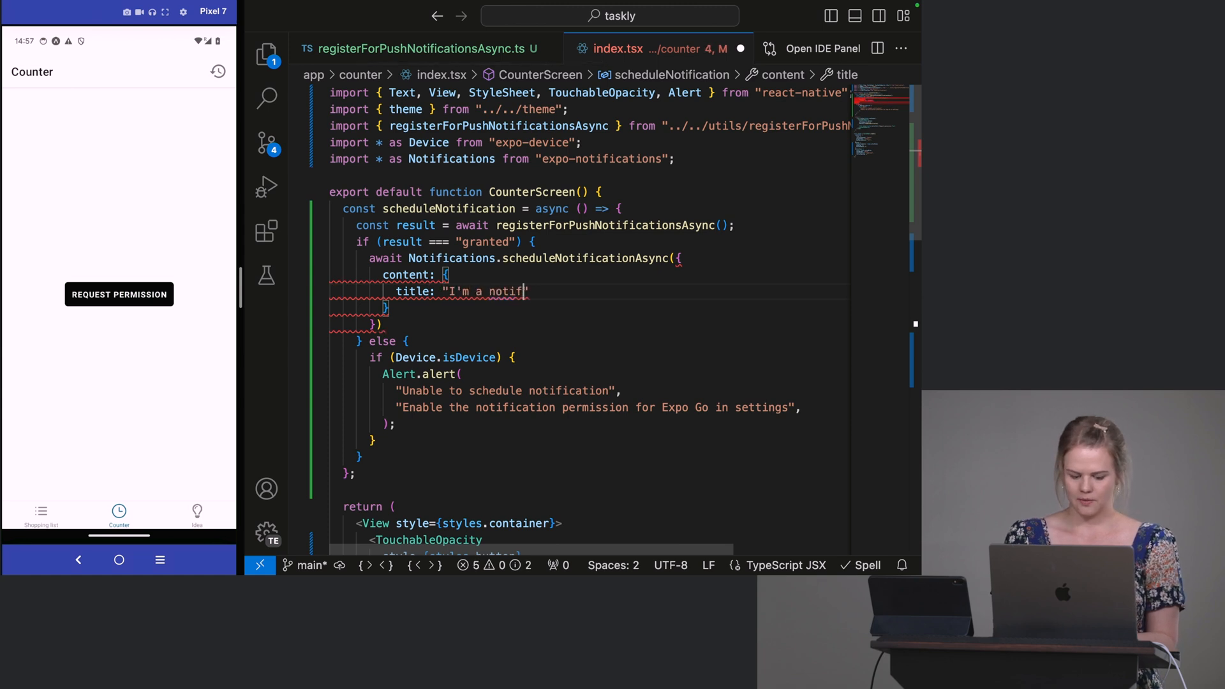
type("ication from your app")
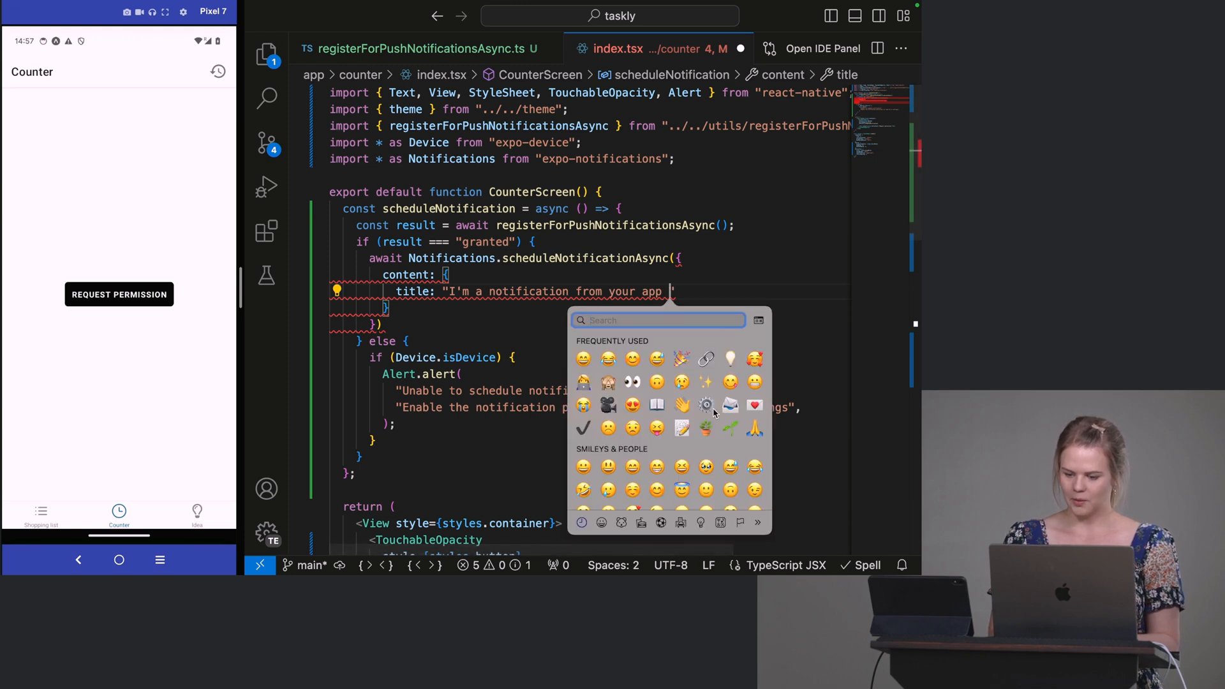
left_click(730, 405)
type(",")
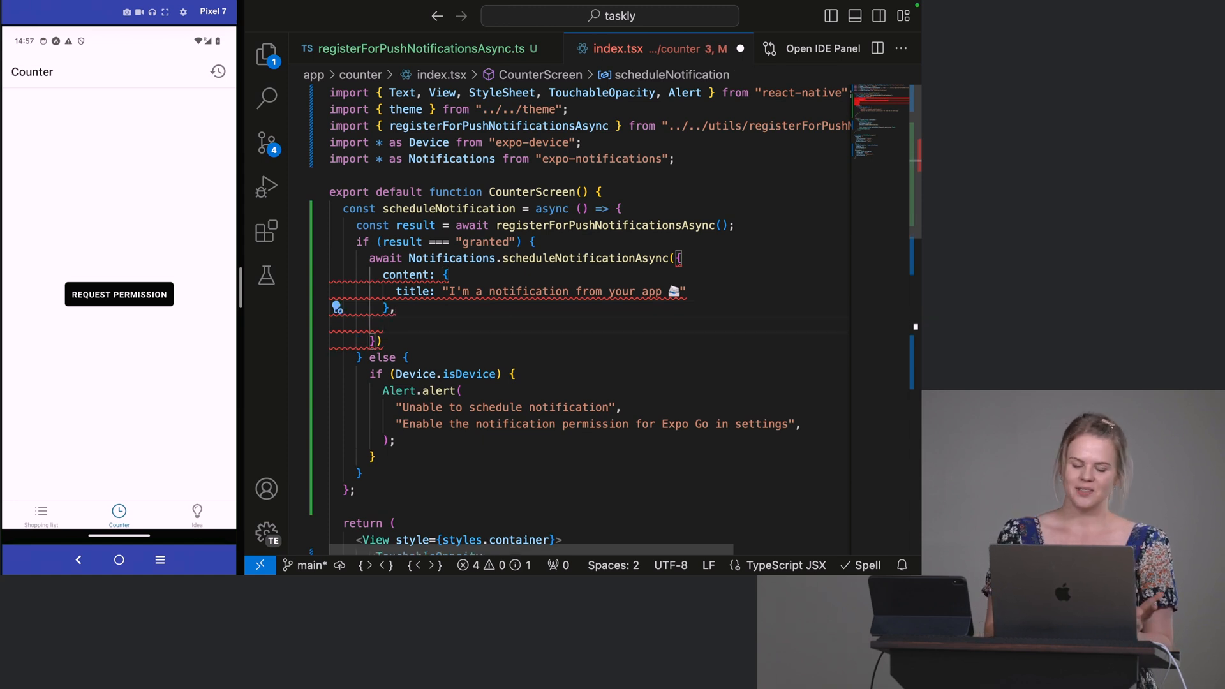
type("tr")
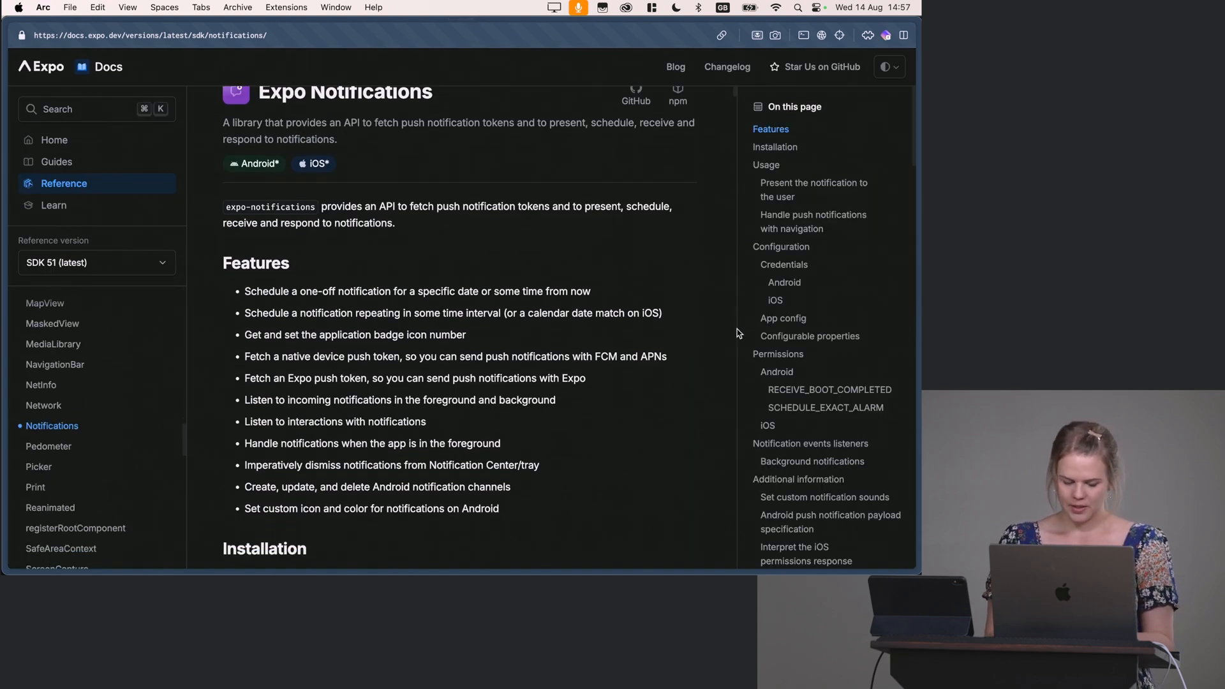
Step: Search the docs for "trigger" and open the SchedulableNotificationTriggerInput type
type("trigger")
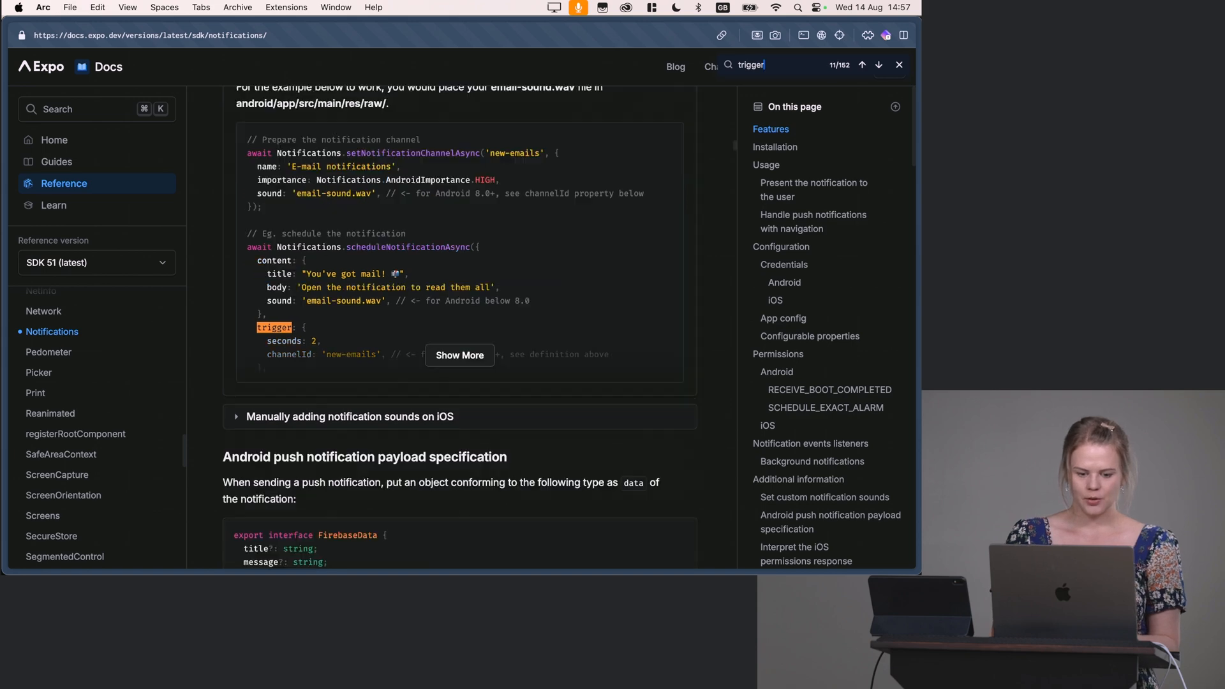
left_click(878, 64)
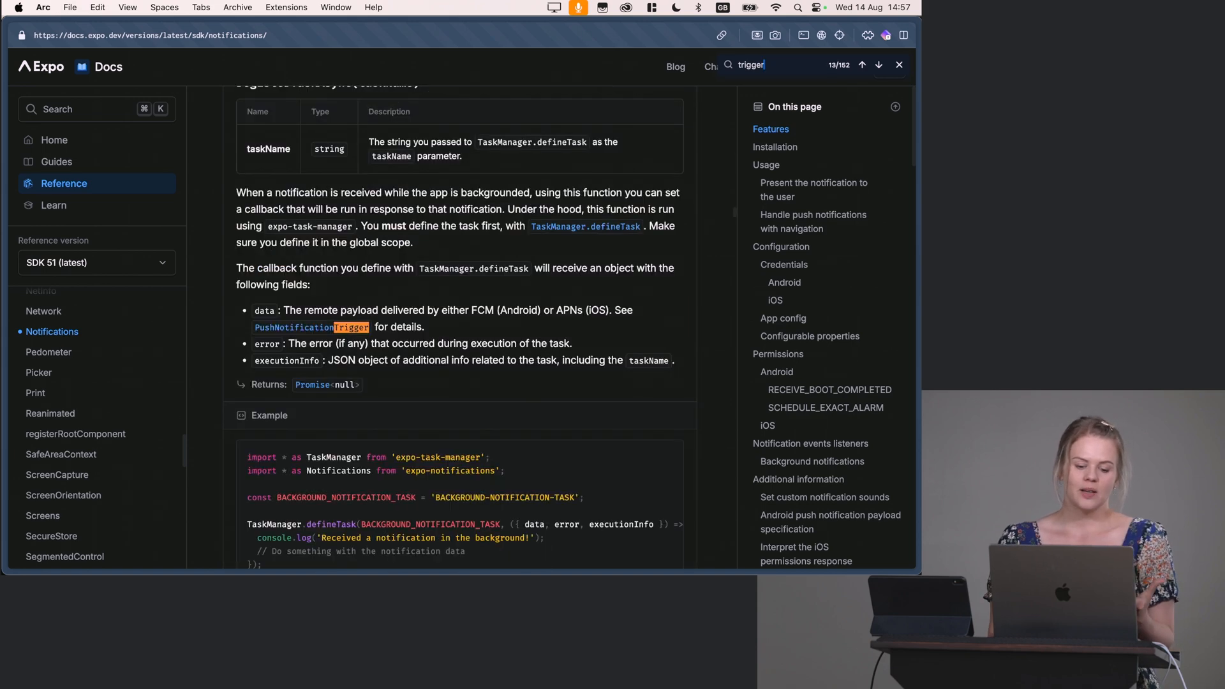
left_click(877, 64)
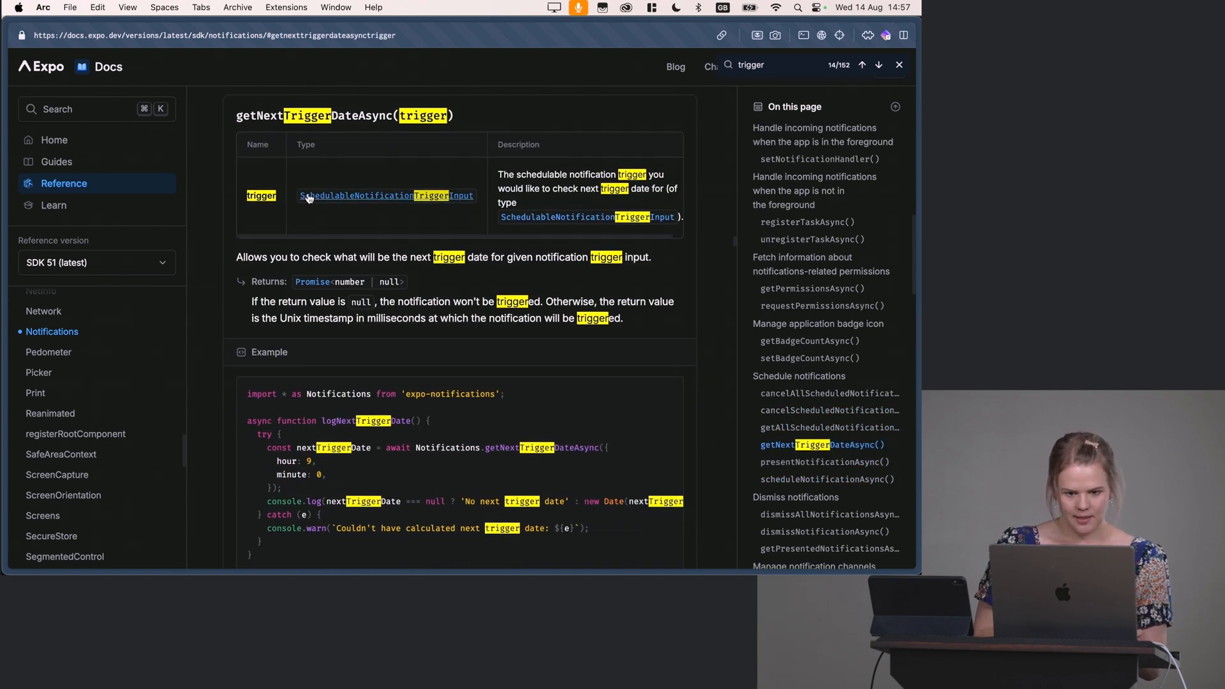
left_click(382, 196)
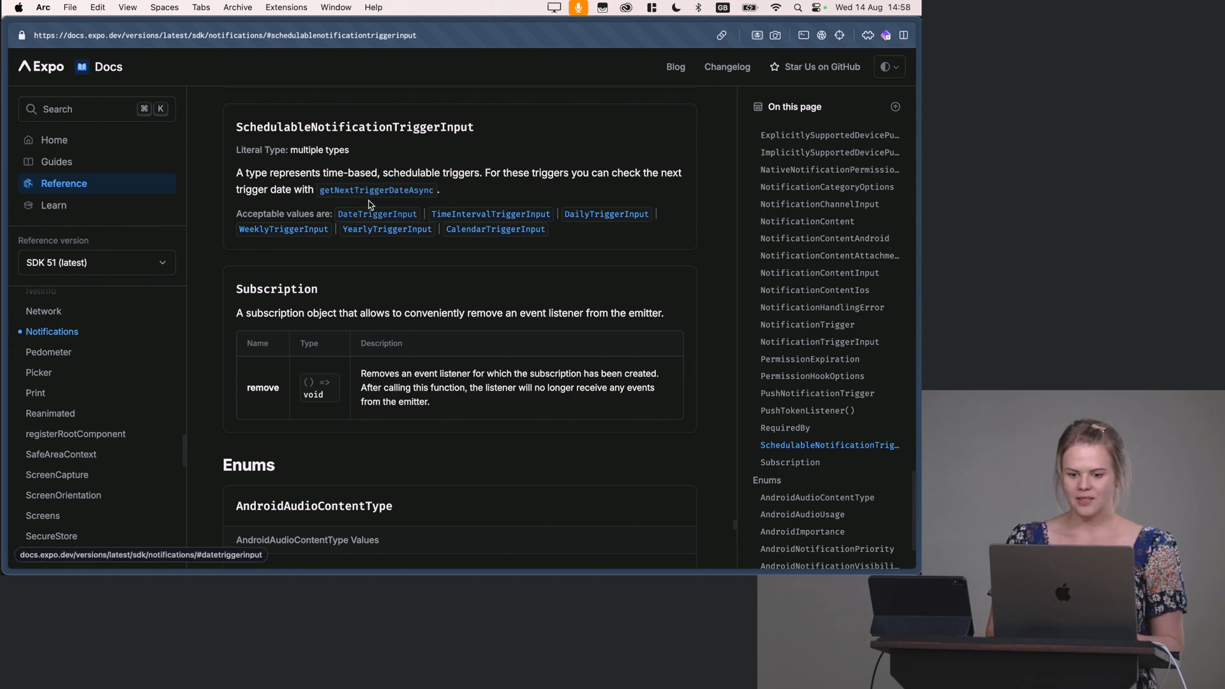
mouse_move(587, 219)
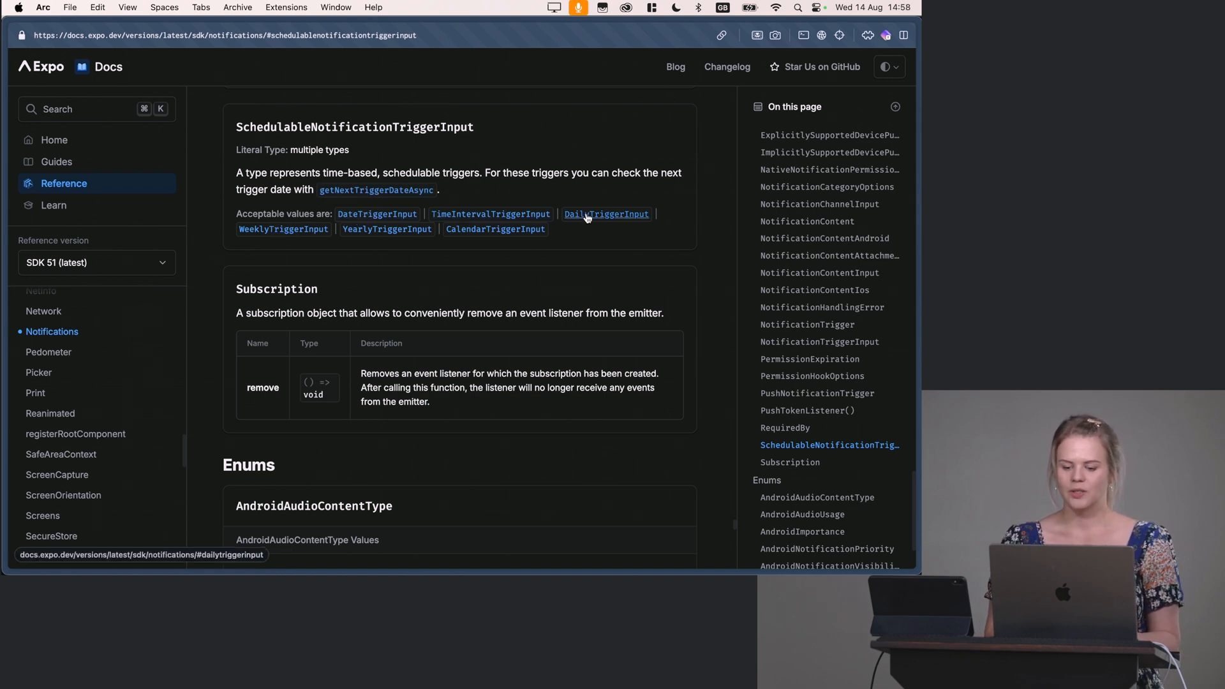
mouse_move(292, 235)
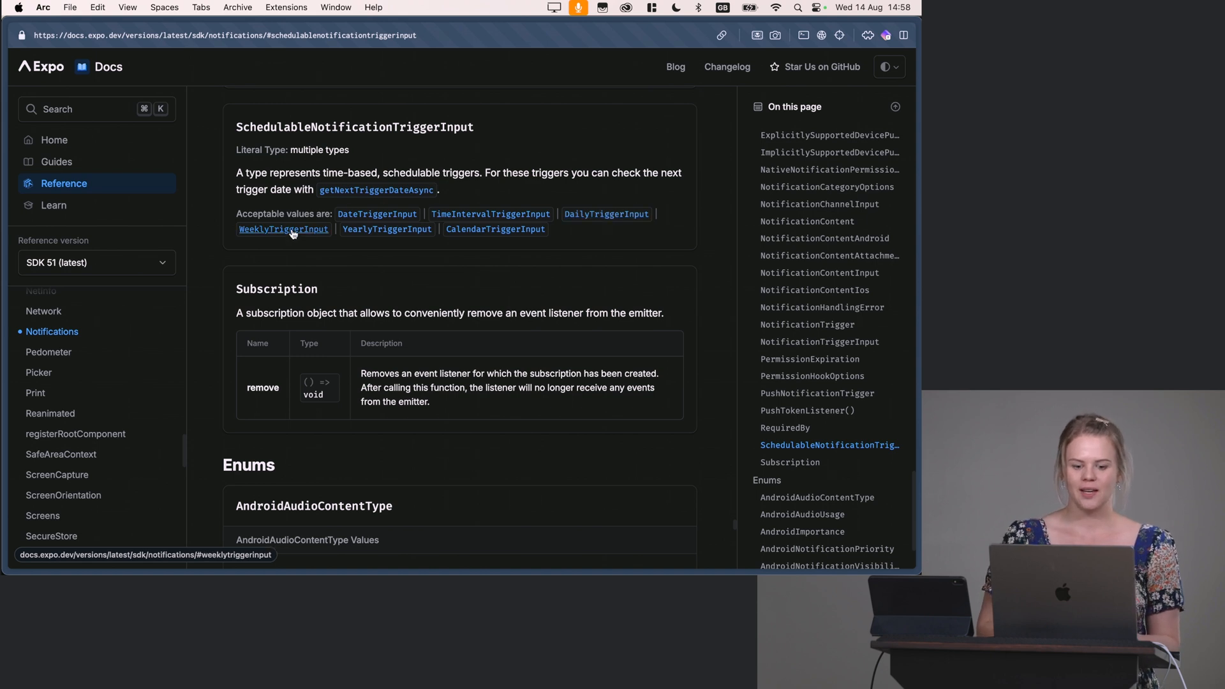
mouse_move(502, 236)
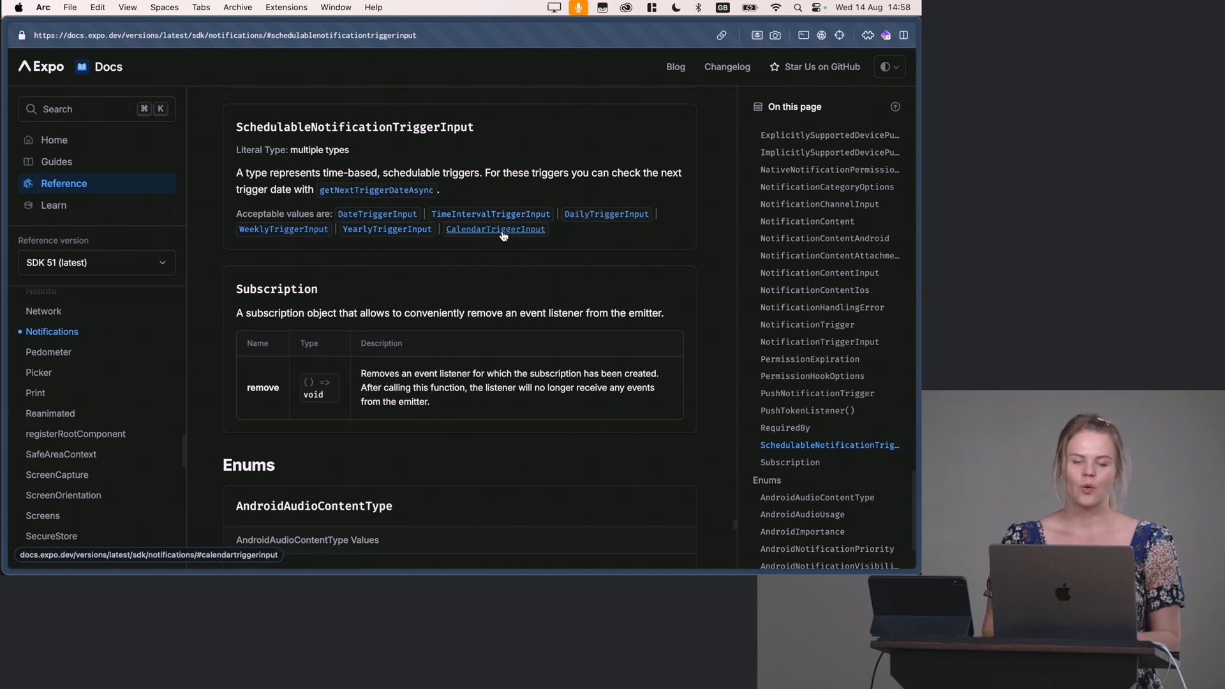
mouse_move(541, 254)
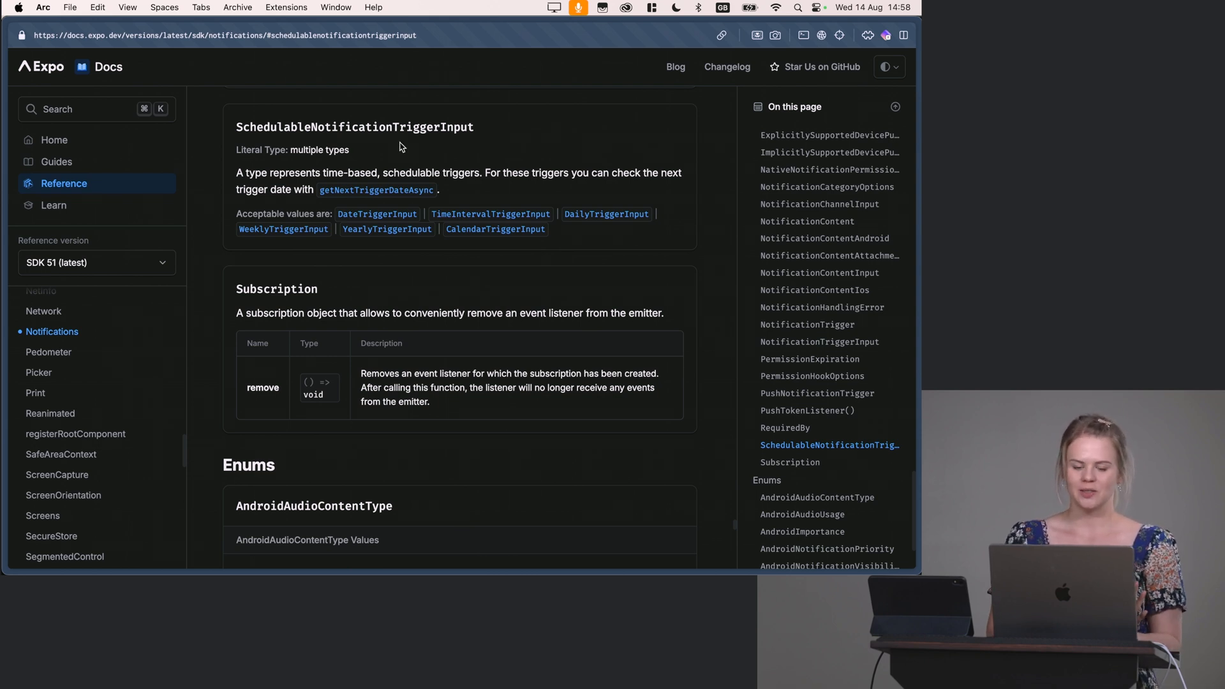
mouse_move(446, 144)
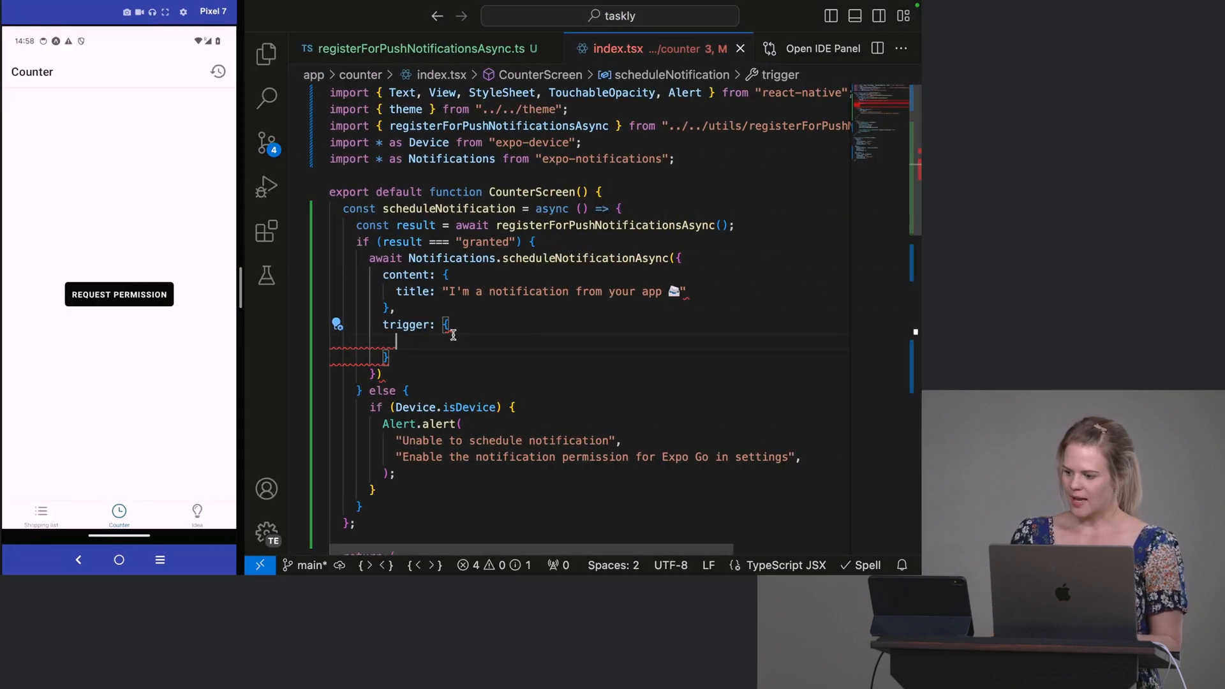
Step: Set the notification trigger to seconds: 5
type("s")
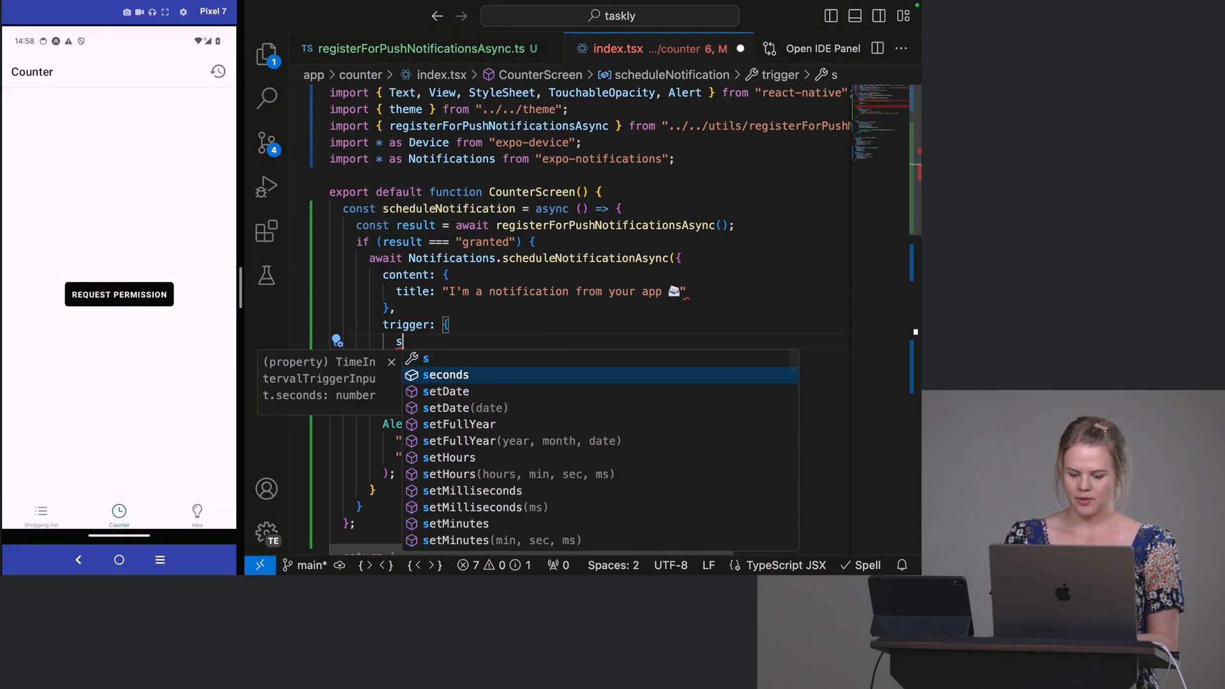
type("econds: 5")
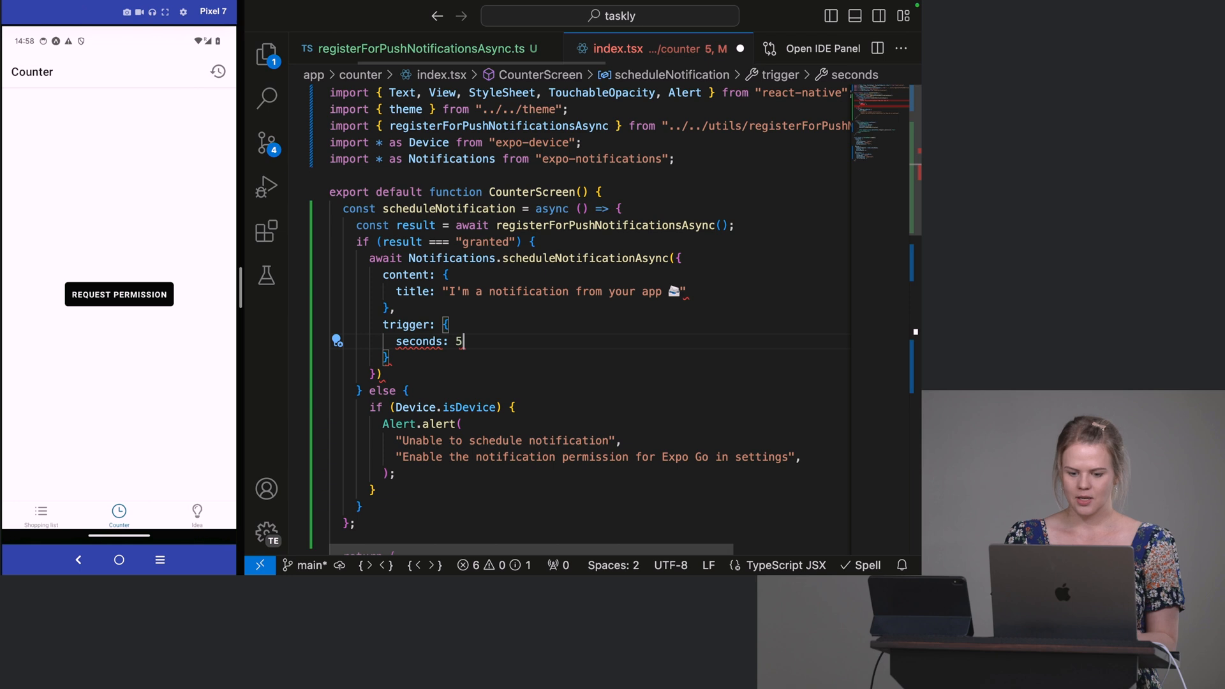
type(",")
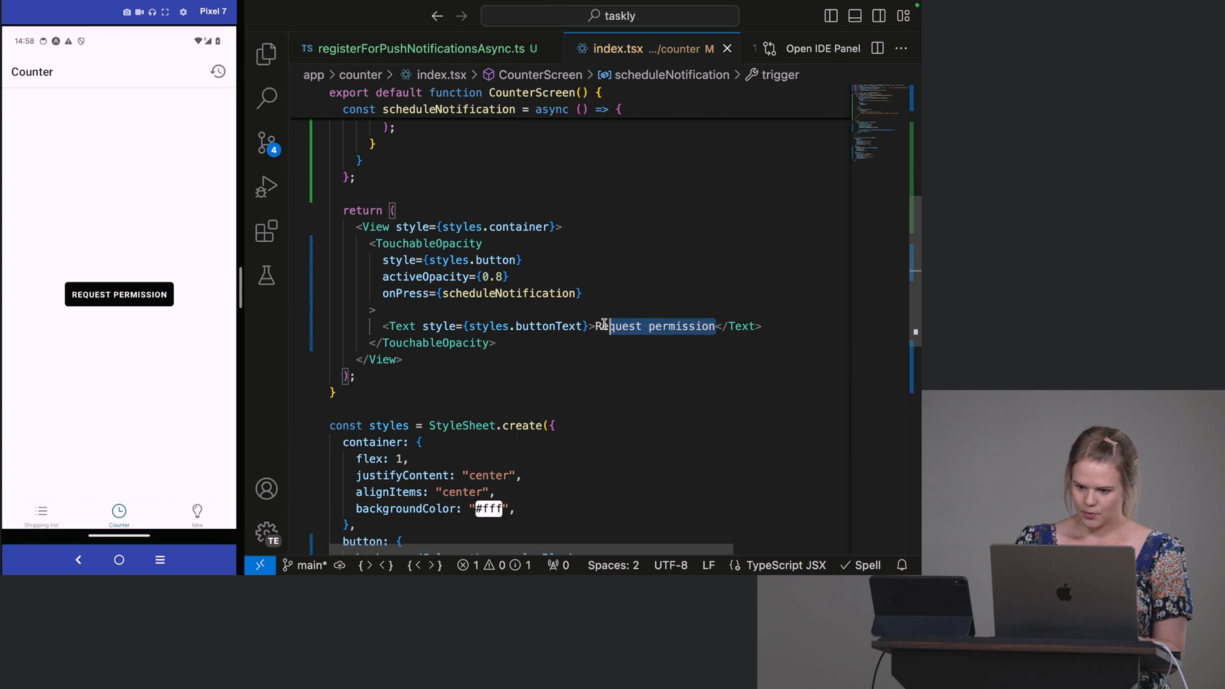
Step: Relabel the button 'Schedule notification' and clear the emulator's silent notifications
type("Schedule notificat")
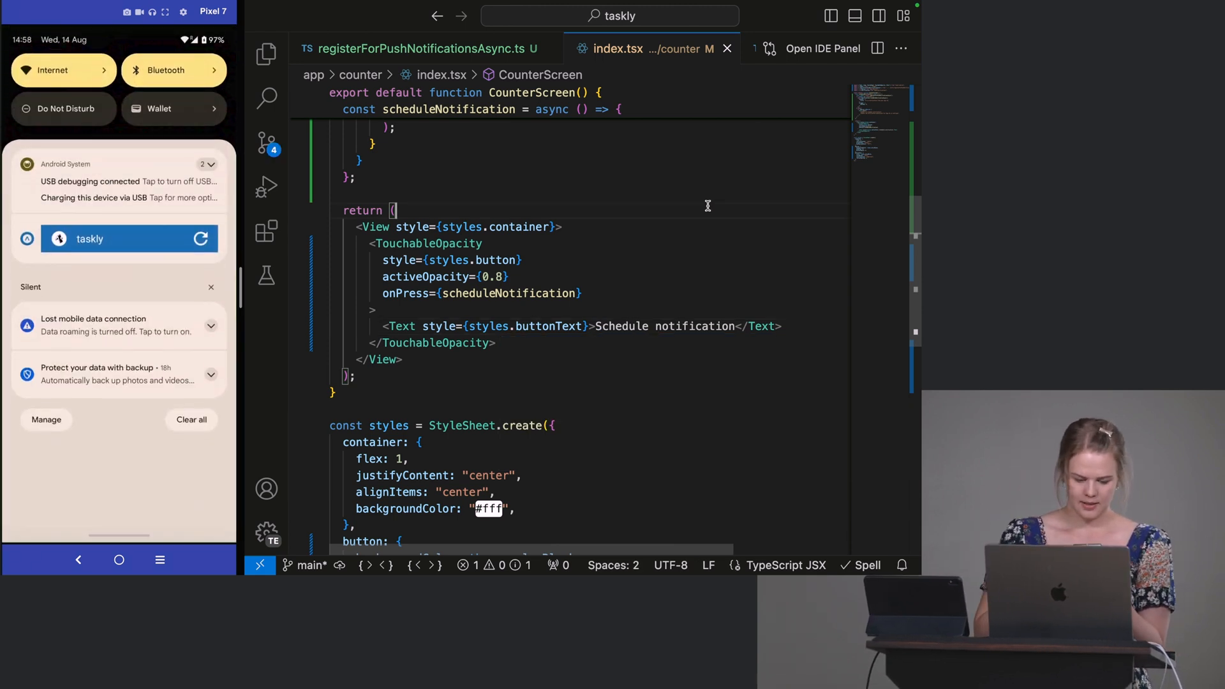
left_click(191, 420)
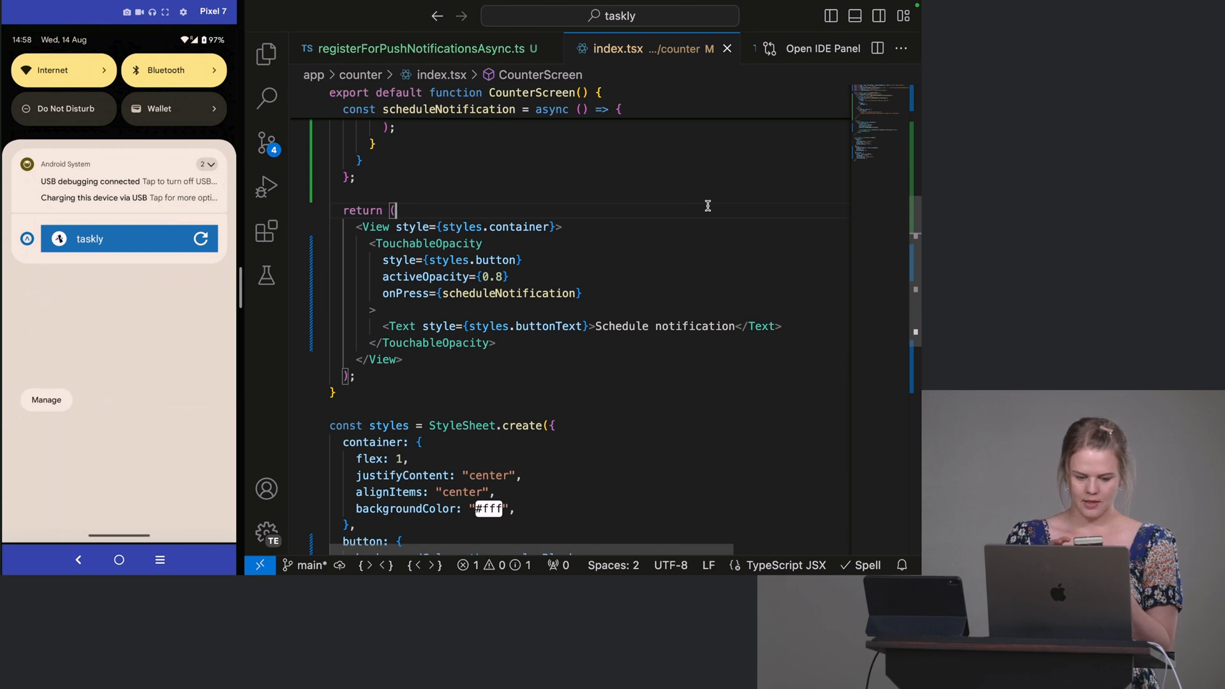